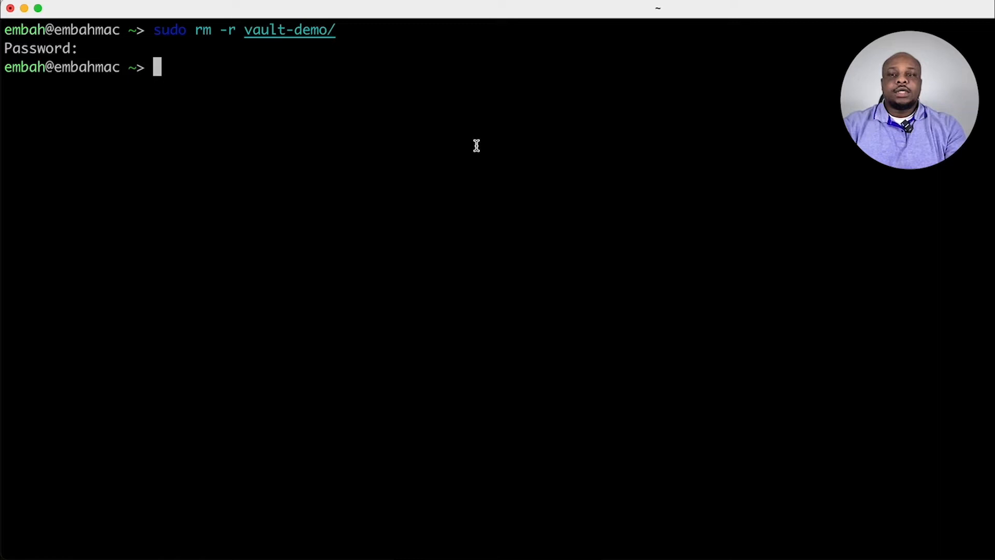
# Step: Run 'laravel new vault-demo' choosing no starter kit, Pest, and Git initialization
pyautogui.write('laravel new vault-demo')
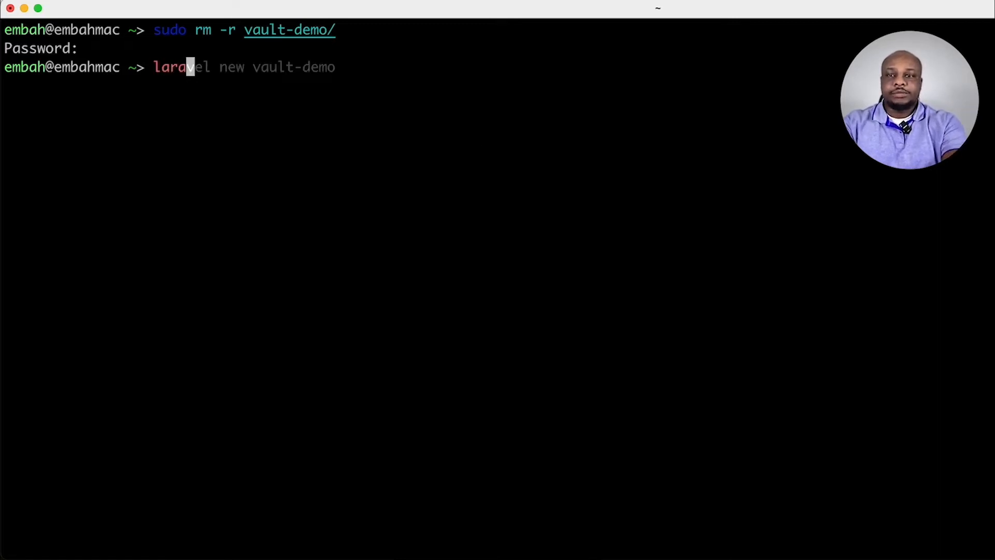
pyautogui.press('Return')
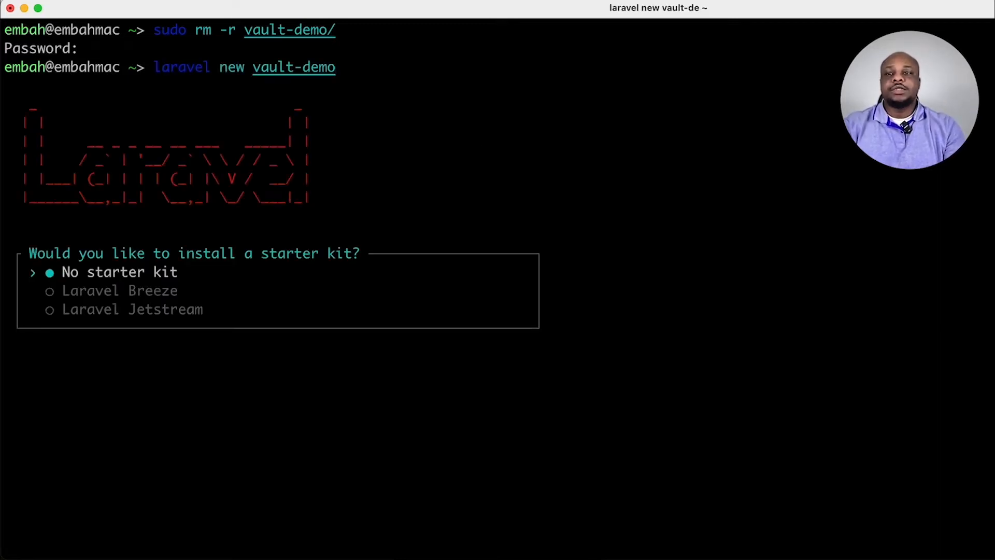
pyautogui.press('Return')
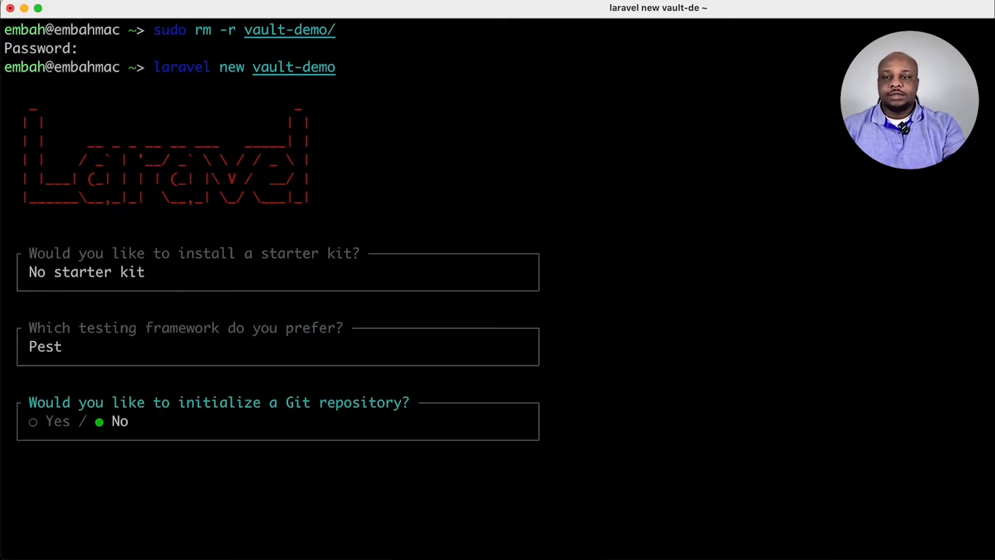
pyautogui.press('Return')
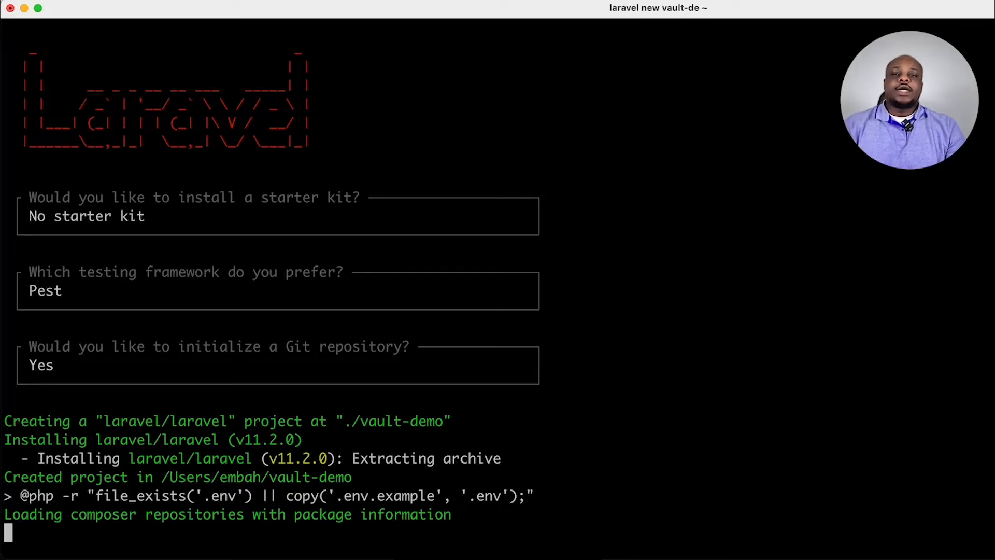
pyautogui.scroll(-3)
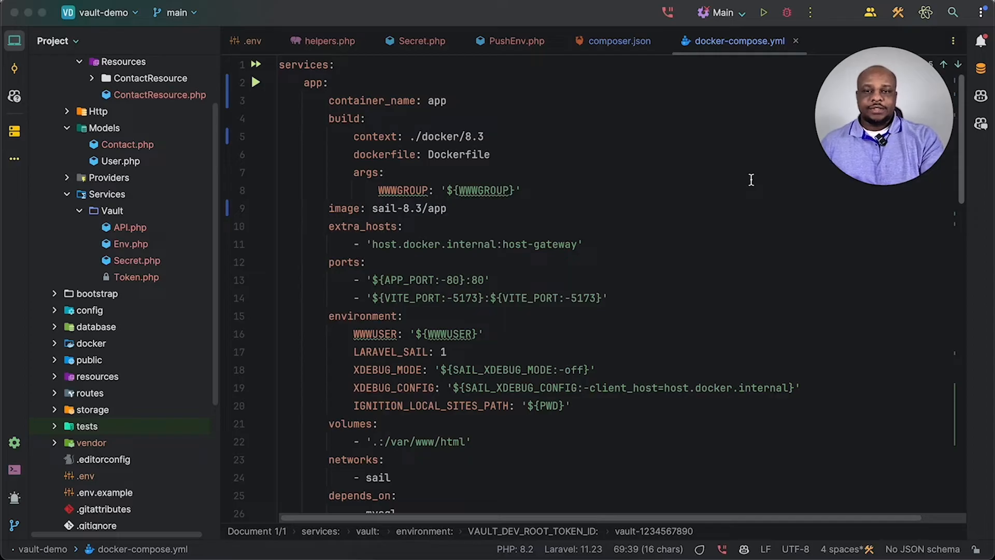
pyautogui.moveTo(719, 166)
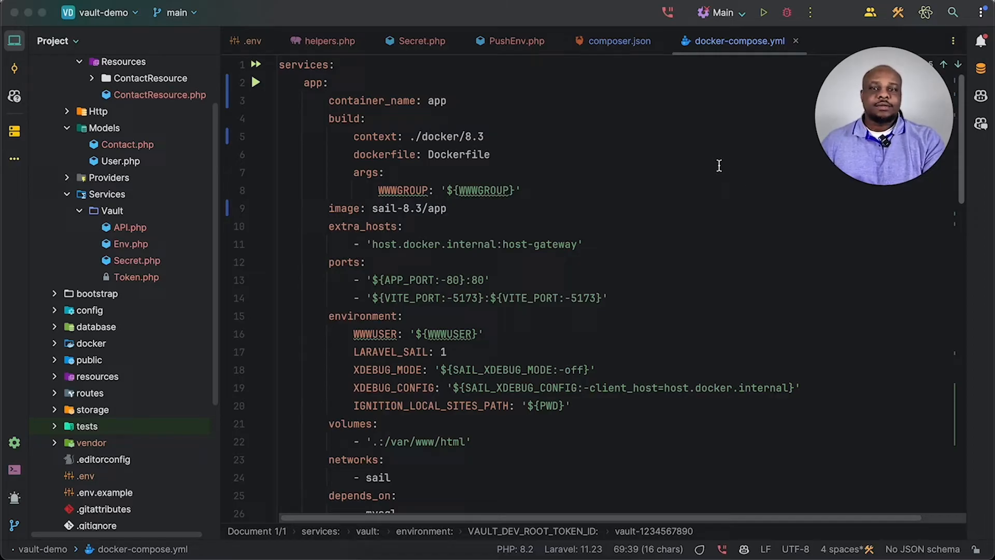
pyautogui.moveTo(962, 166)
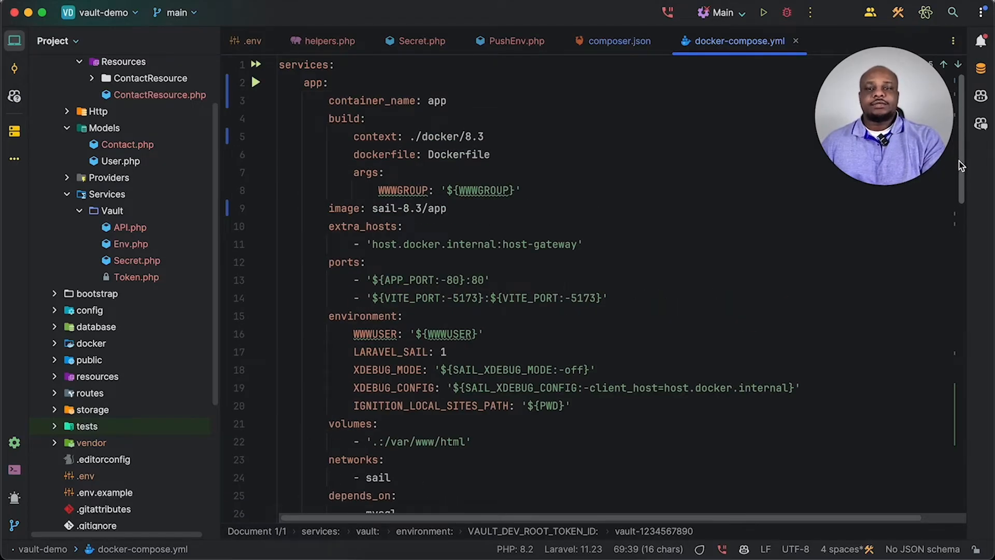
pyautogui.scroll(-3)
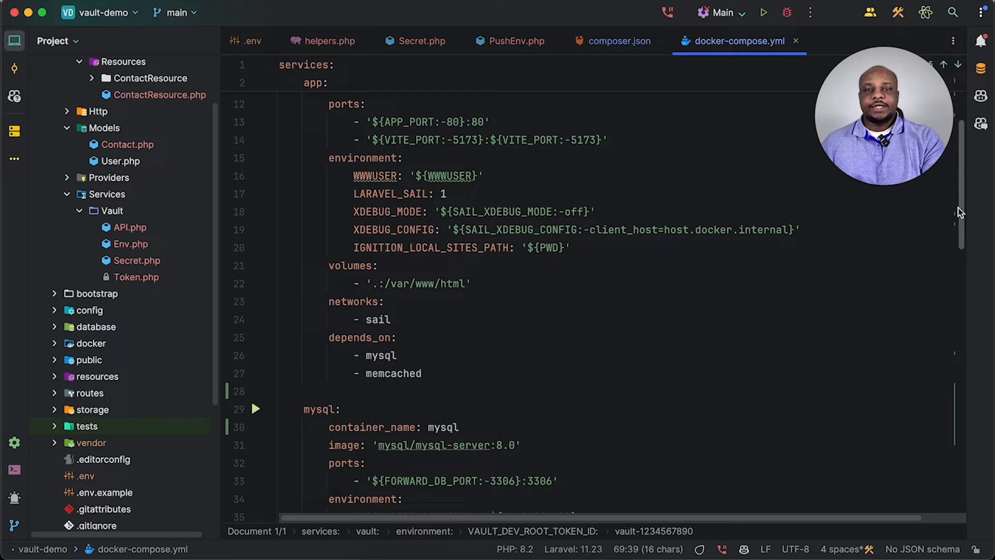
pyautogui.scroll(3)
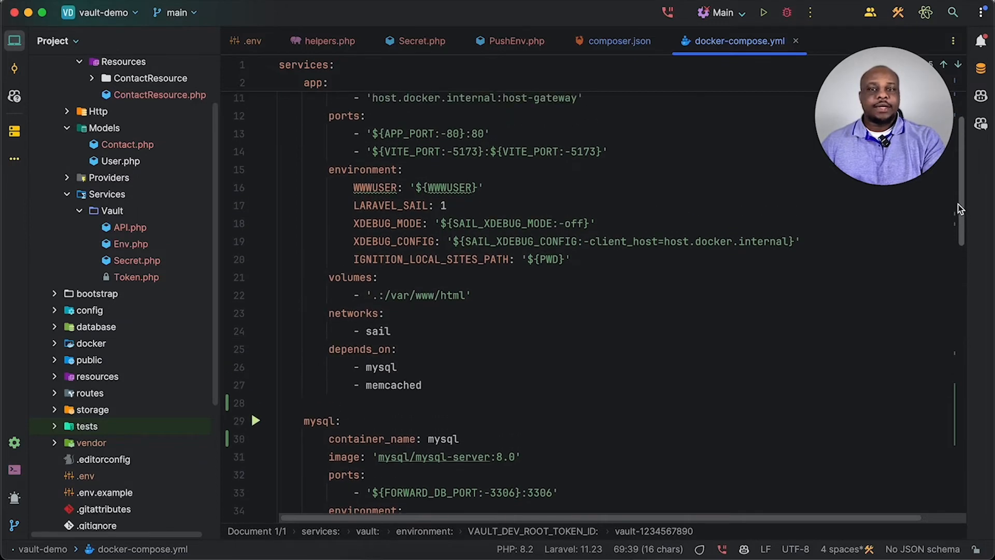
pyautogui.scroll(-3)
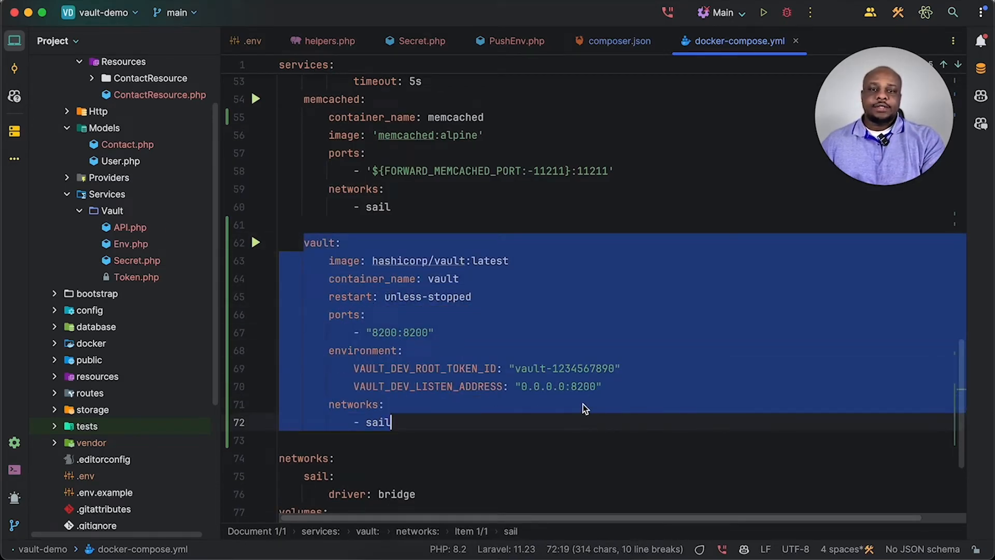
pyautogui.click(571, 368)
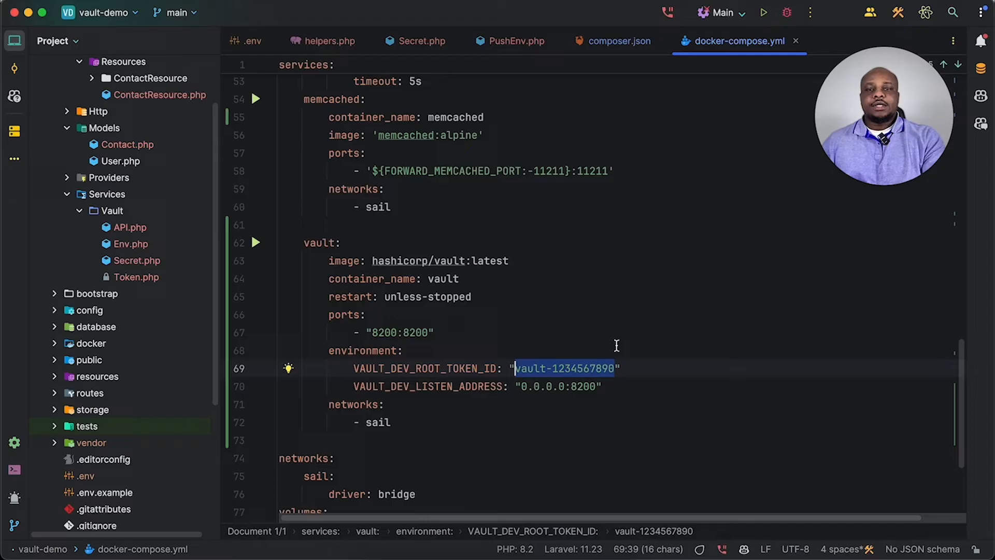
pyautogui.click(666, 368)
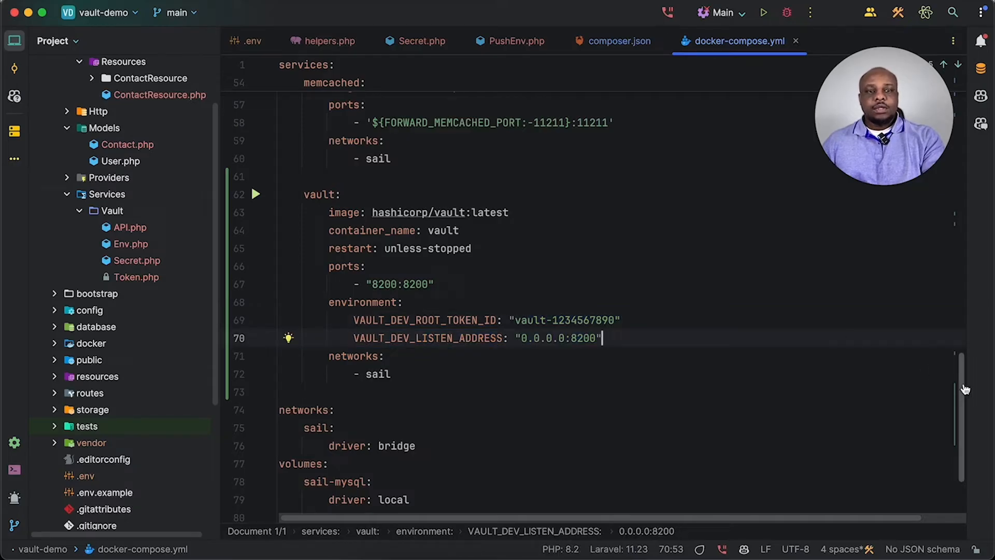
pyautogui.scroll(3)
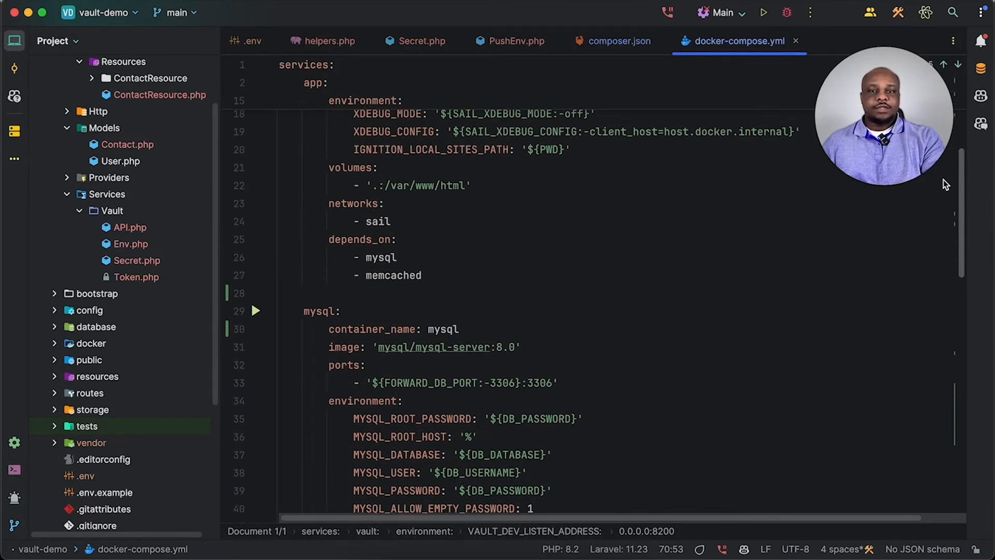
pyautogui.scroll(3)
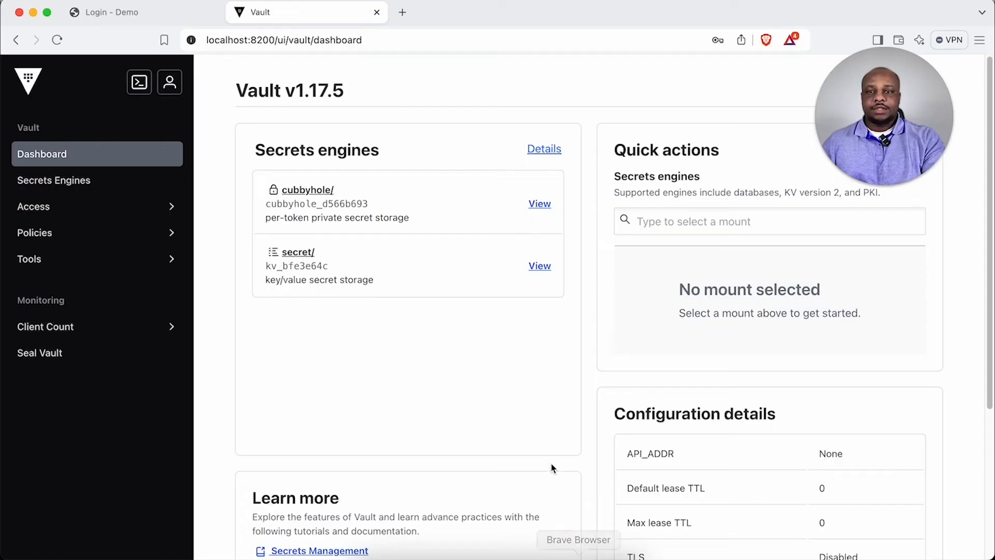
pyautogui.moveTo(274, 35)
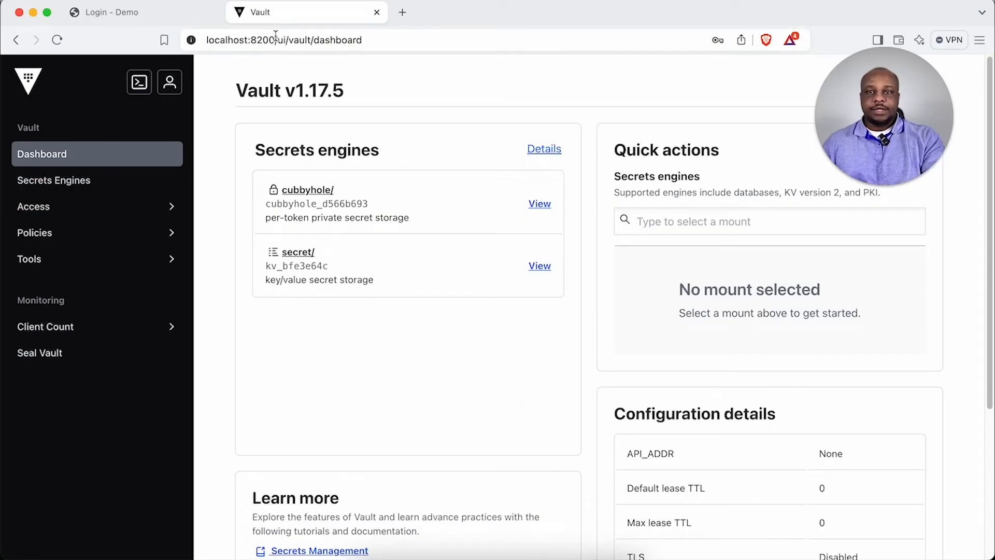
pyautogui.click(286, 39)
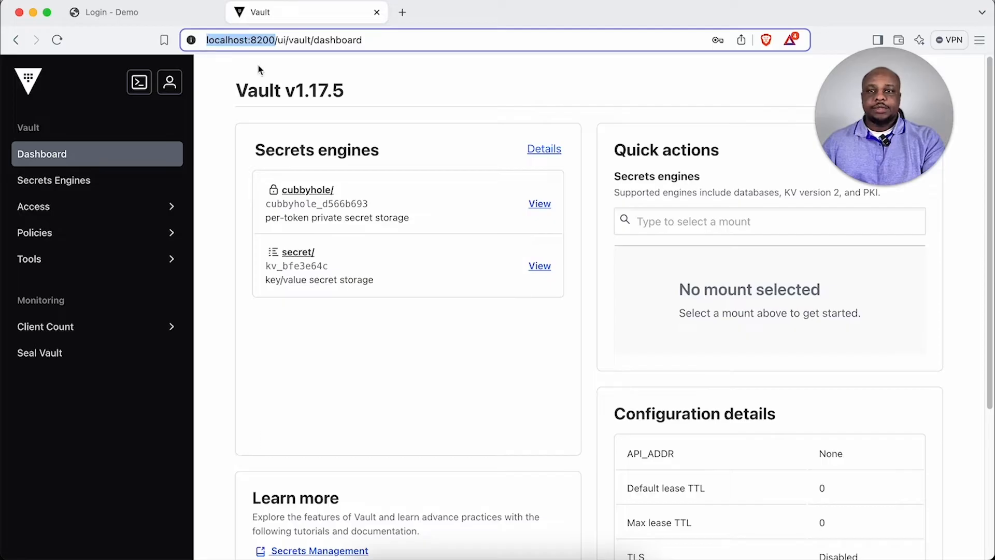
pyautogui.moveTo(401, 334)
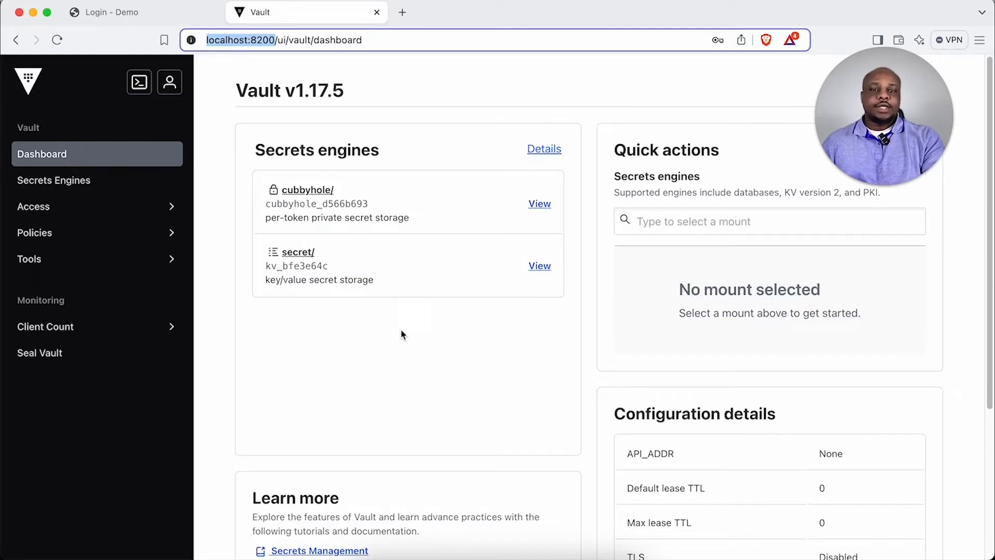
pyautogui.moveTo(362, 266)
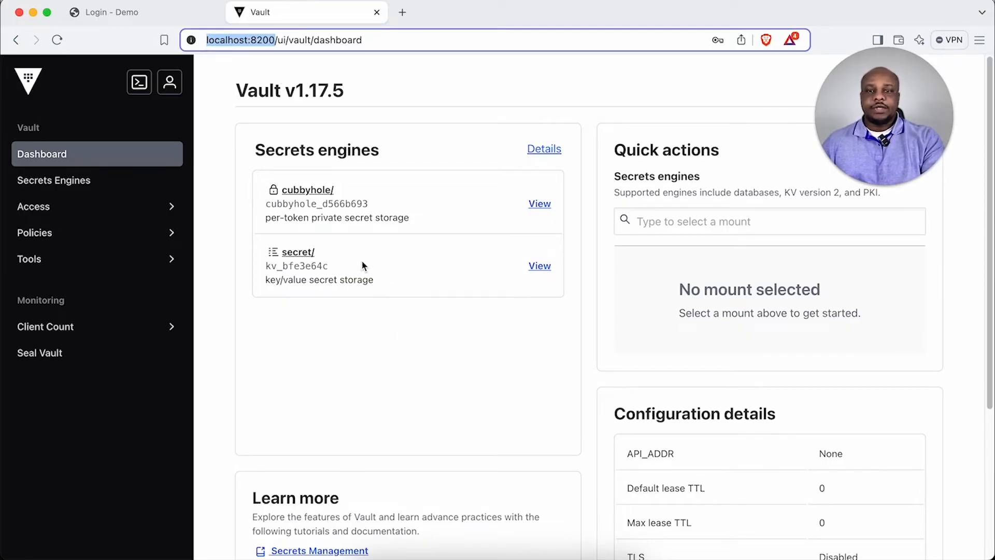
pyautogui.moveTo(419, 126)
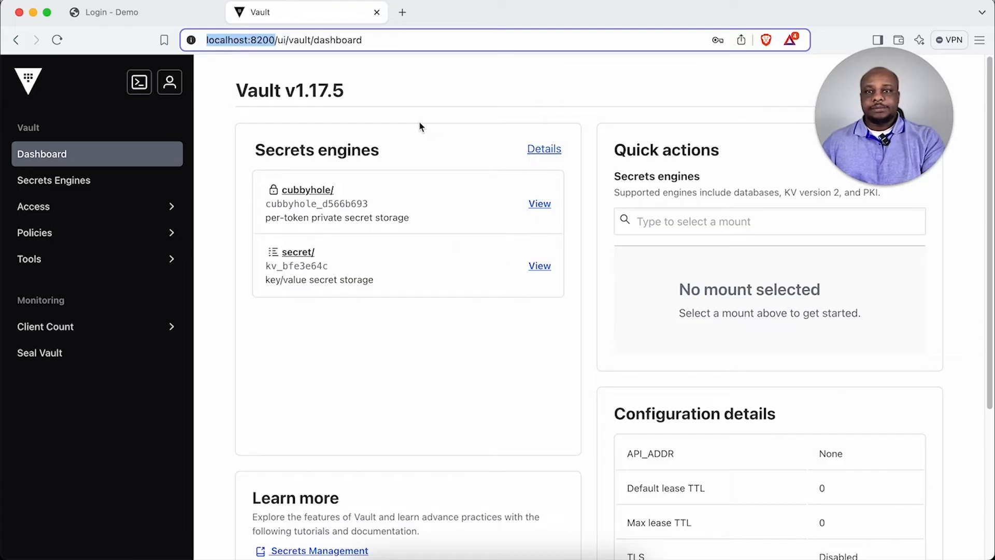
pyautogui.moveTo(669, 21)
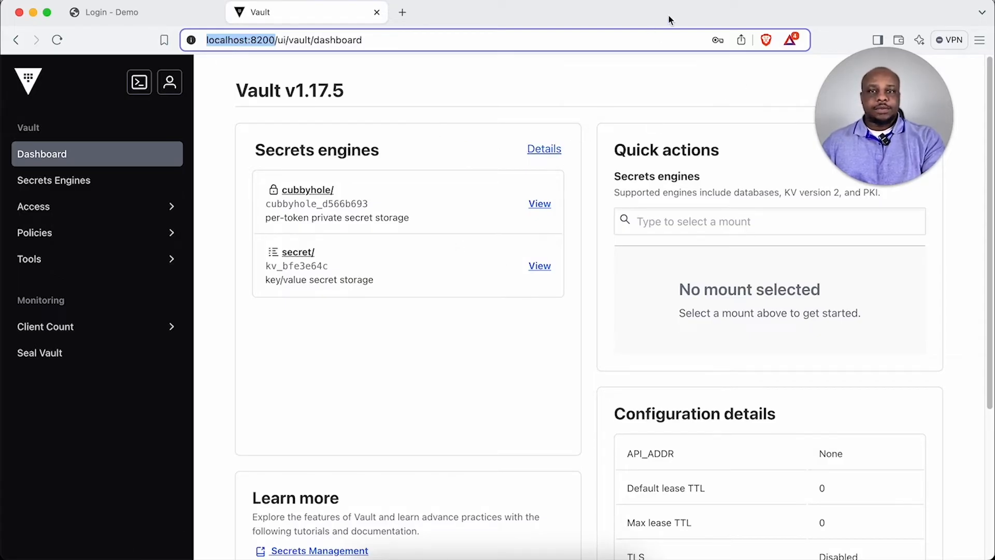
pyautogui.moveTo(544, 549)
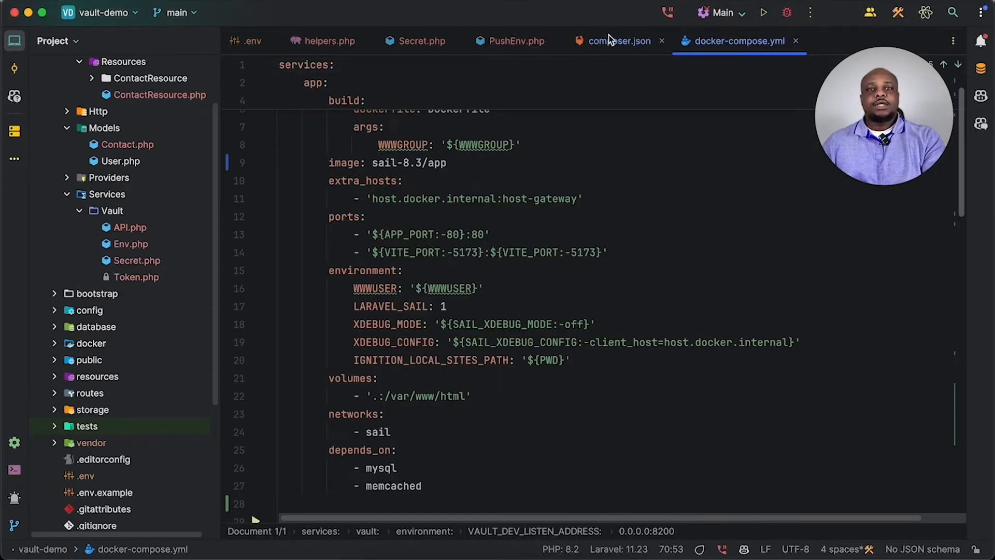
# Step: Bring up composer.json and scroll to its extra > include_files section
pyautogui.click(615, 40)
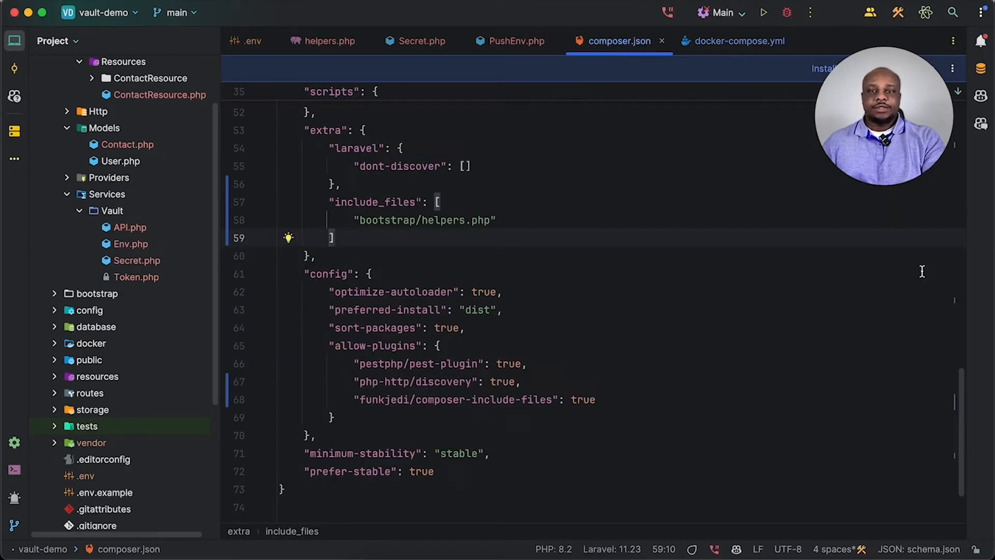
pyautogui.scroll(3)
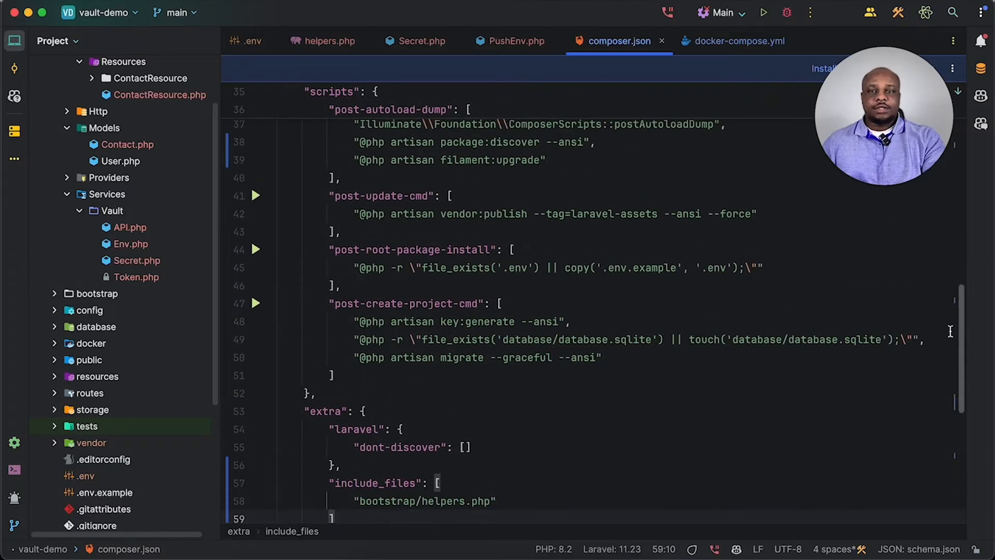
pyautogui.scroll(3)
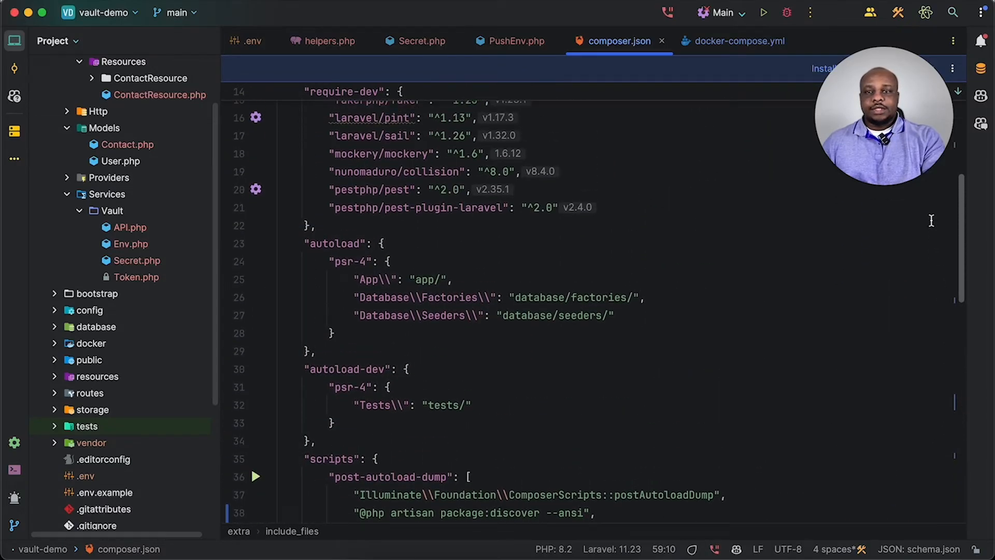
pyautogui.scroll(3)
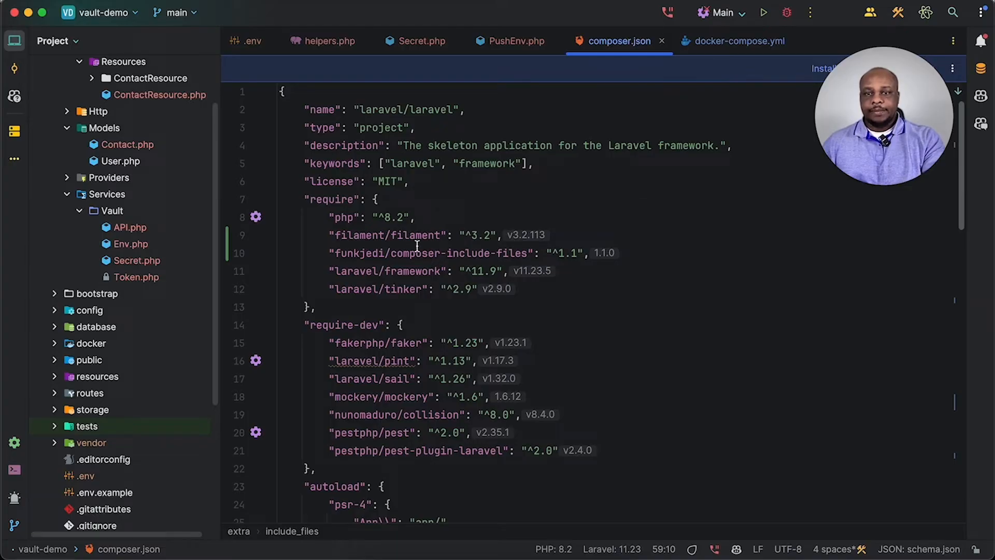
pyautogui.doubleClick(383, 235)
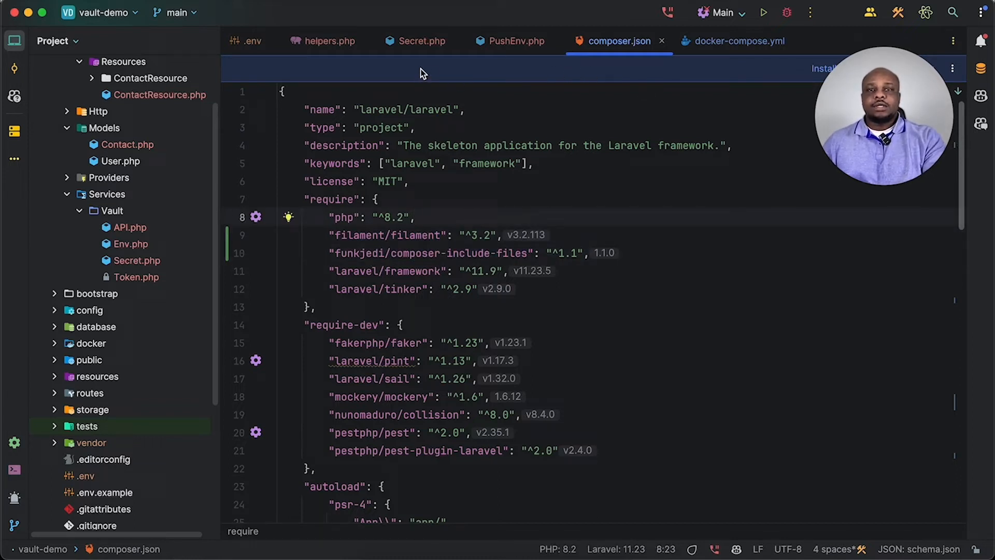
pyautogui.moveTo(351, 64)
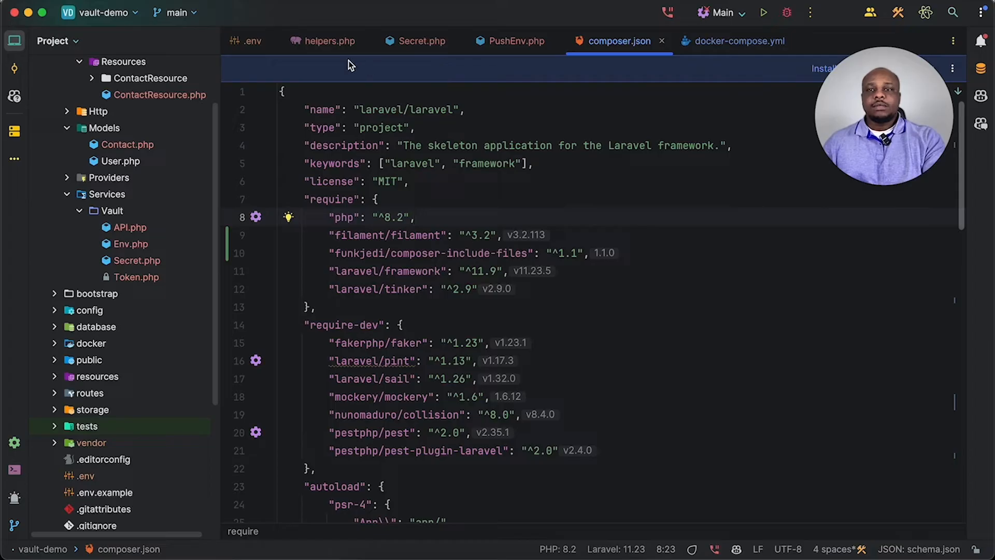
# Step: Highlight the bootstrap/helpers.php include entry autoloaded via include_files
pyautogui.scroll(-3)
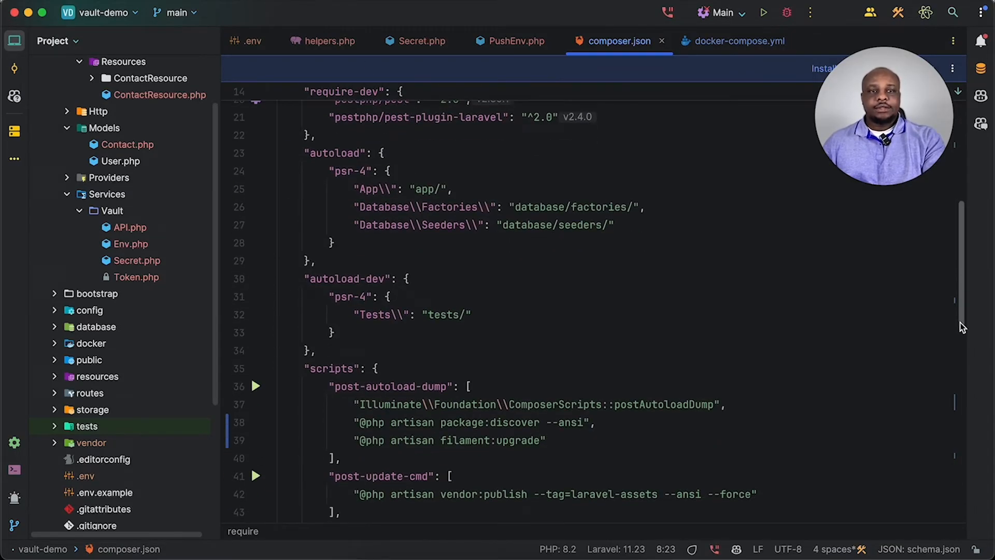
pyautogui.scroll(-3)
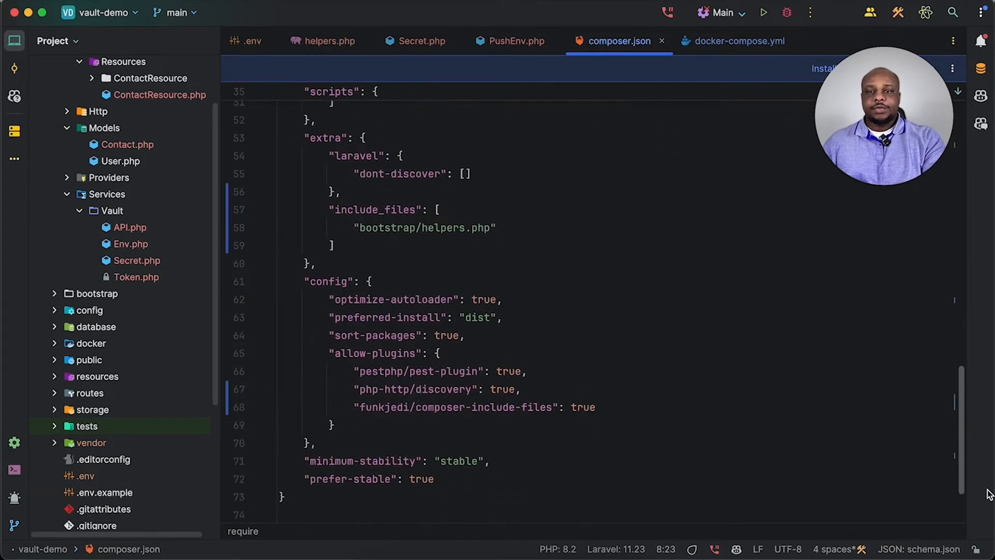
pyautogui.scroll(3)
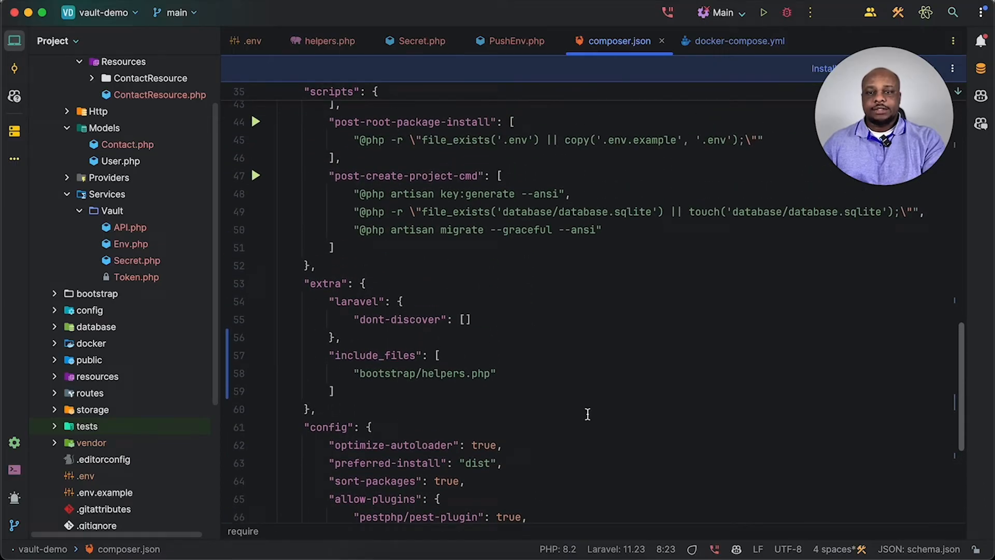
pyautogui.moveTo(349, 382)
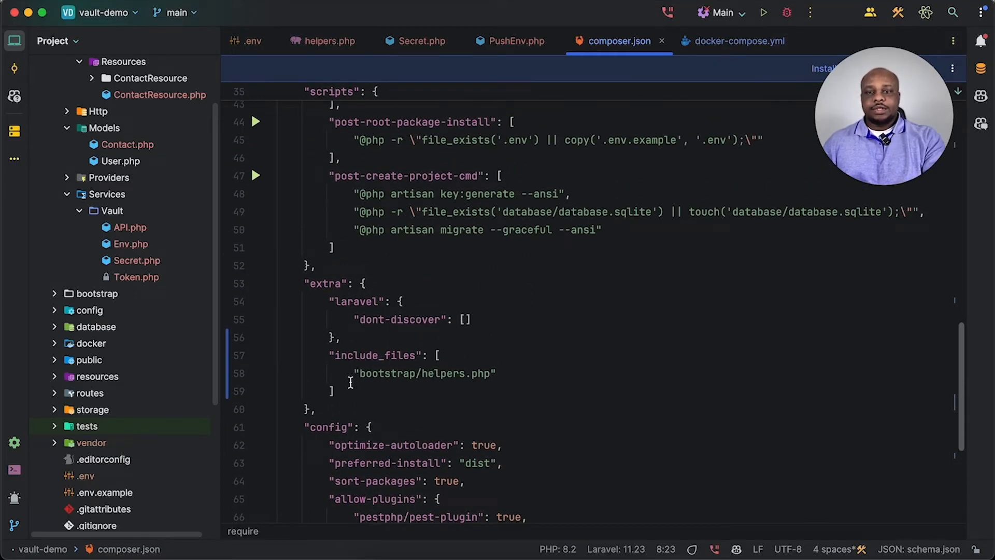
pyautogui.doubleClick(422, 373)
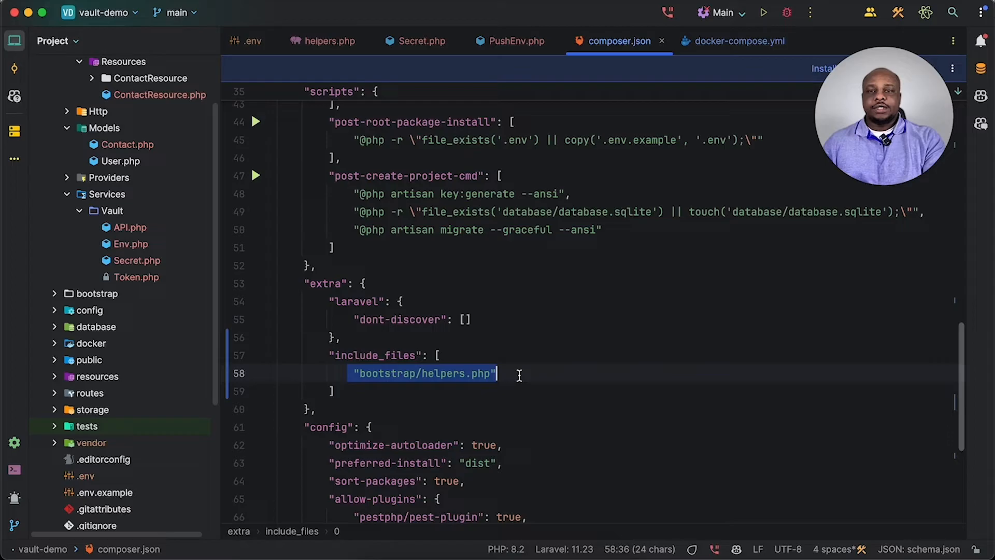
pyautogui.moveTo(510, 321)
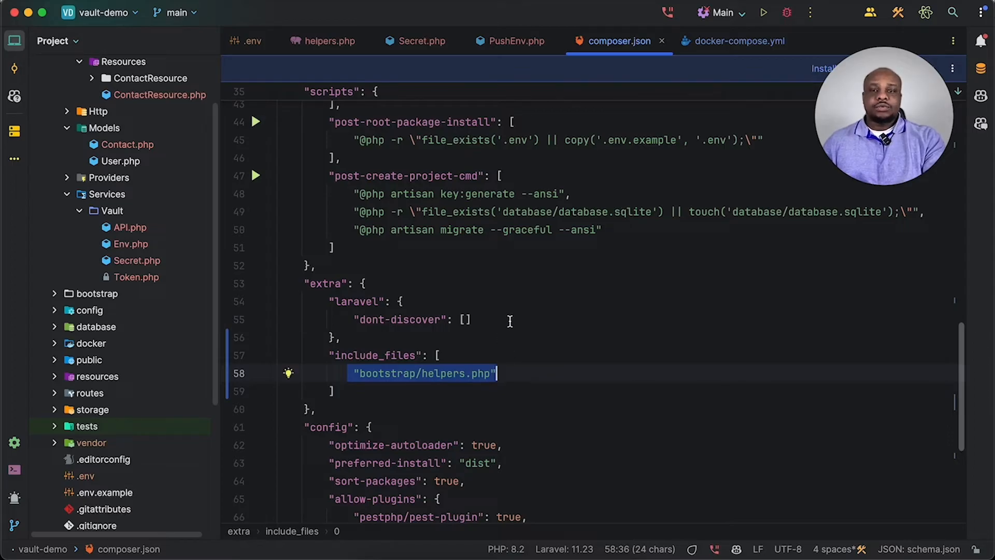
pyautogui.moveTo(645, 335)
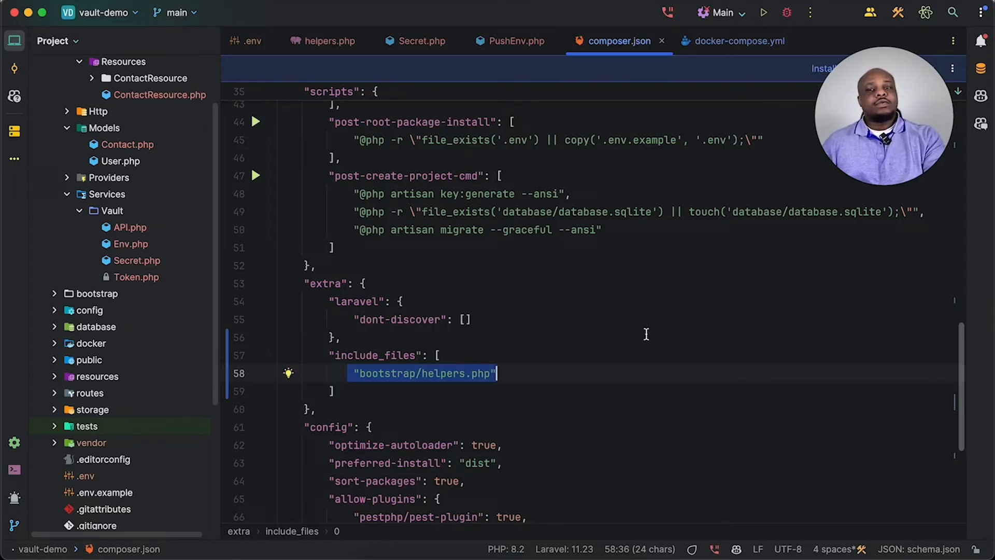
pyautogui.moveTo(567, 278)
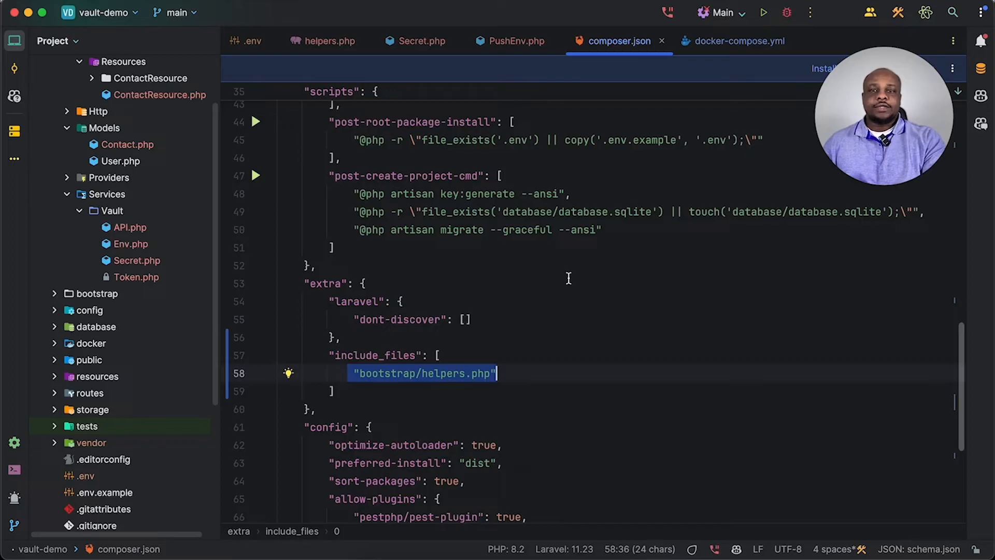
pyautogui.moveTo(564, 241)
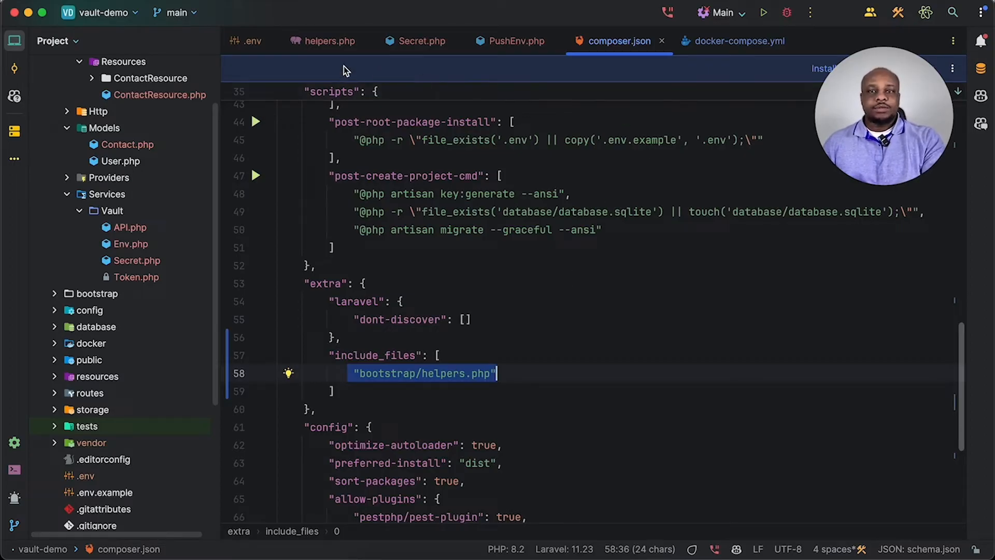
pyautogui.moveTo(504, 89)
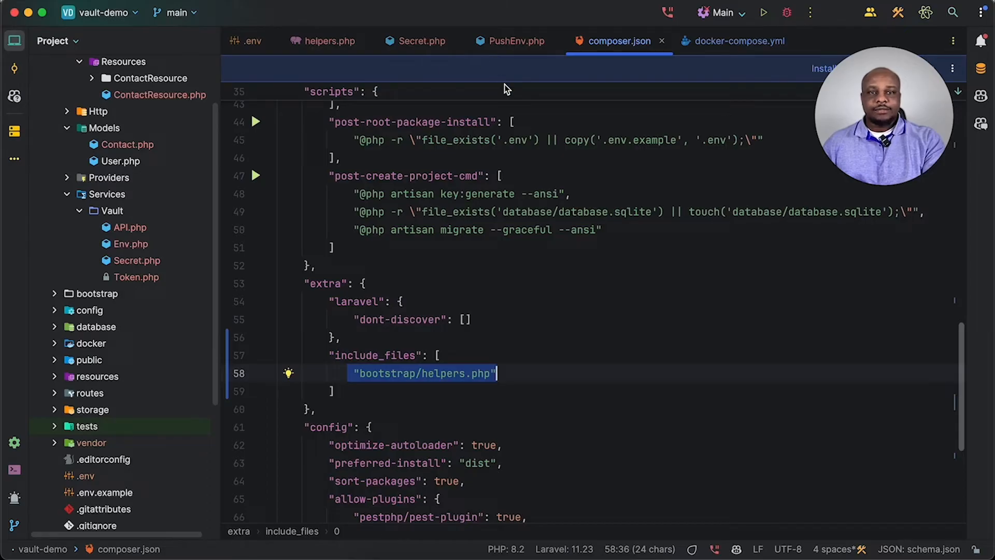
pyautogui.moveTo(513, 40)
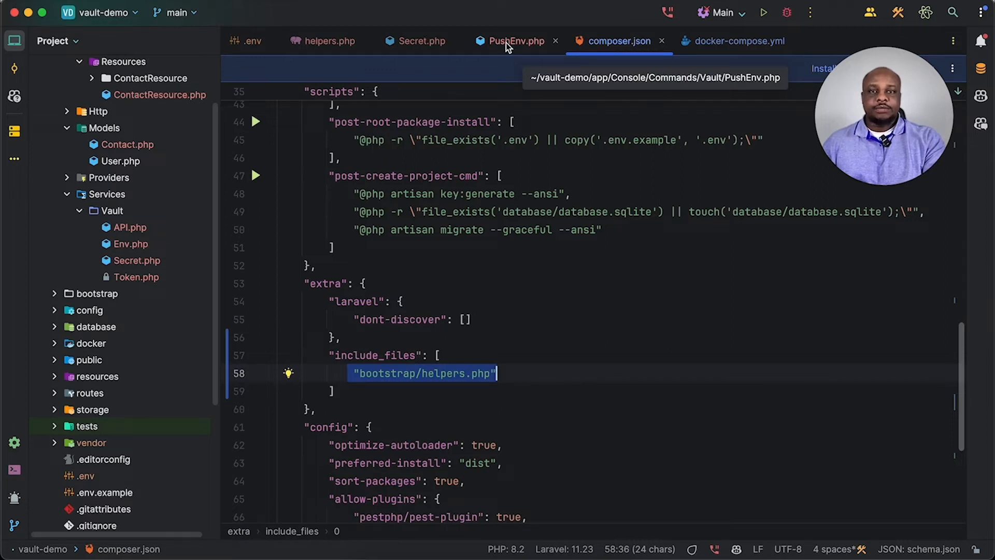
pyautogui.moveTo(510, 48)
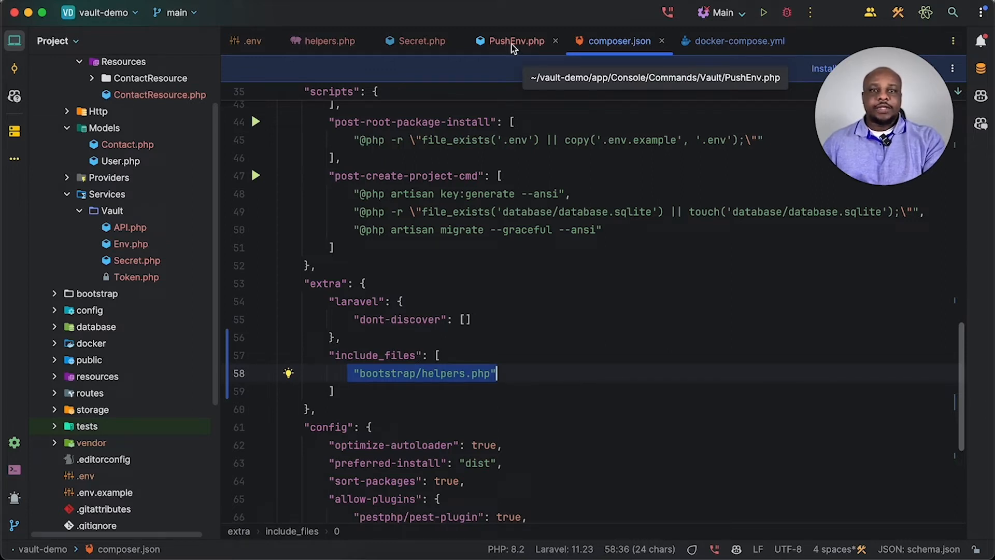
pyautogui.click(511, 41)
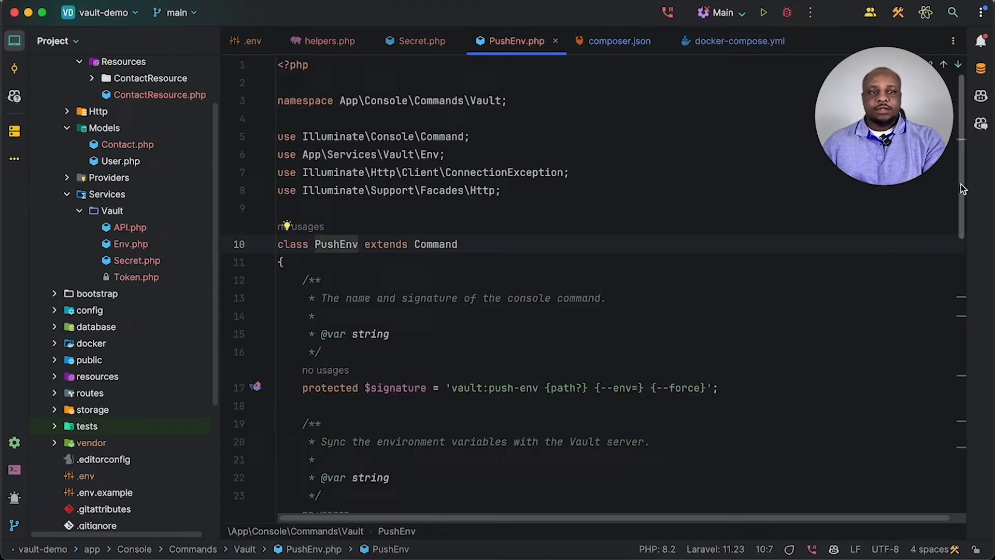
# Step: Review PushEnv's handle() method pushing variables to Vault, then bring up the project's .env file
pyautogui.scroll(-3)
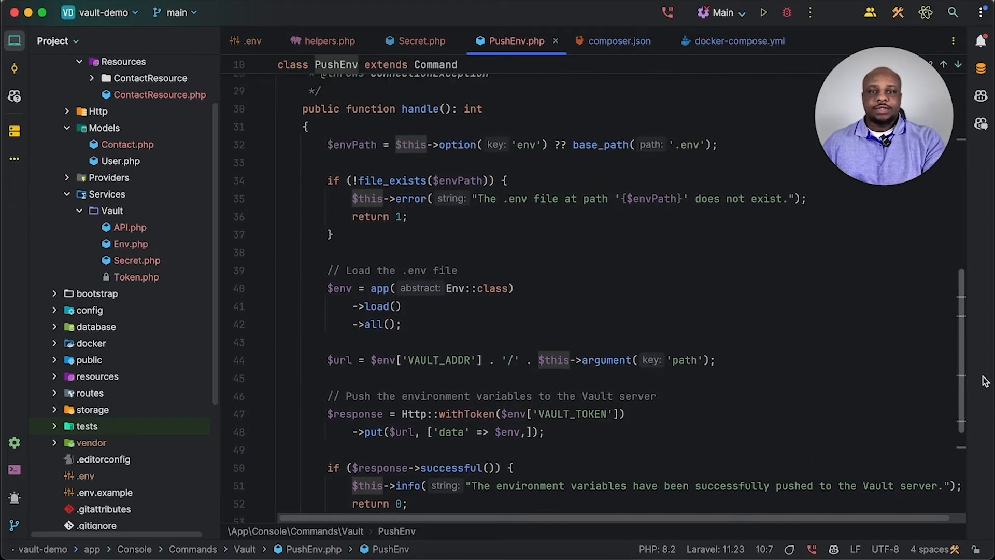
pyautogui.scroll(3)
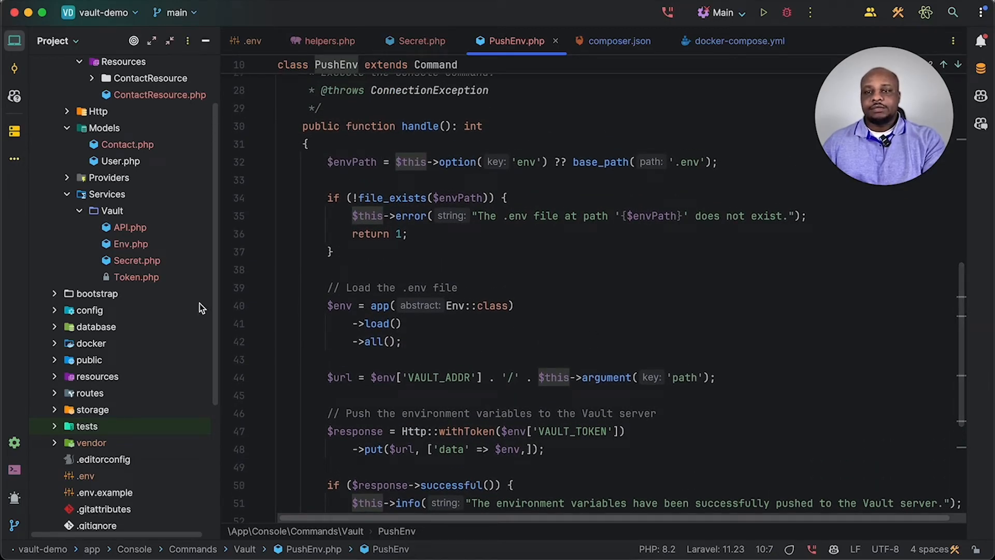
pyautogui.scroll(-3)
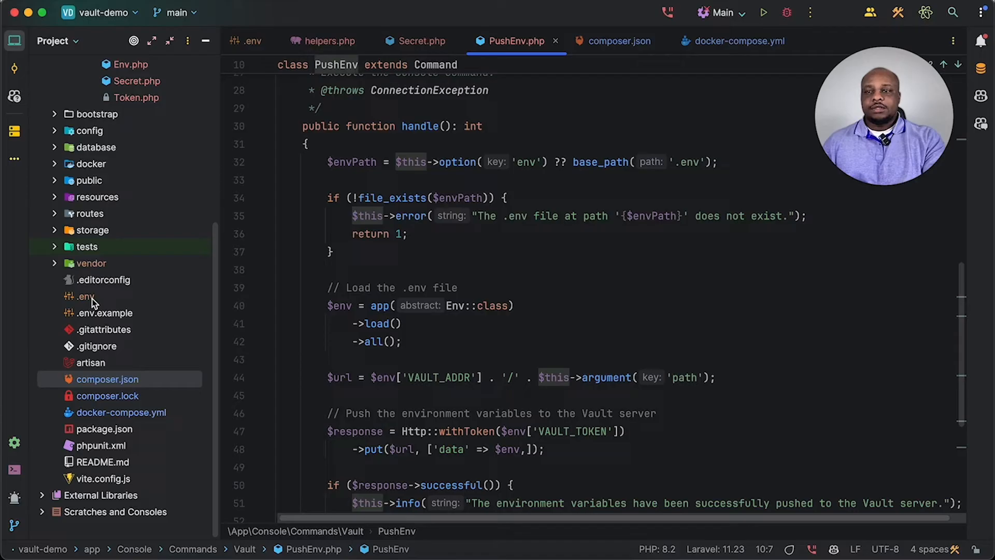
pyautogui.click(84, 295)
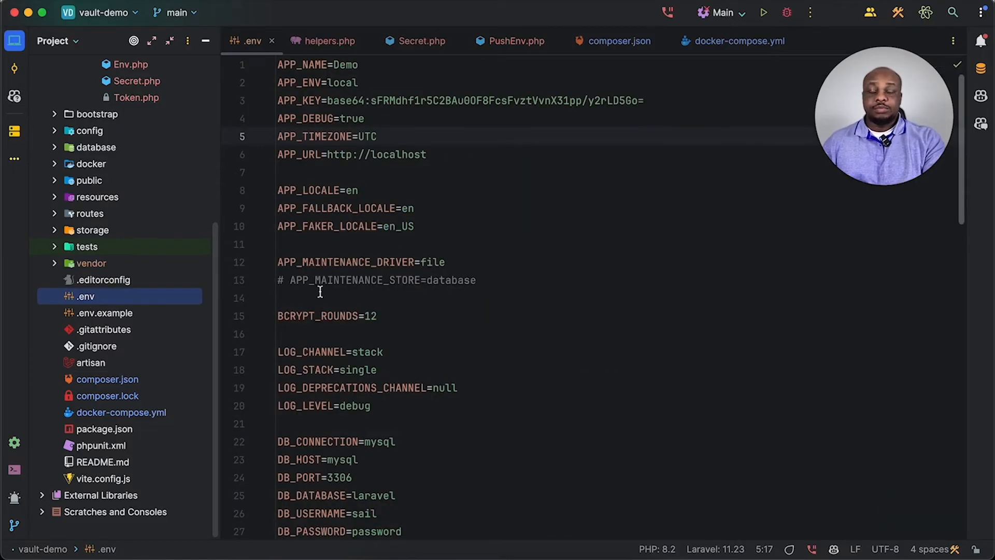
pyautogui.moveTo(521, 215)
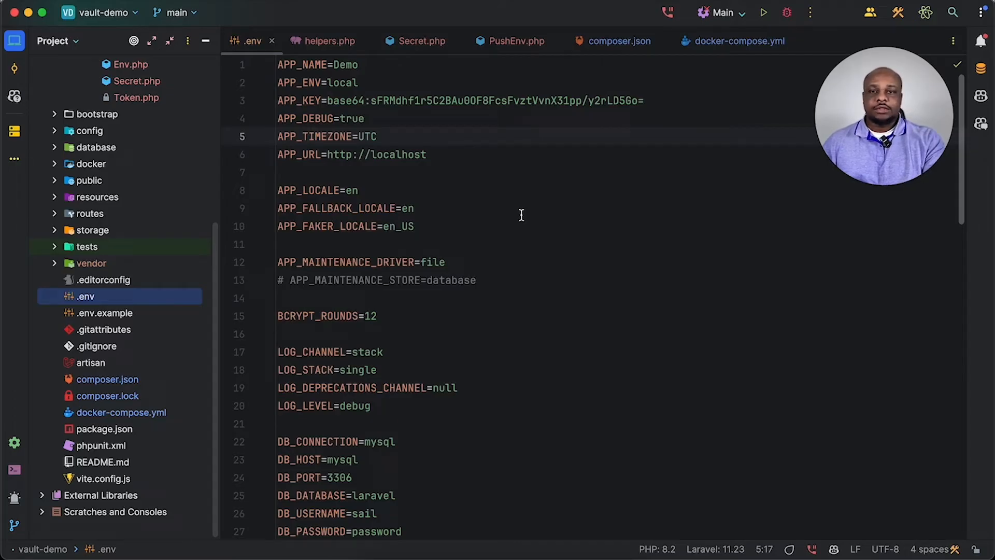
pyautogui.moveTo(449, 552)
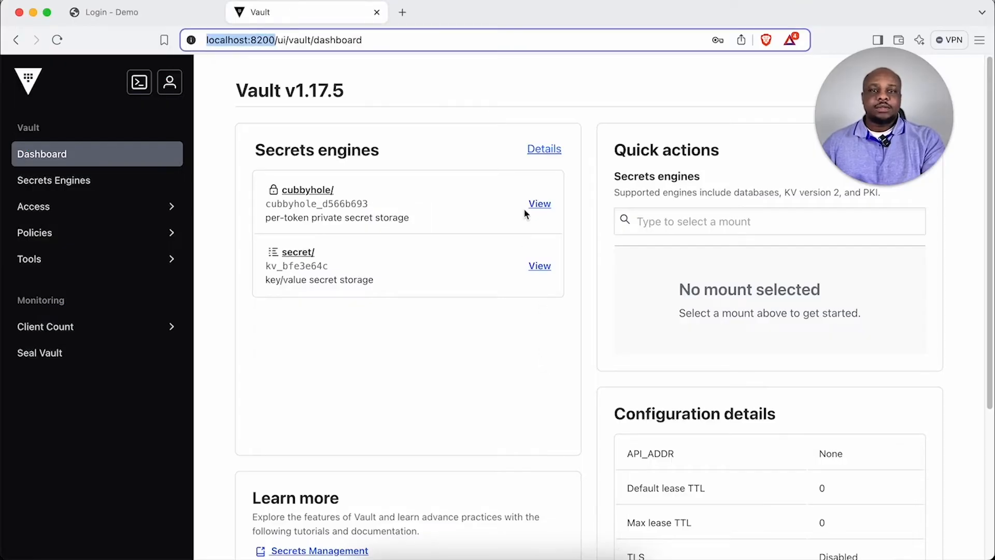
pyautogui.moveTo(552, 388)
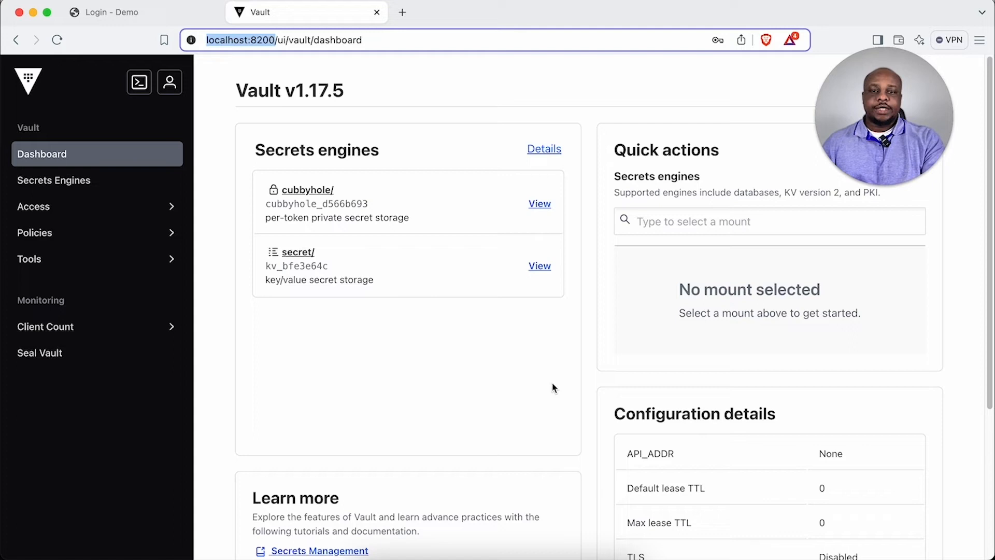
pyautogui.moveTo(408, 320)
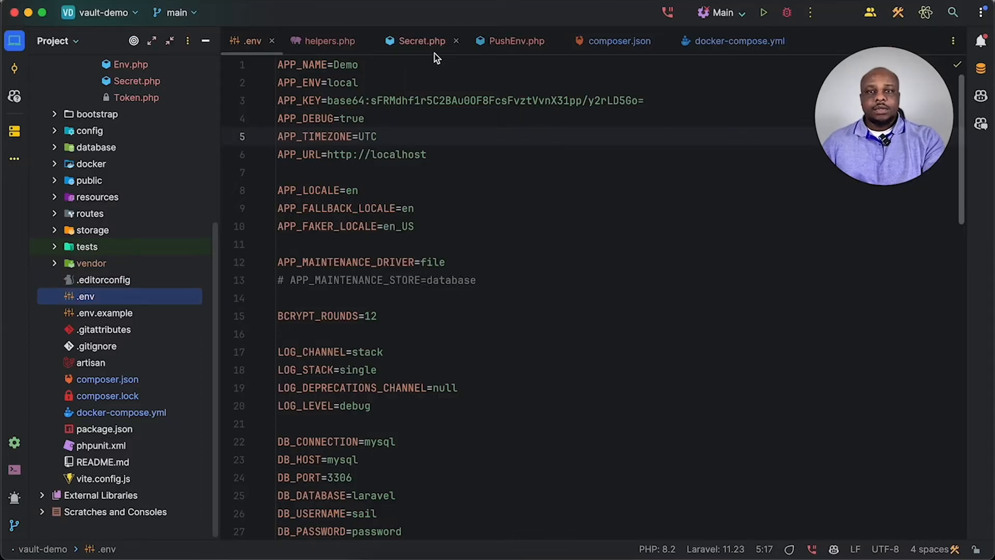
# Step: Bring up Secret.php and scroll through its caching and read-path methods
pyautogui.click(421, 40)
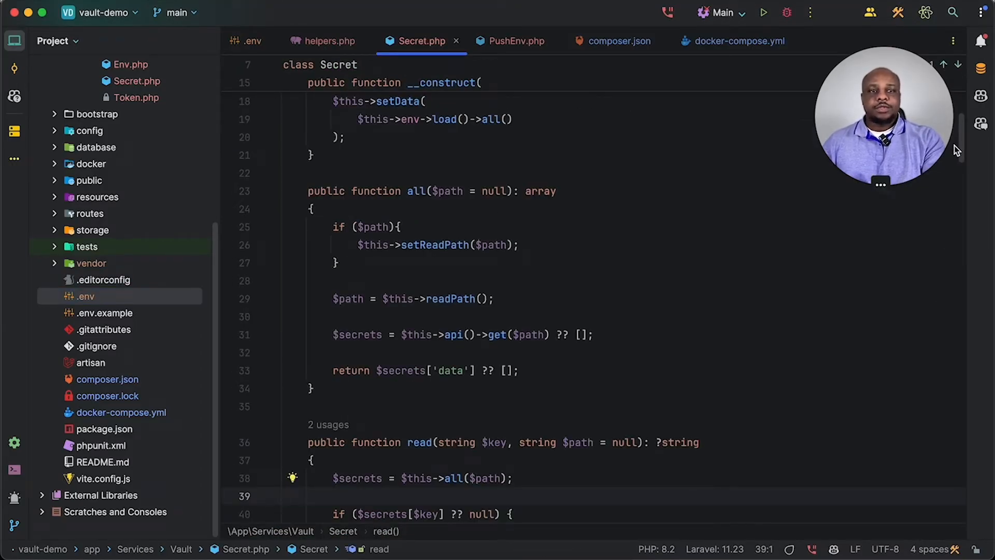
pyautogui.scroll(3)
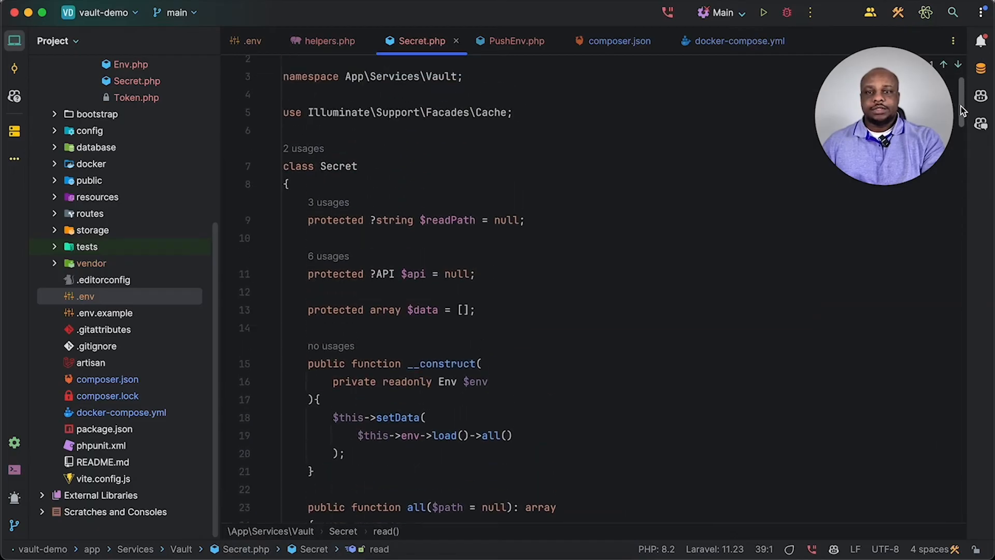
pyautogui.scroll(3)
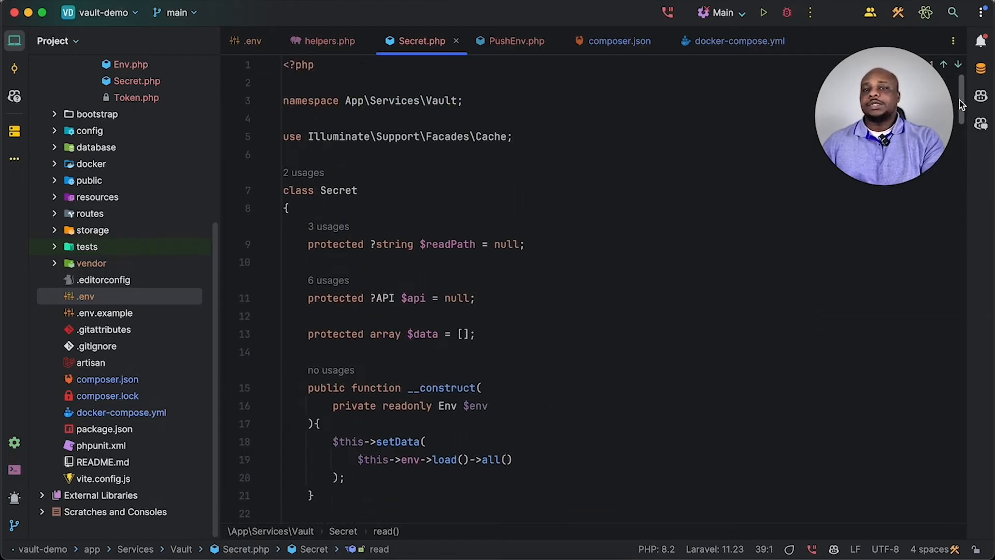
pyautogui.scroll(-3)
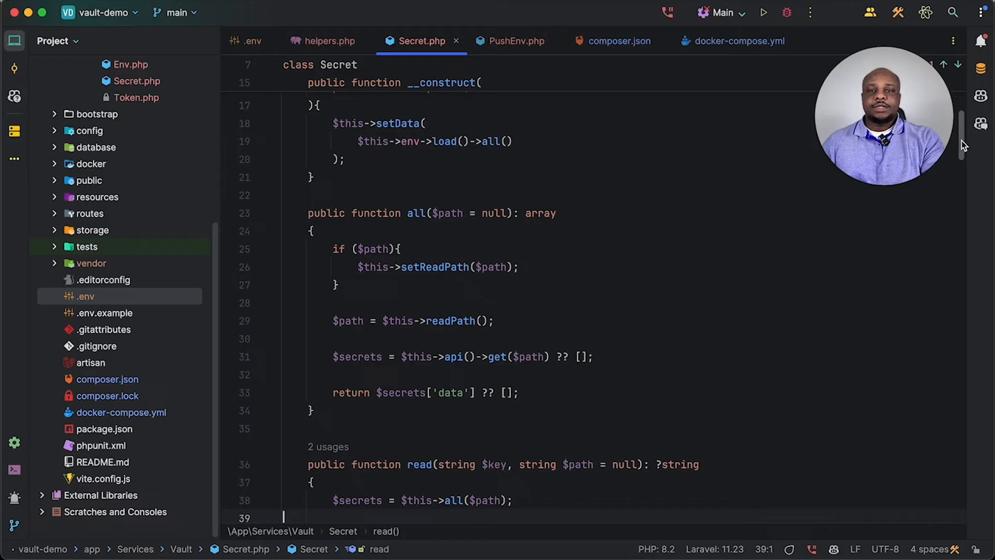
pyautogui.scroll(-3)
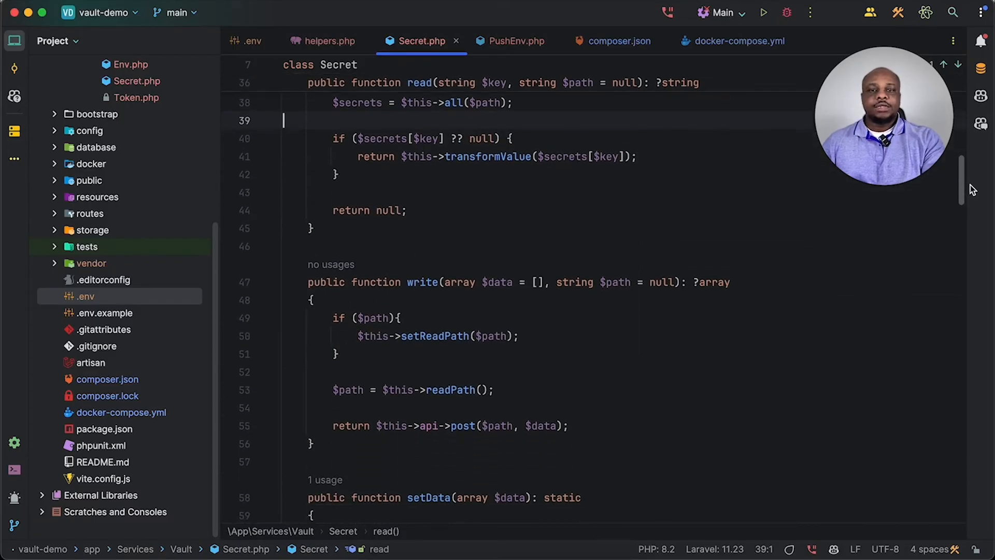
pyautogui.scroll(-3)
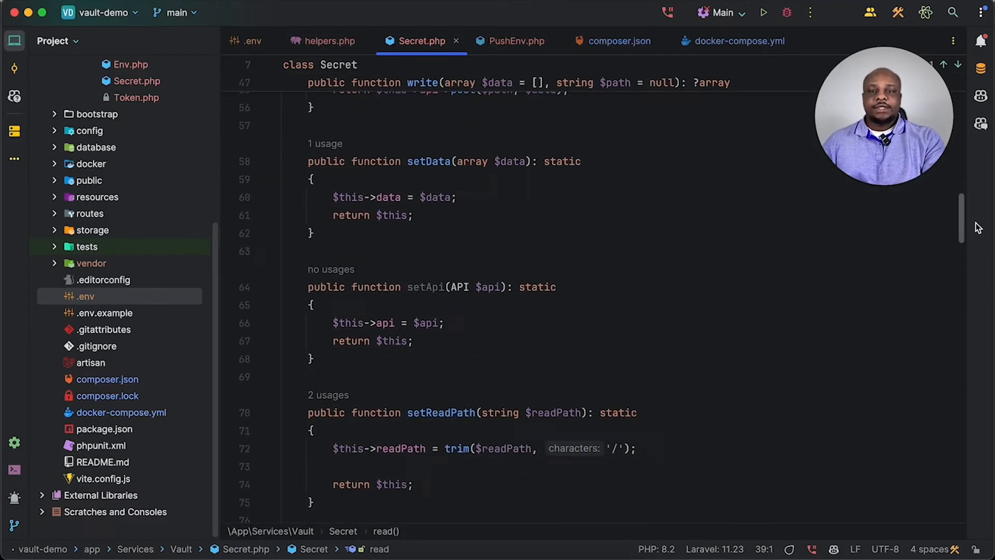
pyautogui.scroll(-3)
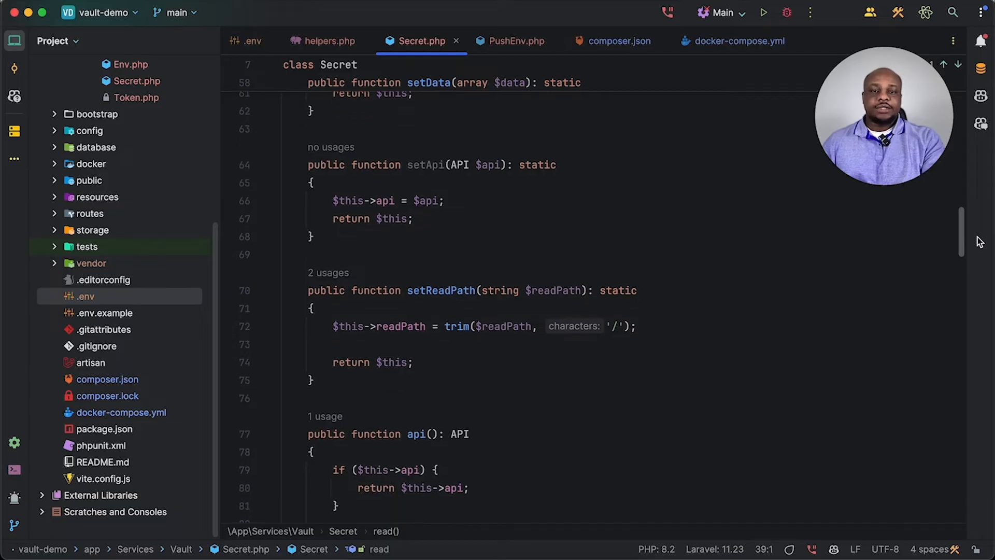
pyautogui.scroll(-3)
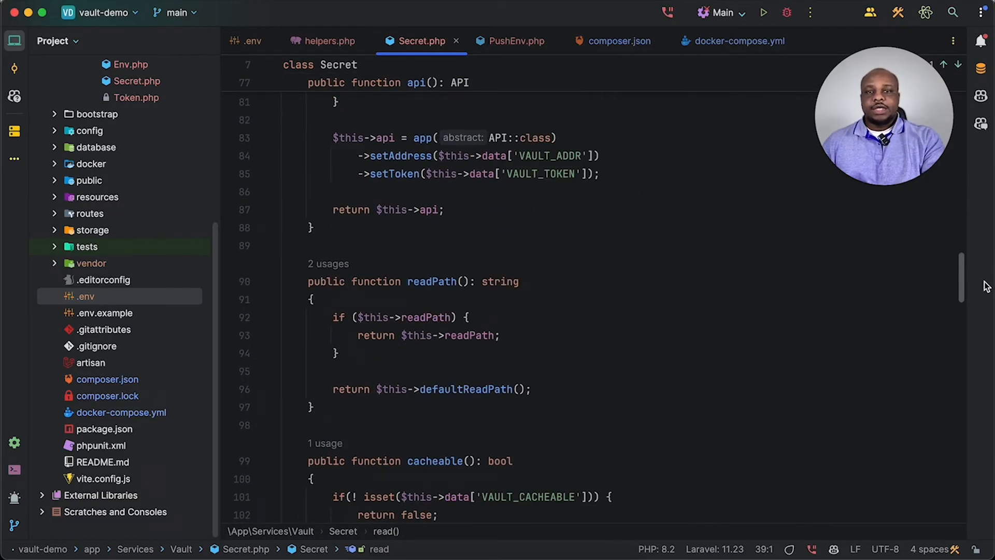
pyautogui.scroll(3)
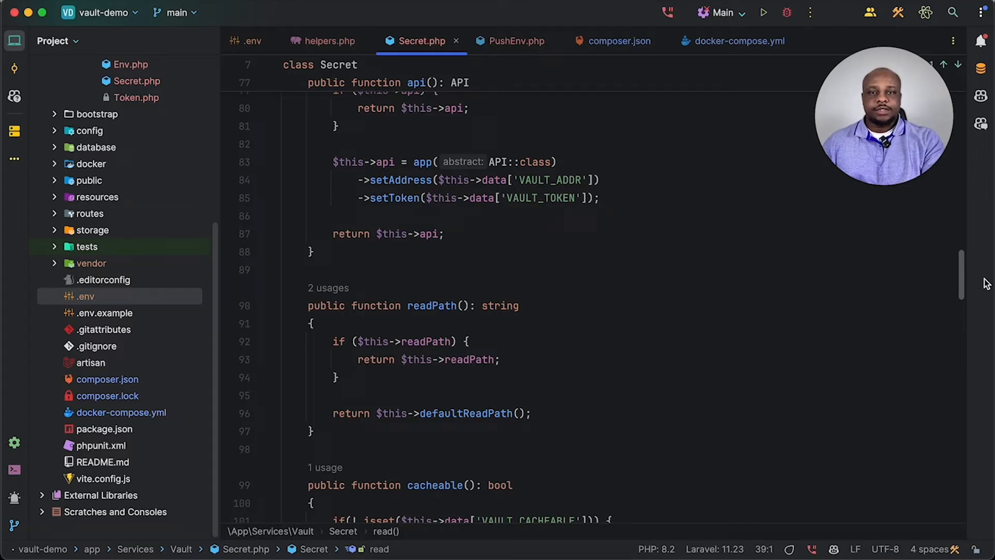
pyautogui.scroll(-3)
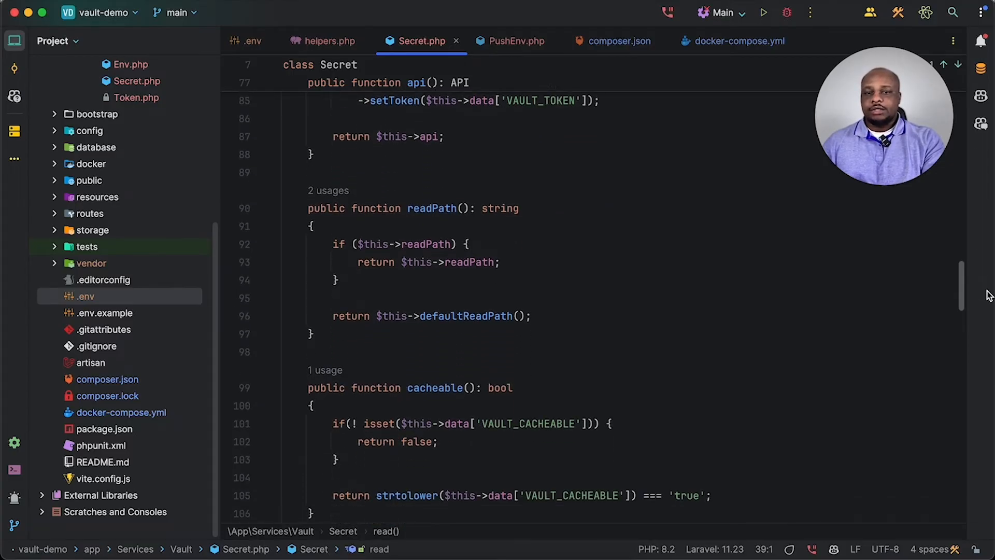
pyautogui.scroll(-3)
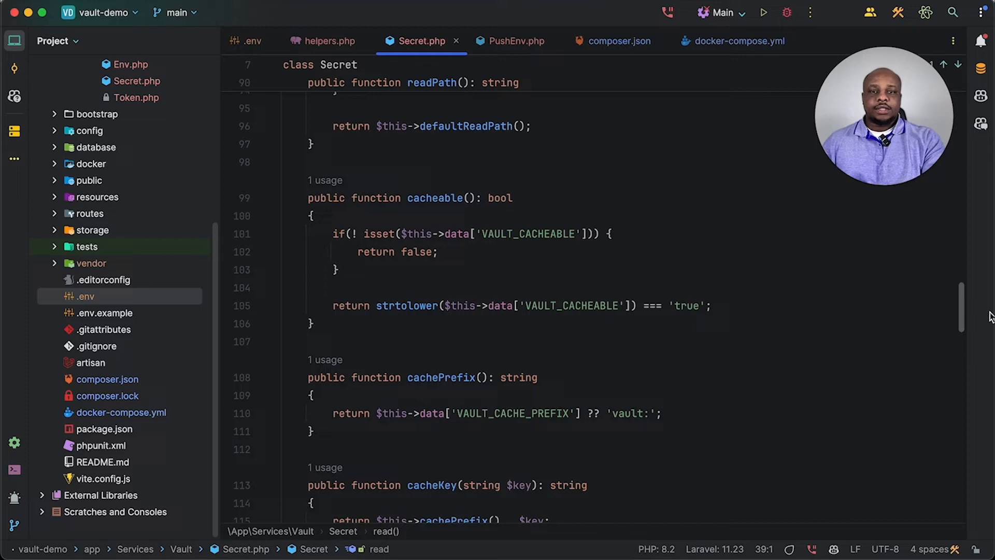
pyautogui.scroll(-3)
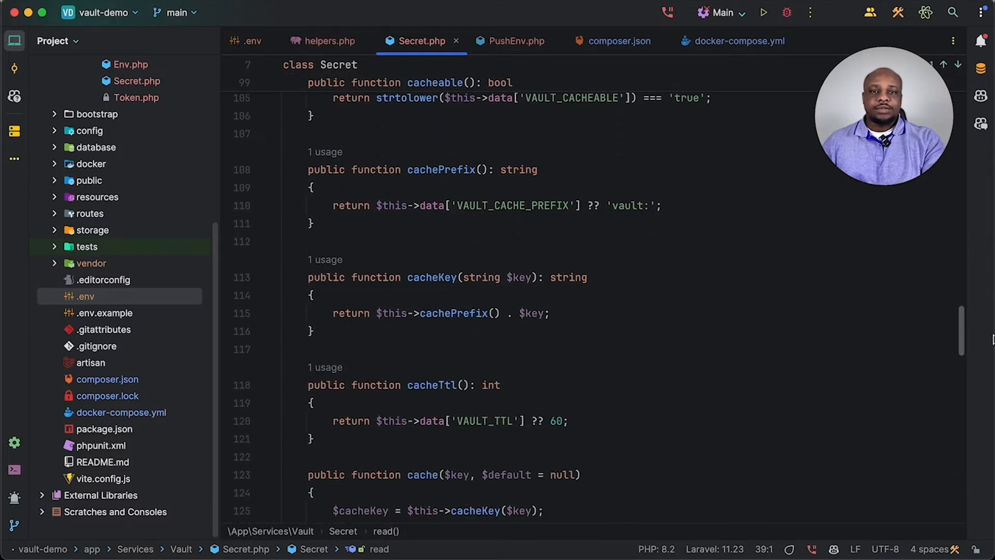
# Step: Scroll down to inOnly()'s VAULT_ONLY filtering, back to the top, then switch to helpers.php
pyautogui.scroll(-3)
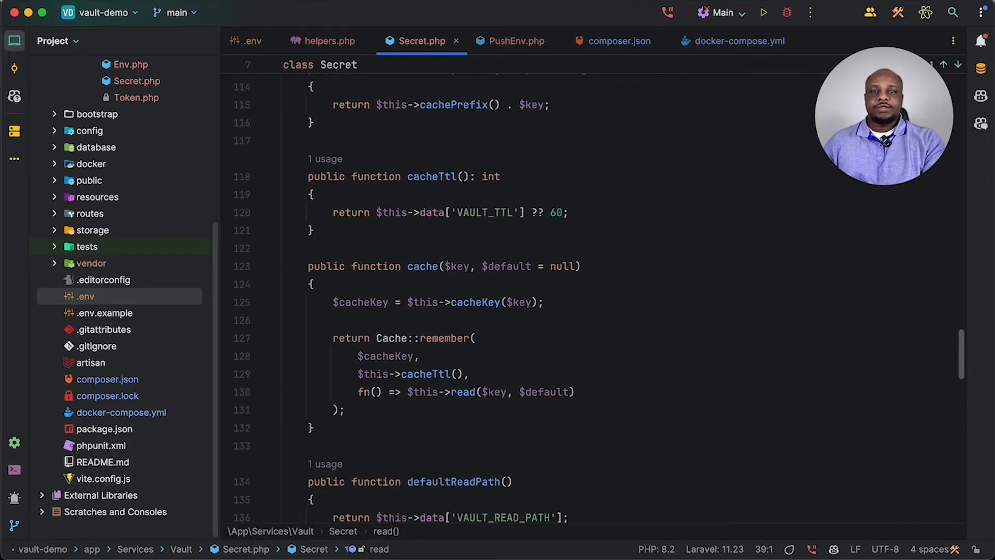
pyautogui.scroll(-3)
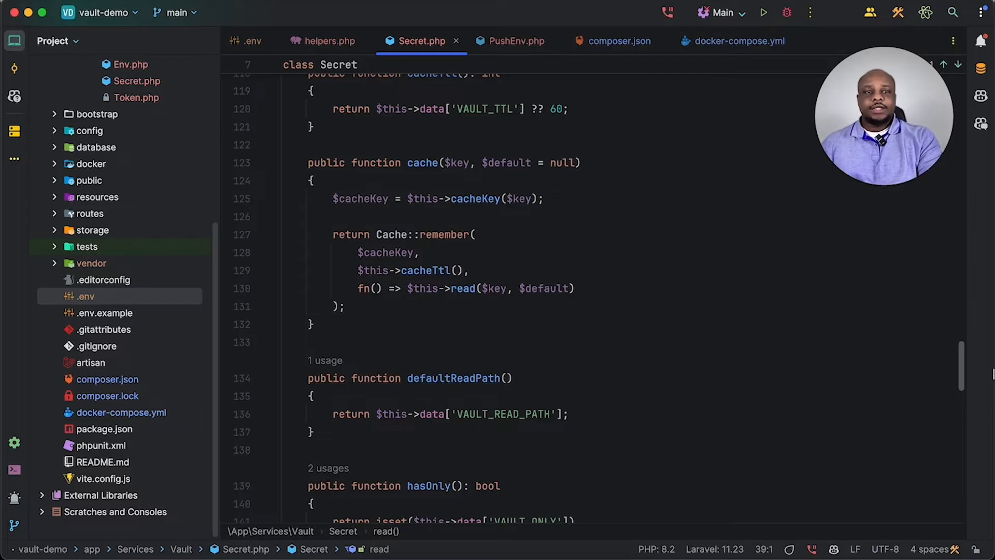
pyautogui.scroll(3)
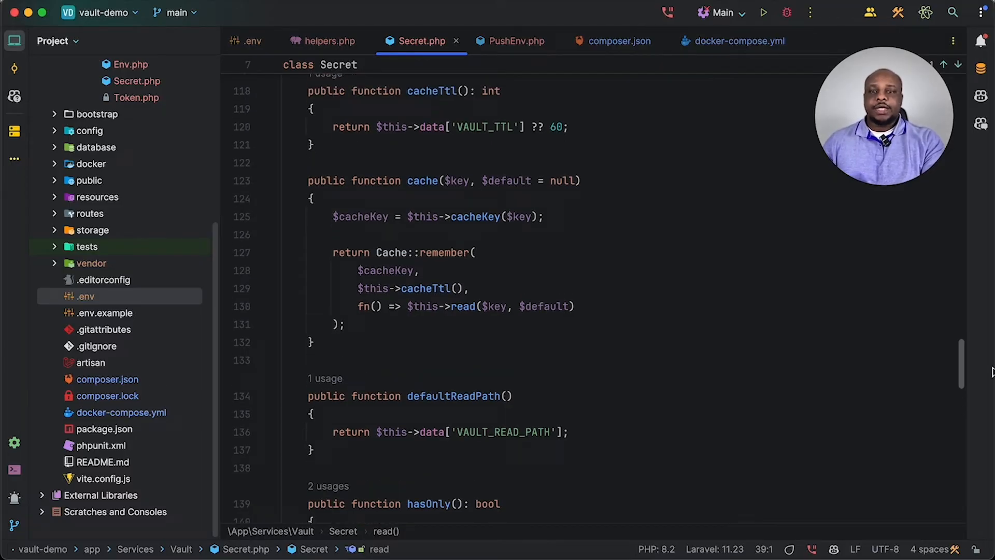
pyautogui.scroll(-3)
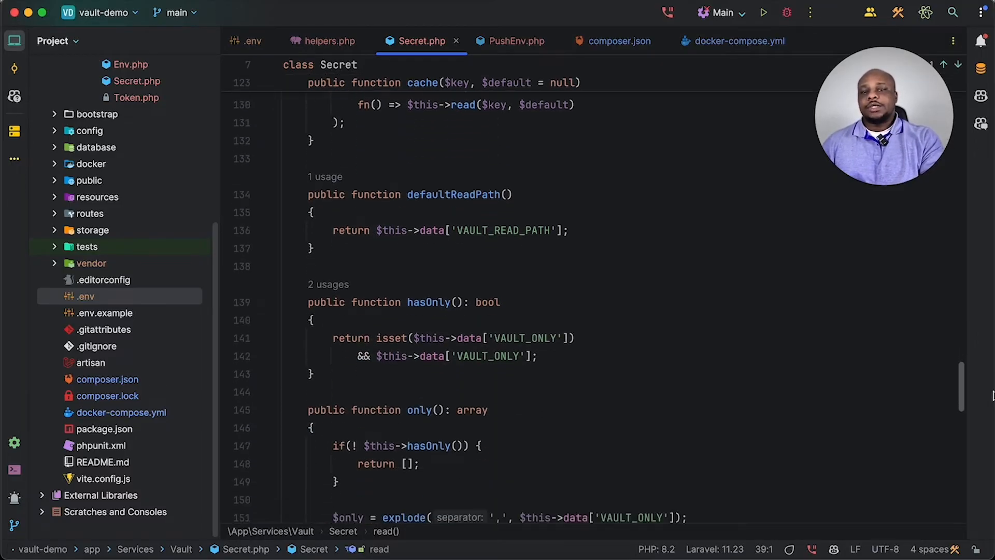
pyautogui.scroll(-3)
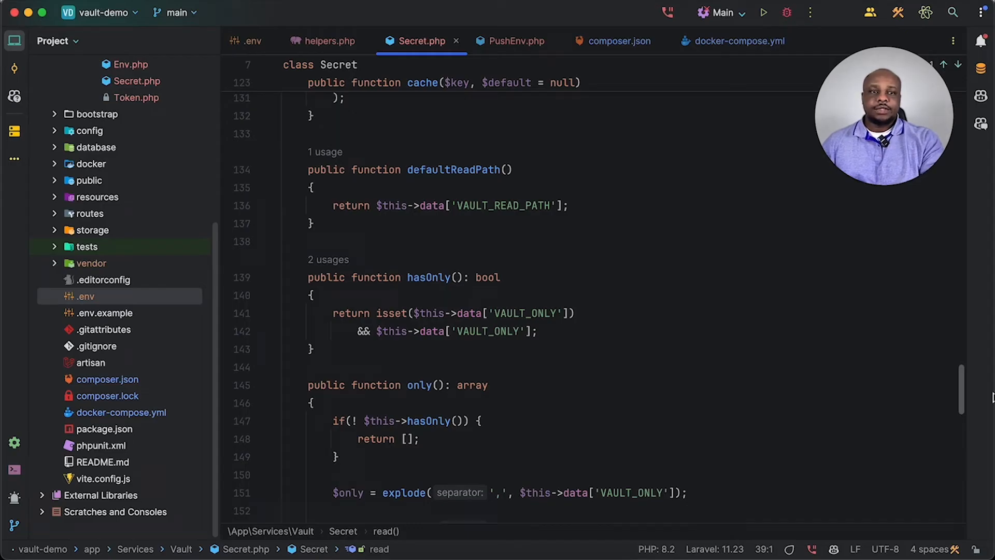
pyautogui.scroll(-3)
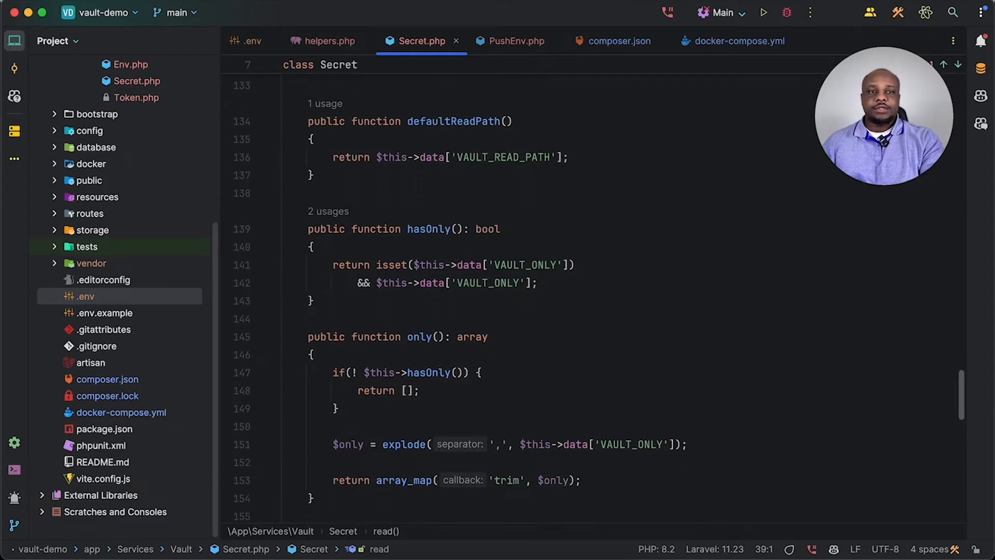
pyautogui.scroll(-3)
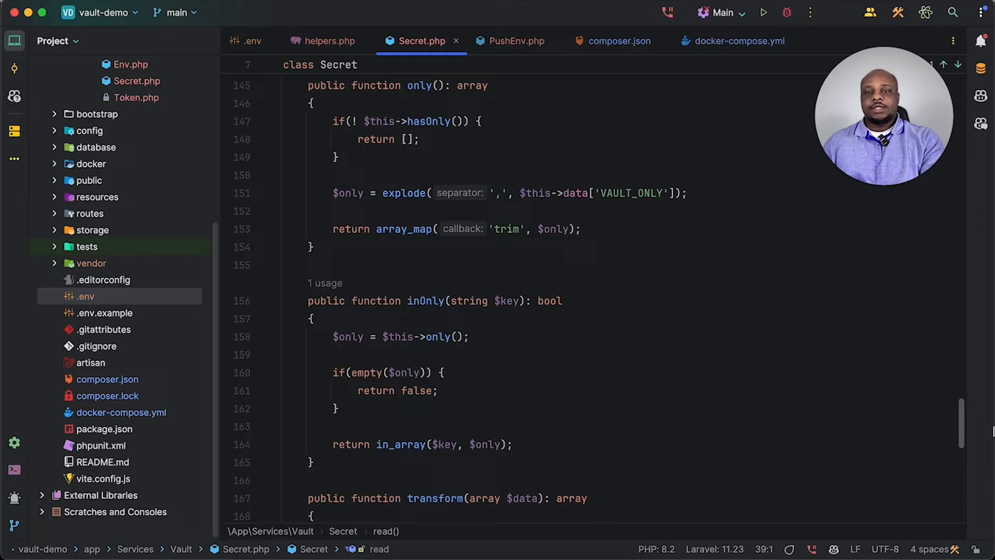
pyautogui.scroll(-3)
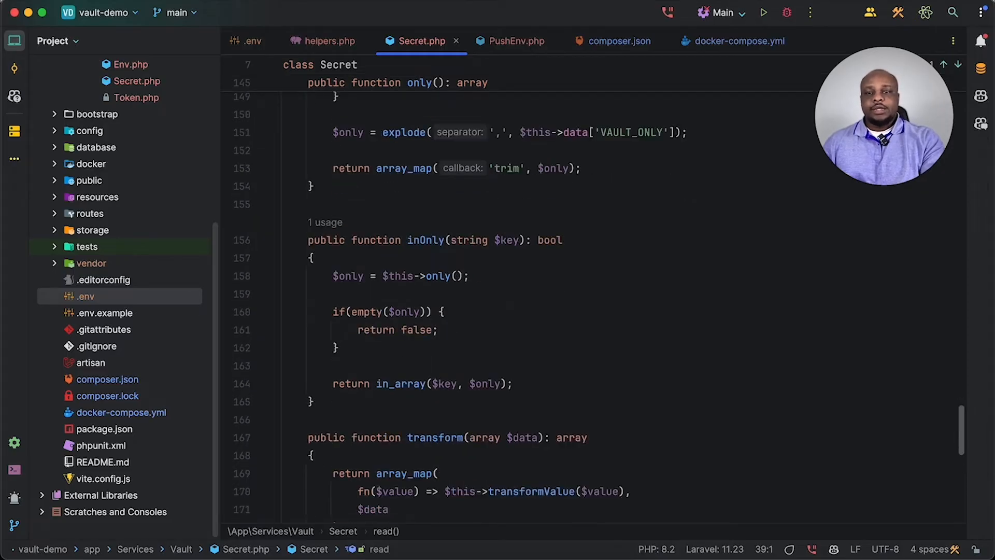
pyautogui.scroll(3)
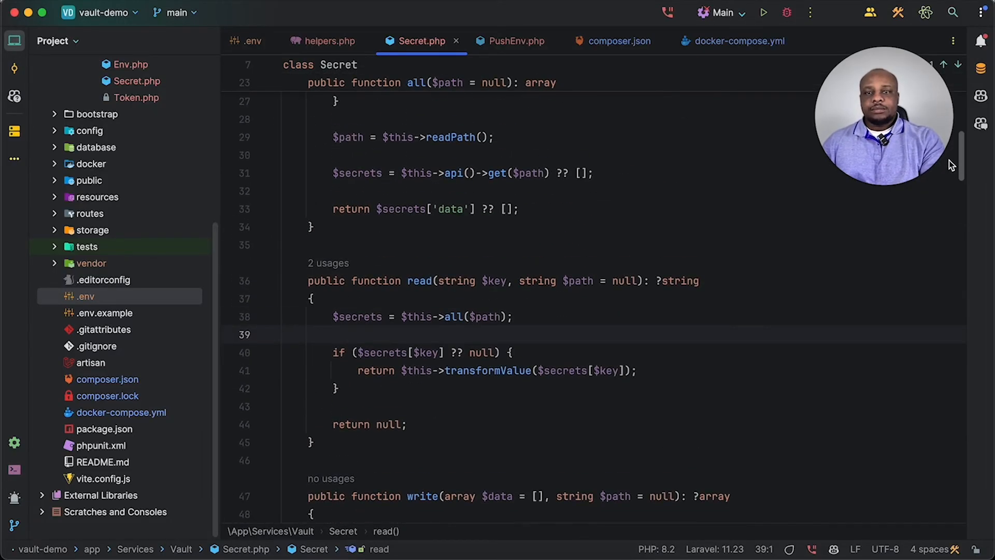
pyautogui.scroll(3)
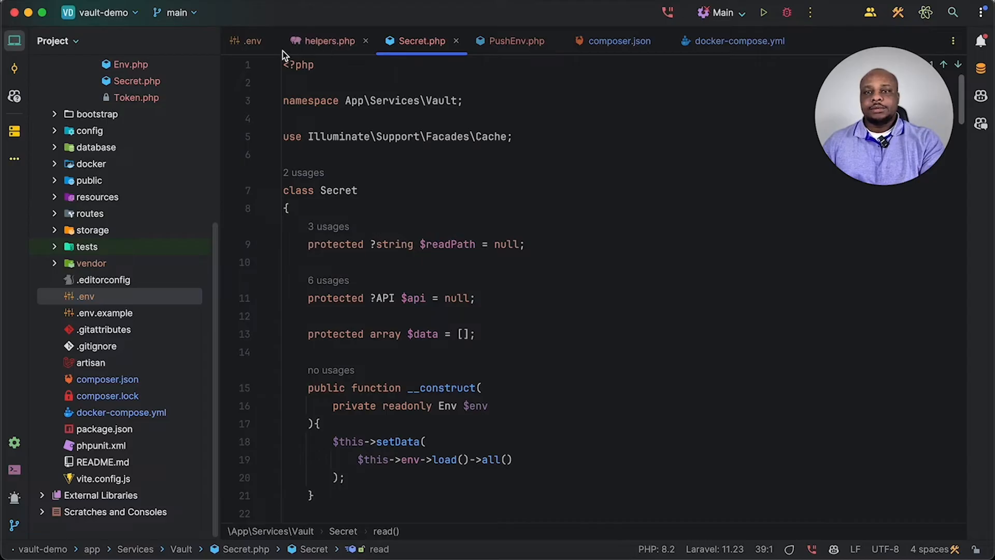
pyautogui.click(328, 41)
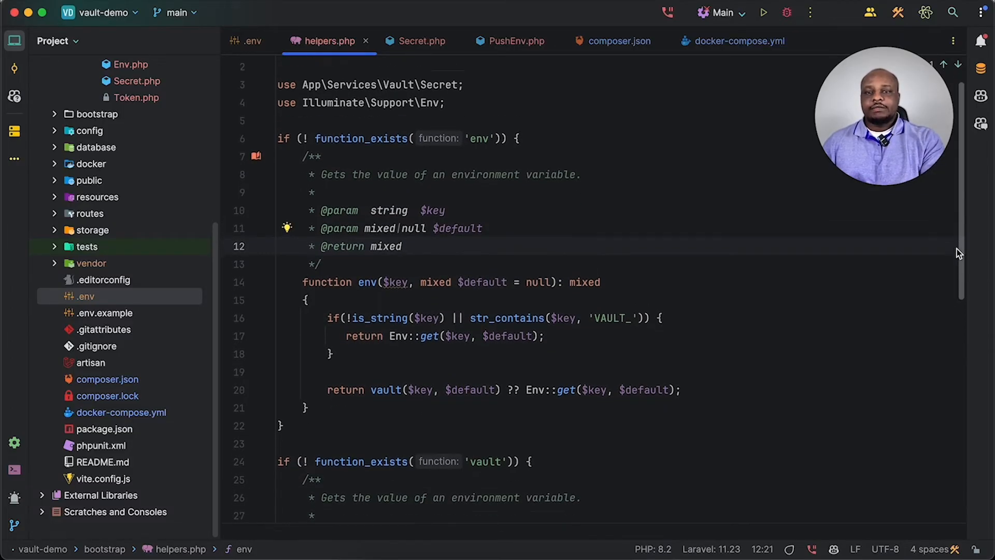
# Step: Highlight the VAULT_ prefix check in env() and scroll down to the vault() helper
pyautogui.scroll(3)
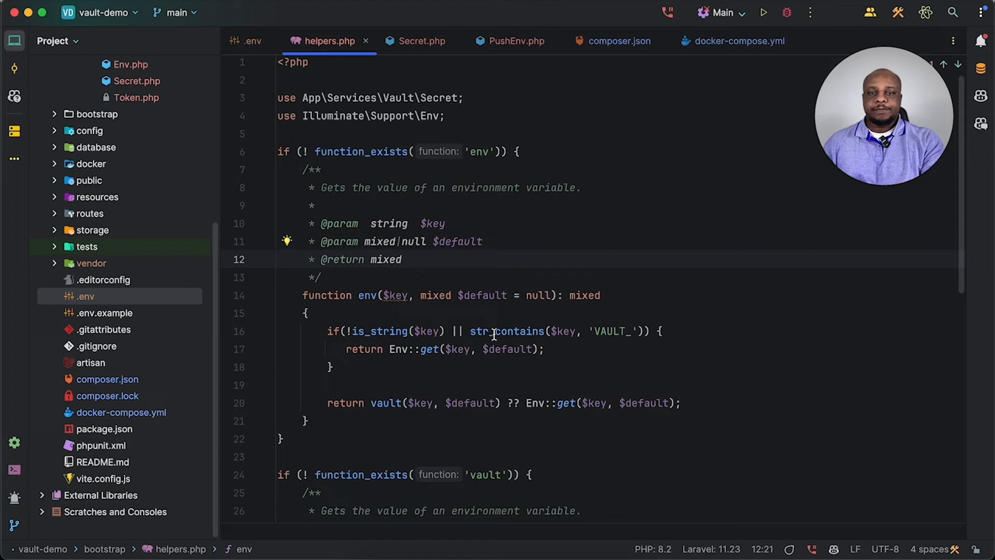
pyautogui.moveTo(318, 331)
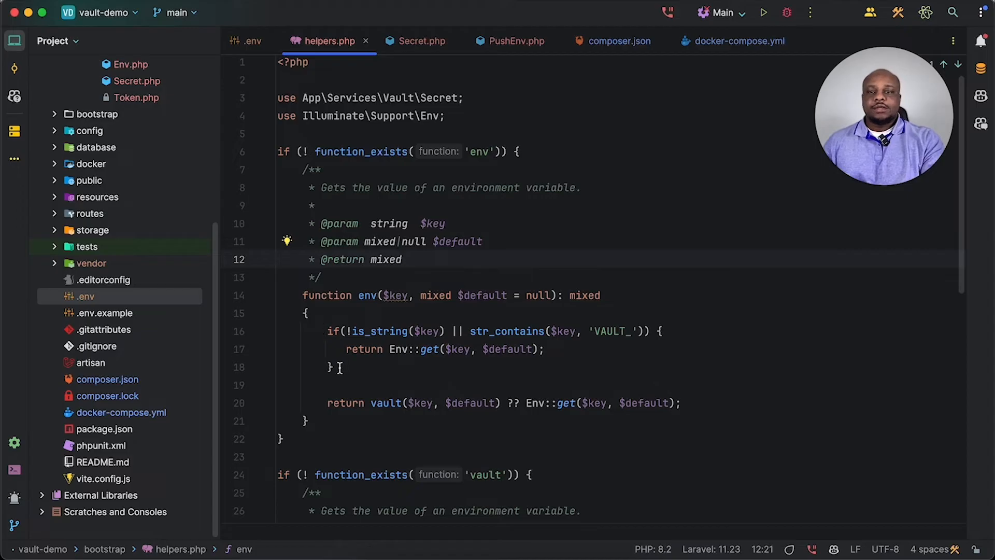
pyautogui.moveTo(562, 340)
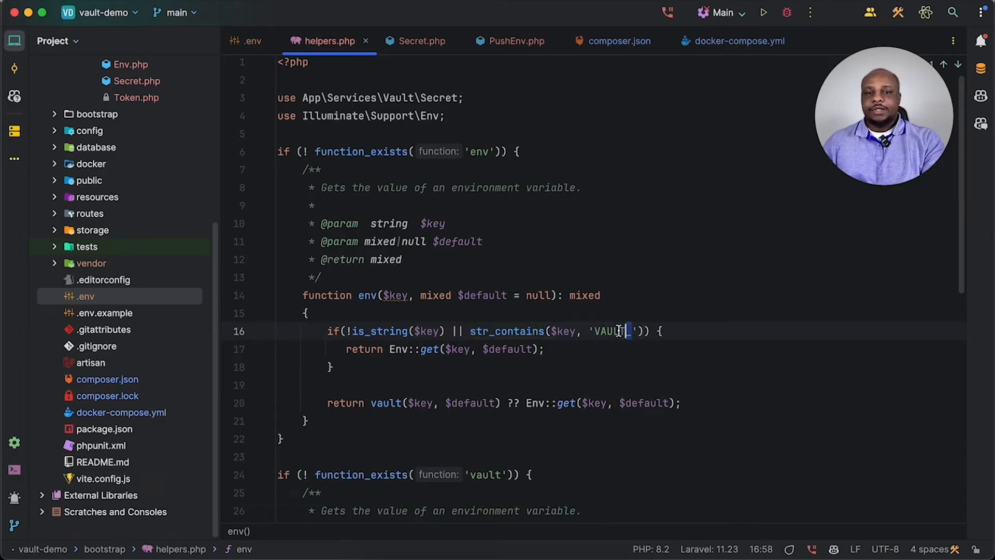
pyautogui.doubleClick(612, 331)
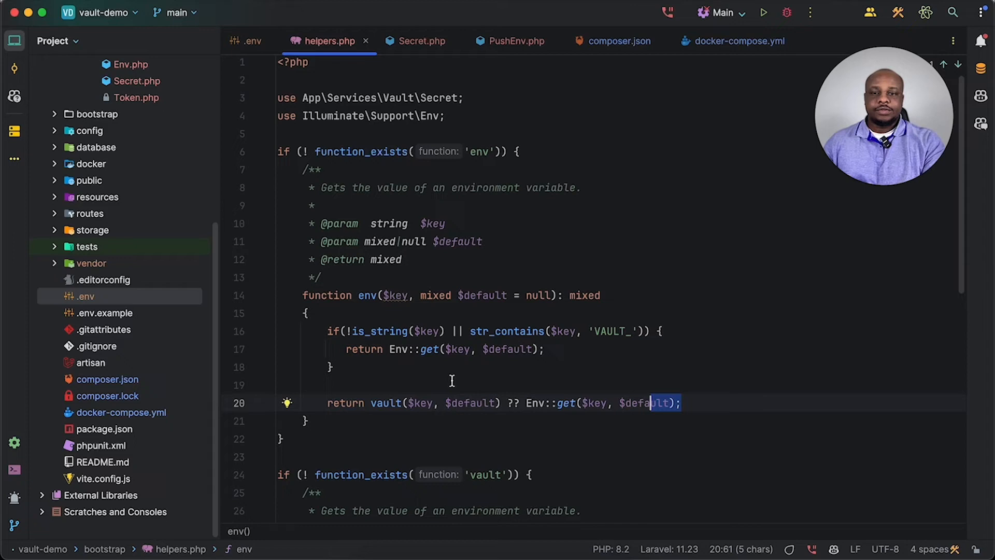
pyautogui.scroll(-3)
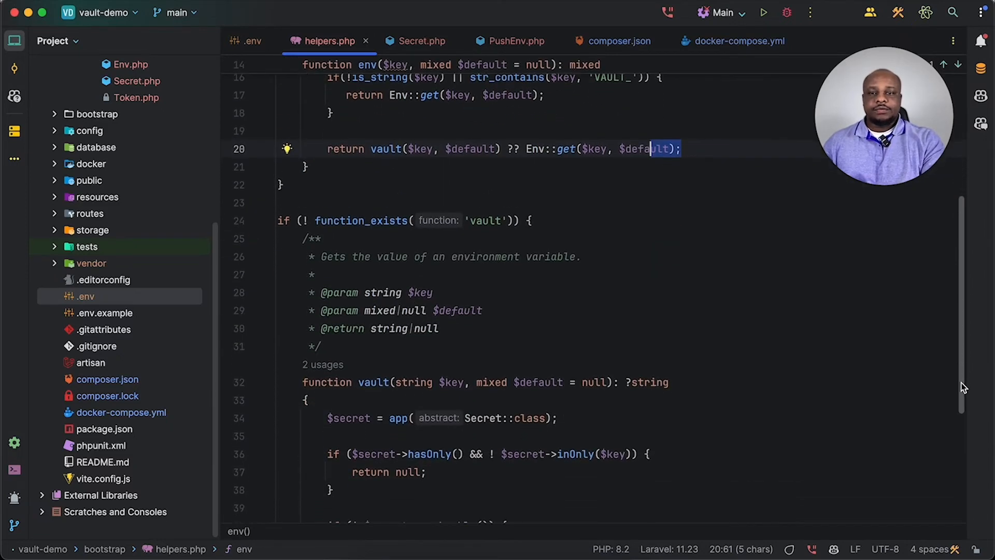
pyautogui.scroll(-3)
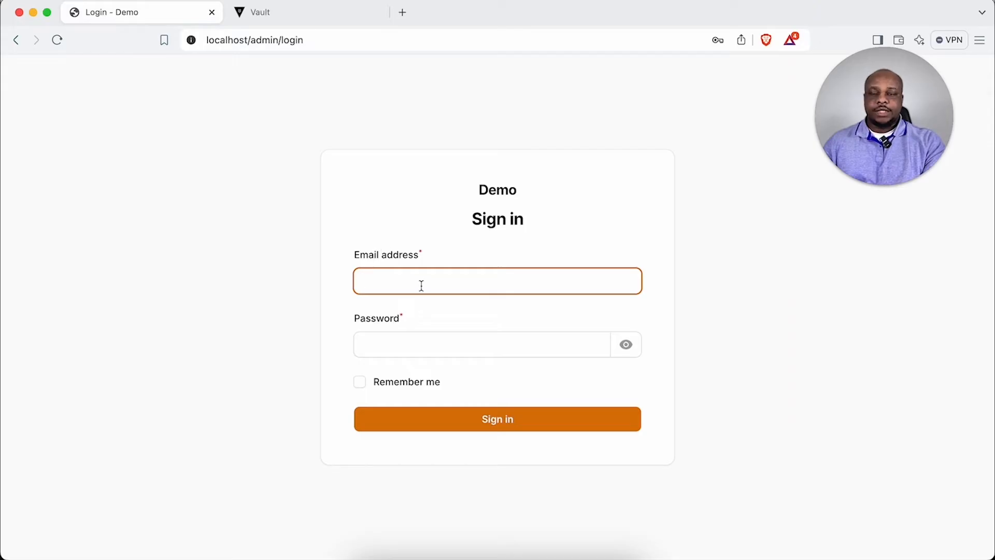
pyautogui.click(497, 418)
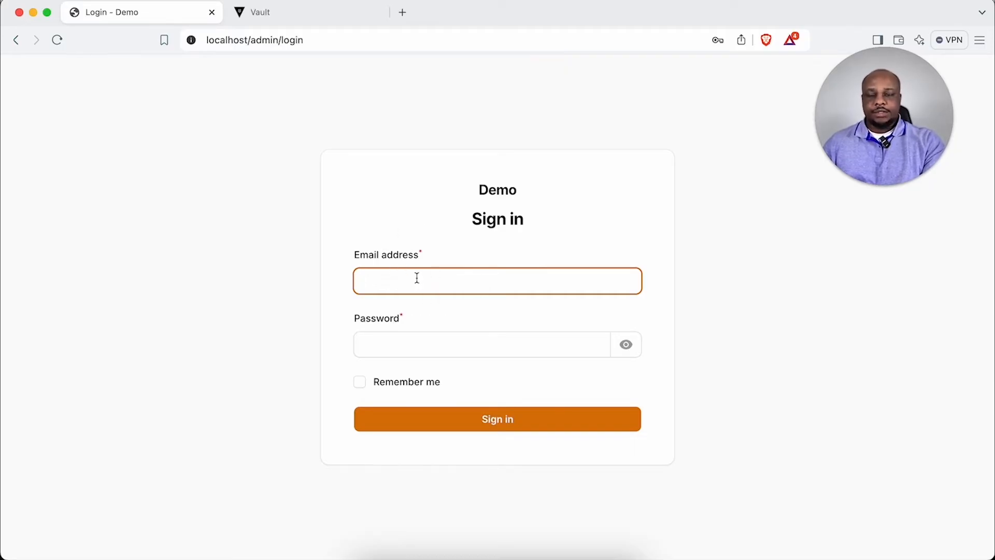
pyautogui.write('demo@demo.com')
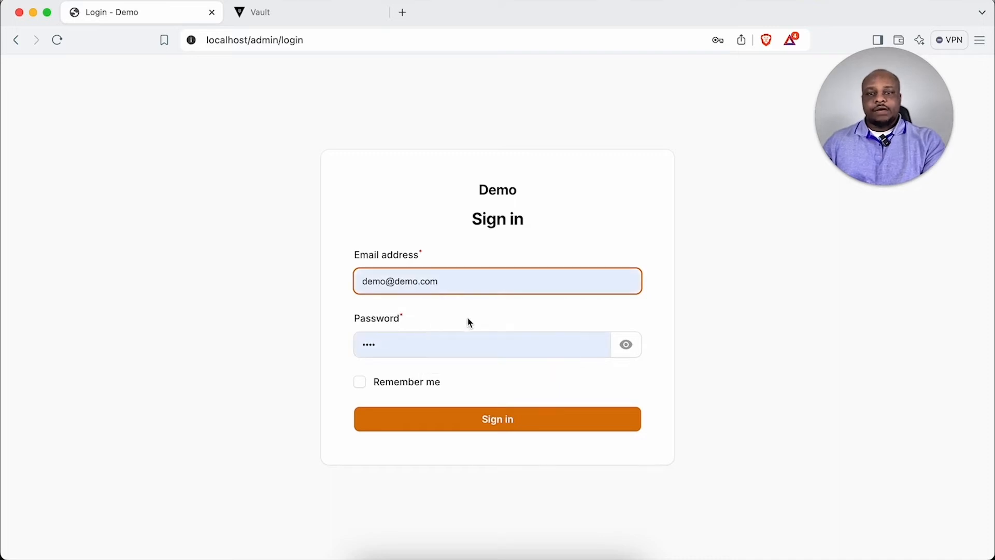
pyautogui.click(497, 418)
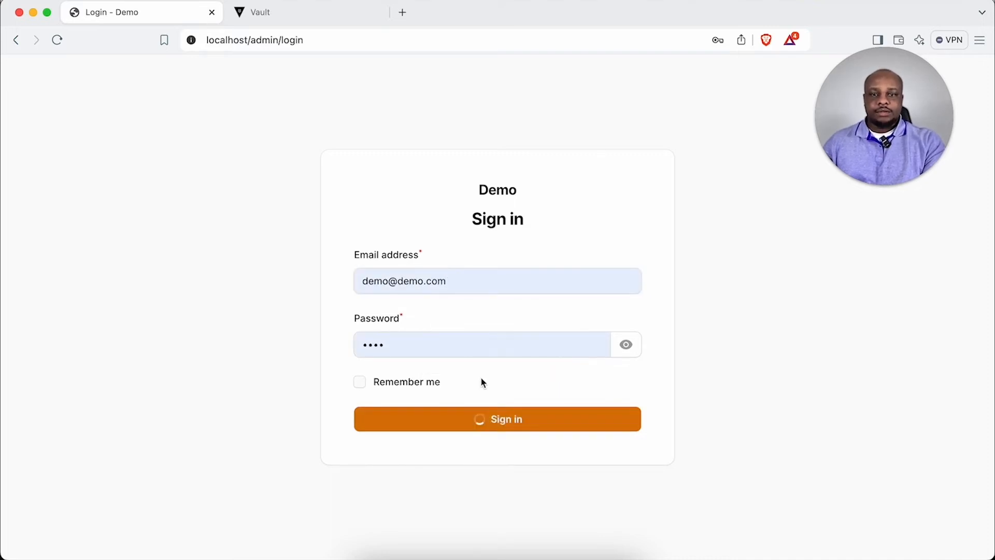
pyautogui.click(496, 419)
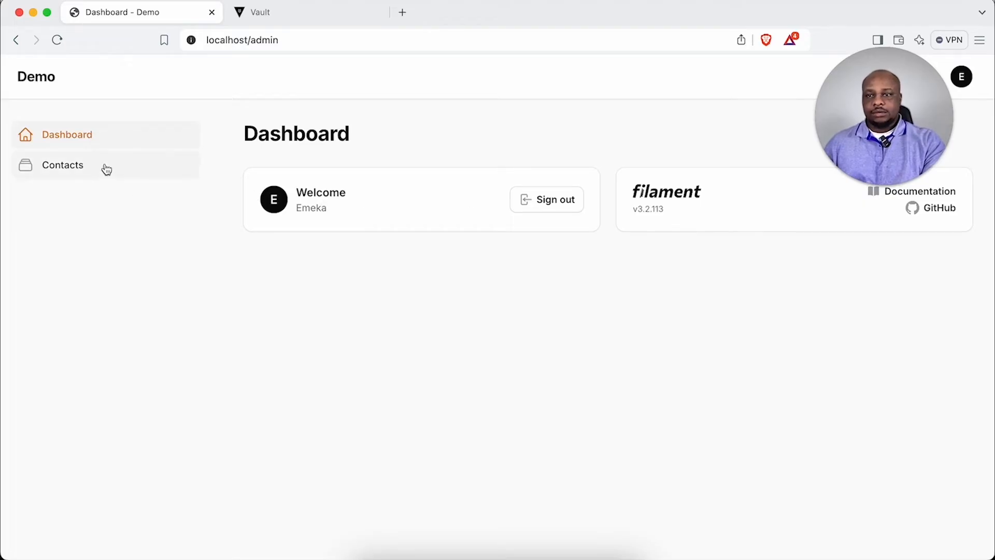
# Step: Show the Contacts list and view the details of its only contact
pyautogui.click(62, 165)
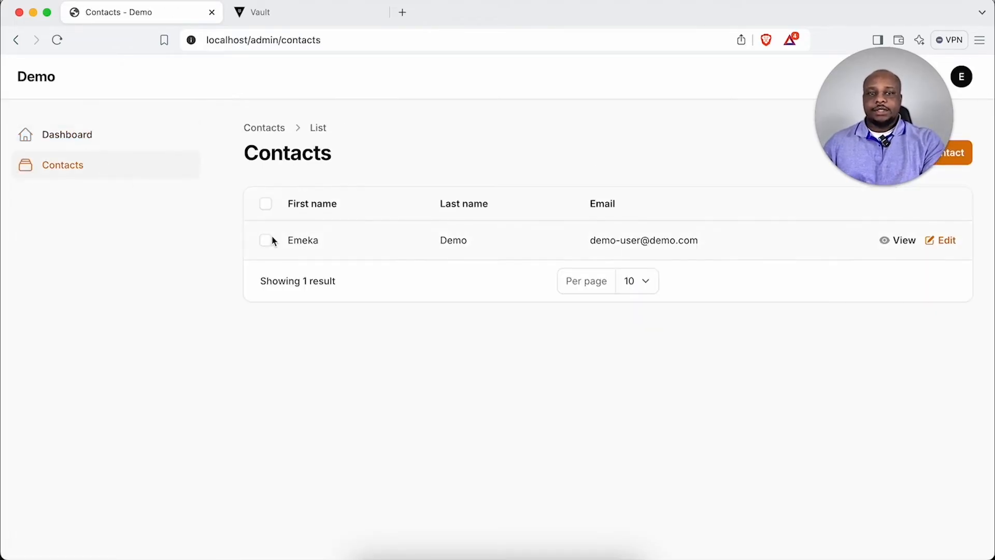
pyautogui.moveTo(434, 191)
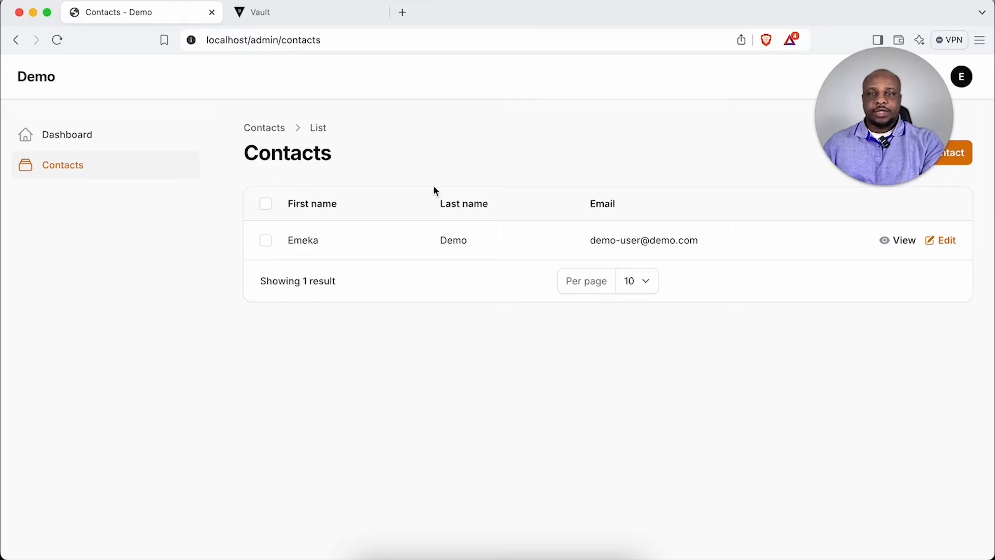
pyautogui.moveTo(553, 222)
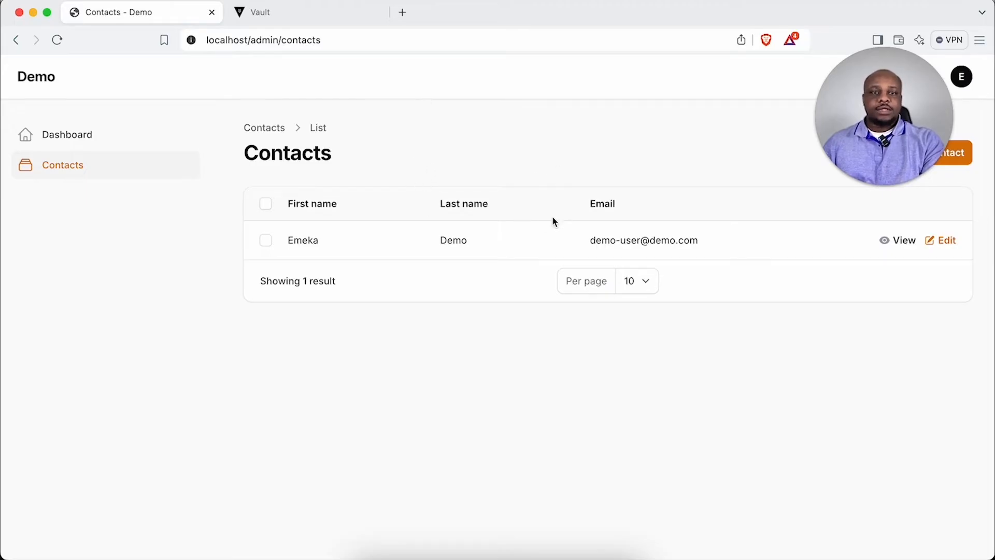
pyautogui.click(903, 240)
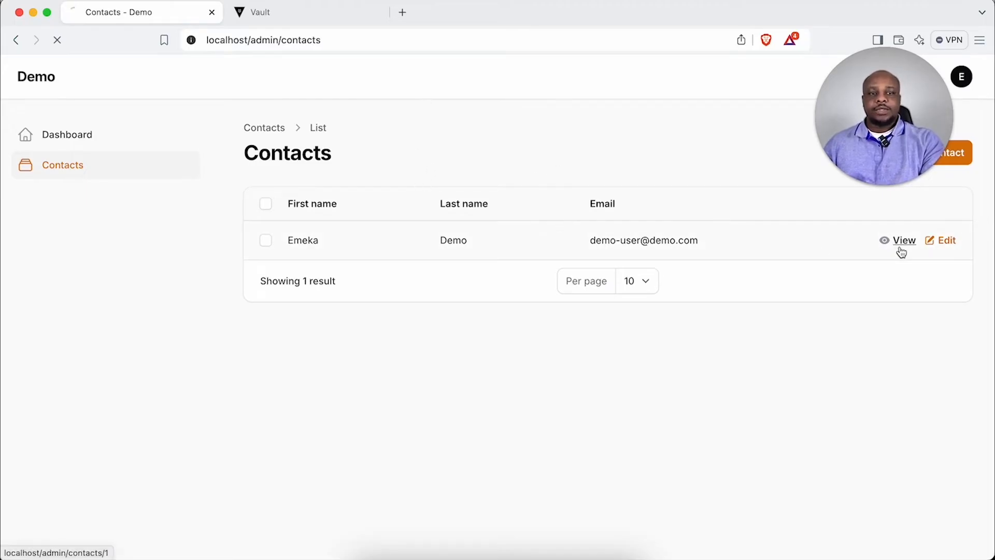
pyautogui.click(903, 240)
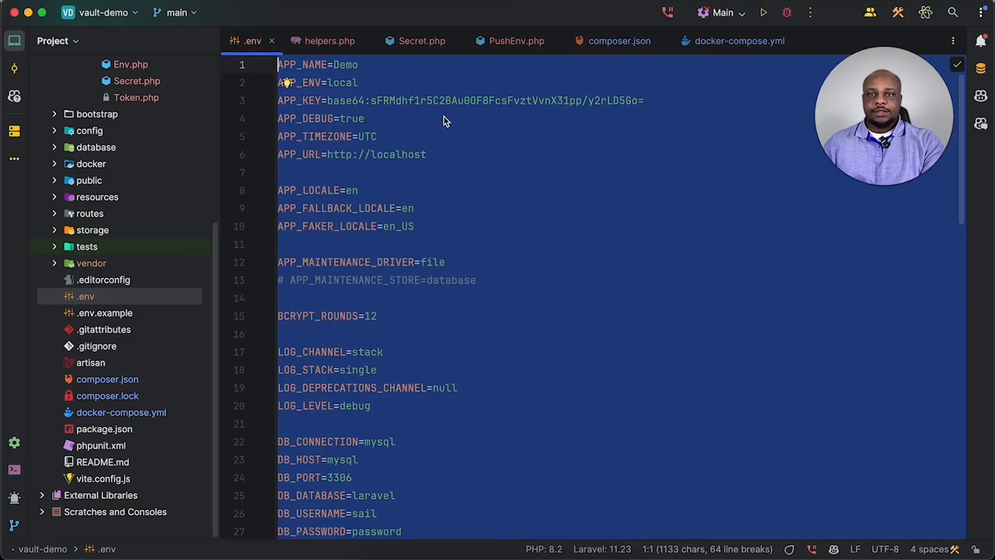
pyautogui.moveTo(368, 119)
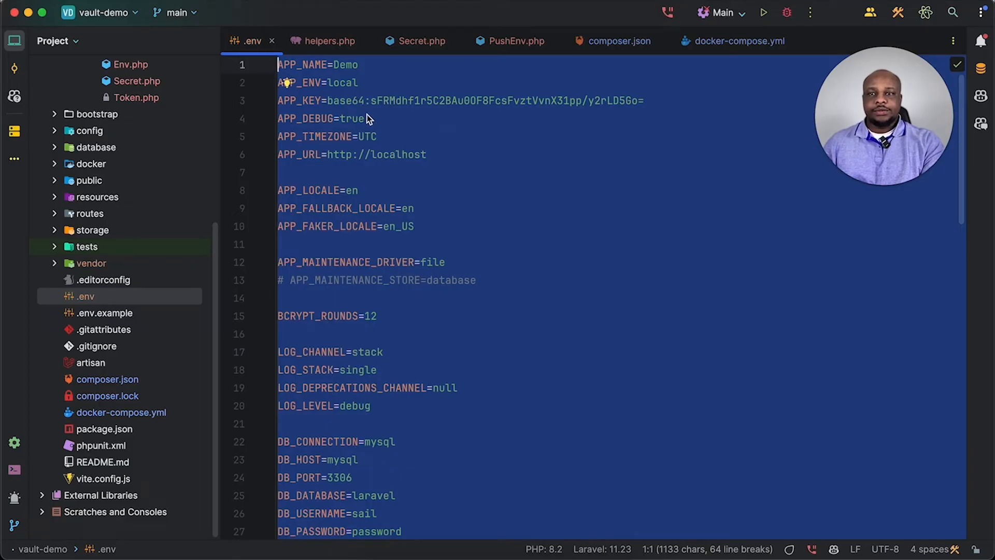
pyautogui.moveTo(490, 227)
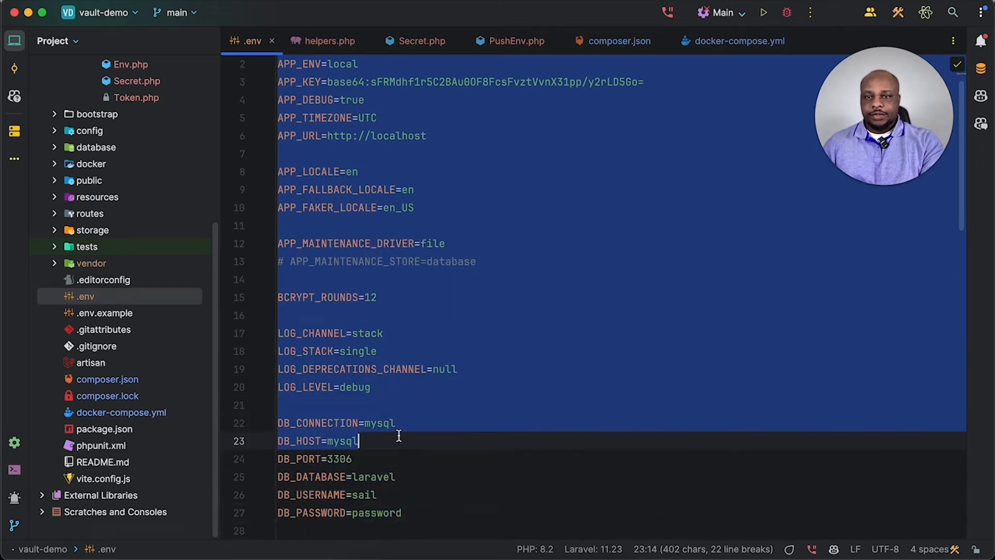
# Step: Place the cursor in the .env editor showing app, logging and database settings
pyautogui.click(286, 279)
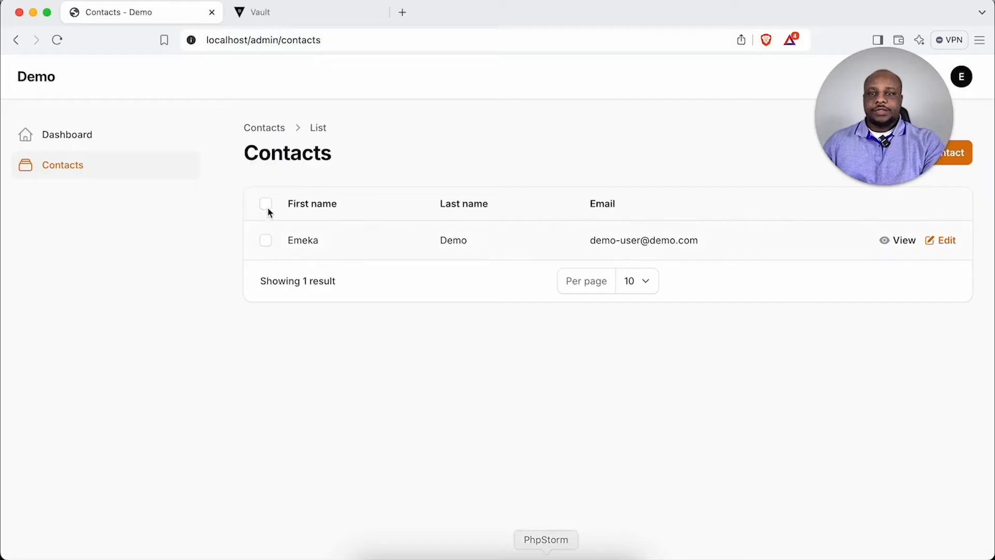
# Step: Reload the Contacts page past the 500 error until the contact shows, then switch to Vault
pyautogui.click(56, 41)
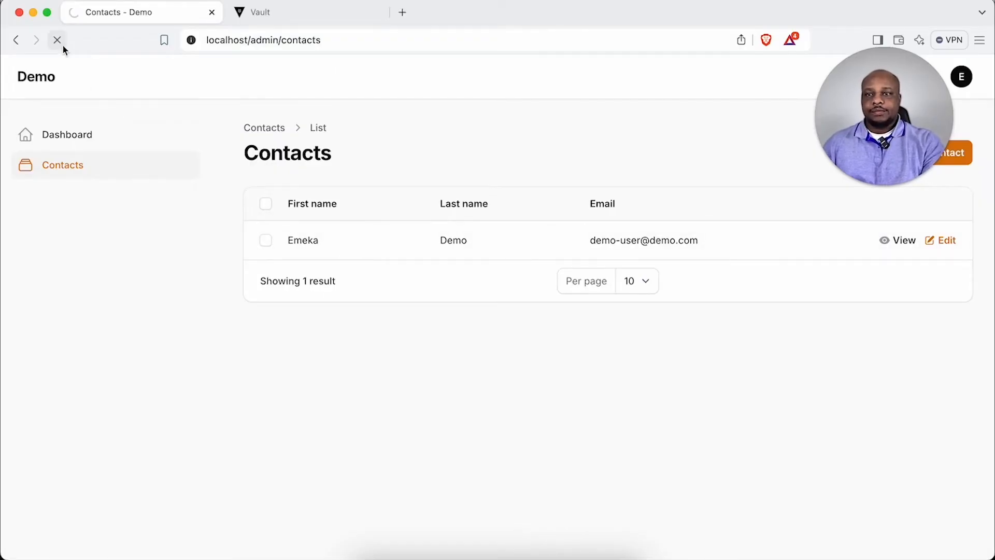
pyautogui.click(56, 39)
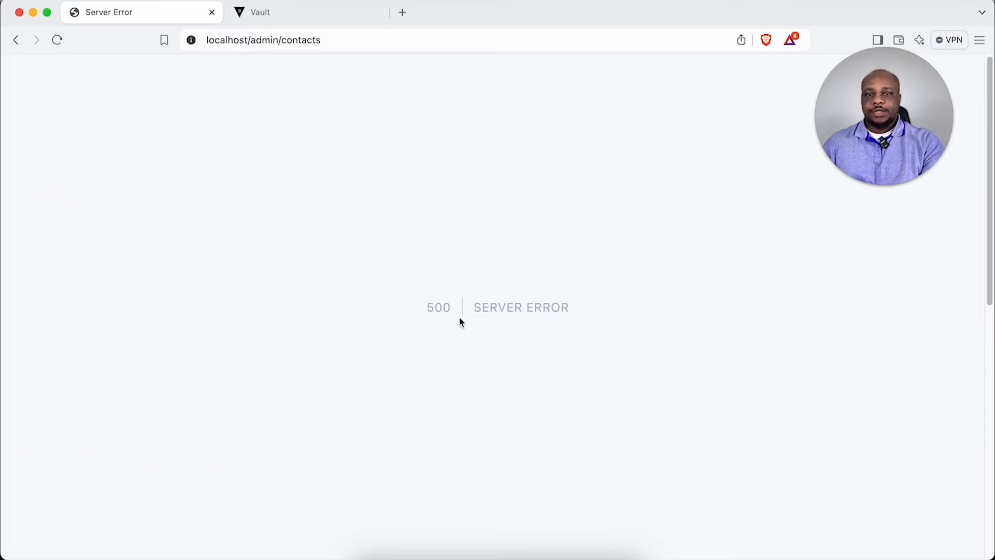
pyautogui.moveTo(507, 340)
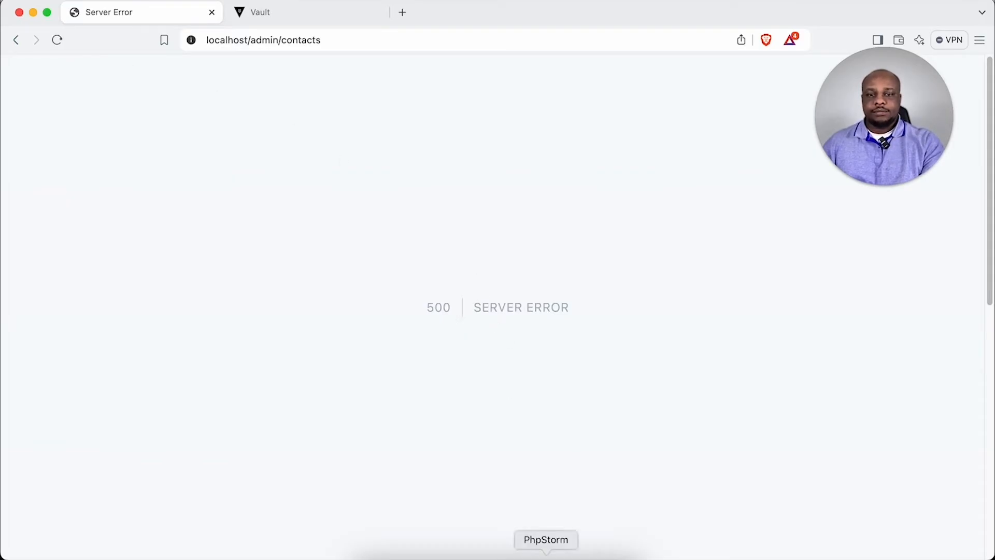
pyautogui.click(545, 539)
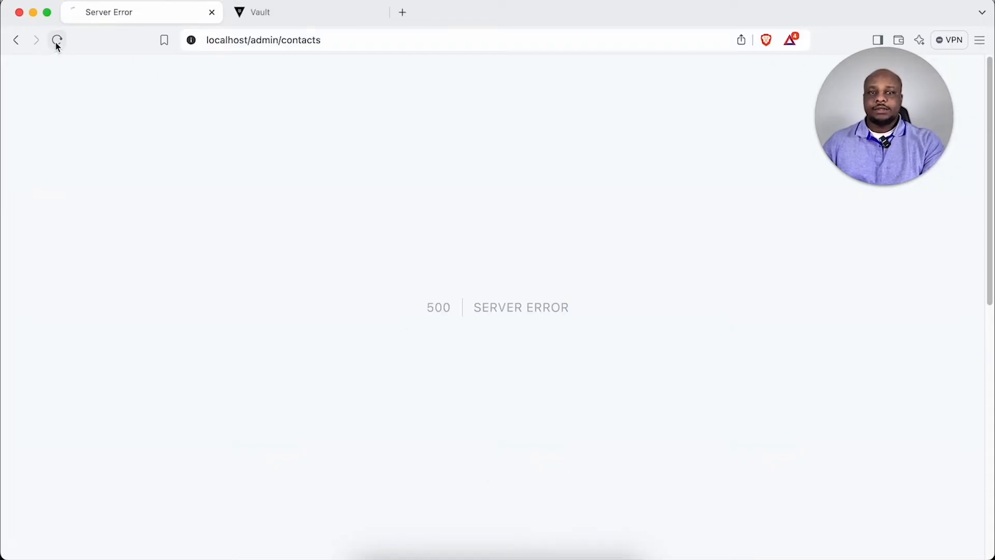
pyautogui.click(56, 41)
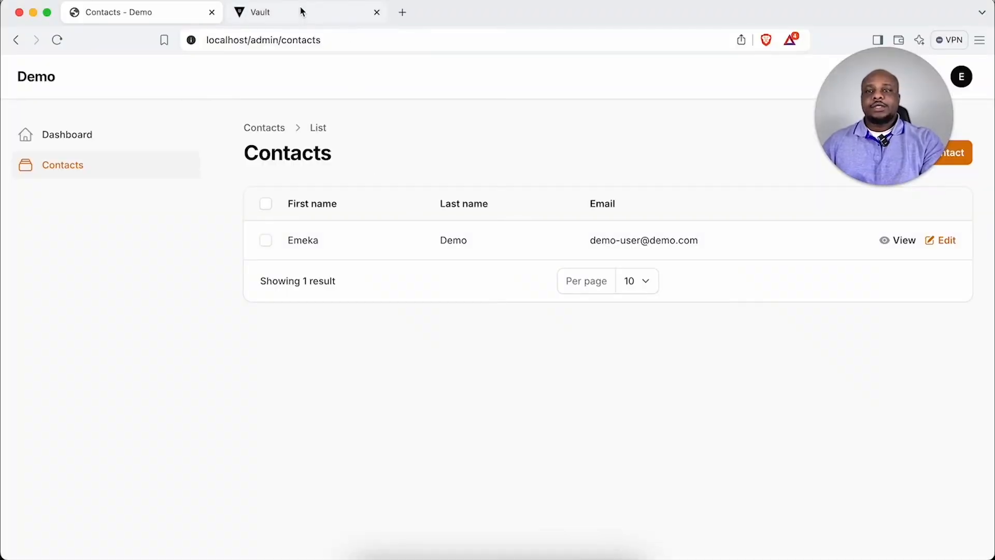
pyautogui.click(259, 13)
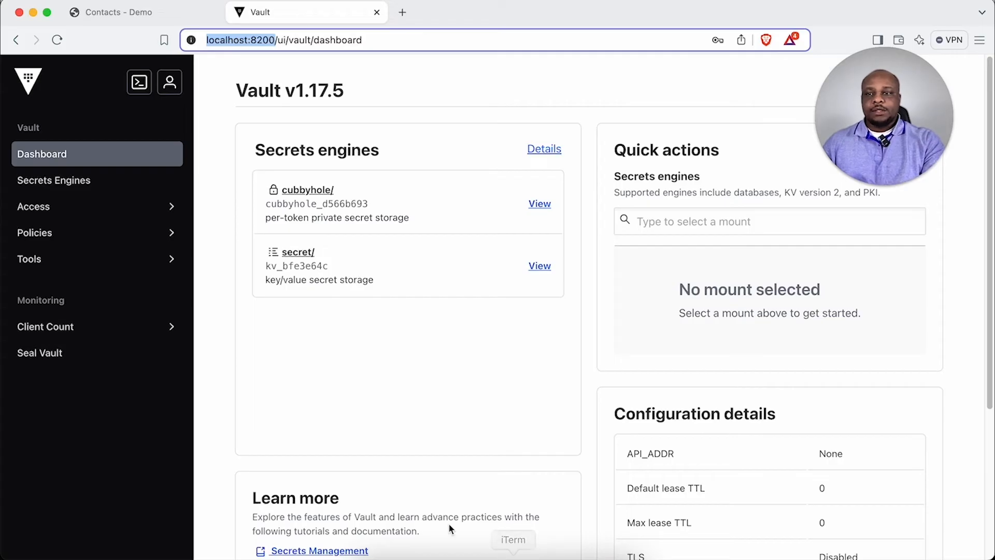
# Step: From Secrets Engines, start enabling a new engine of type KV
pyautogui.click(53, 179)
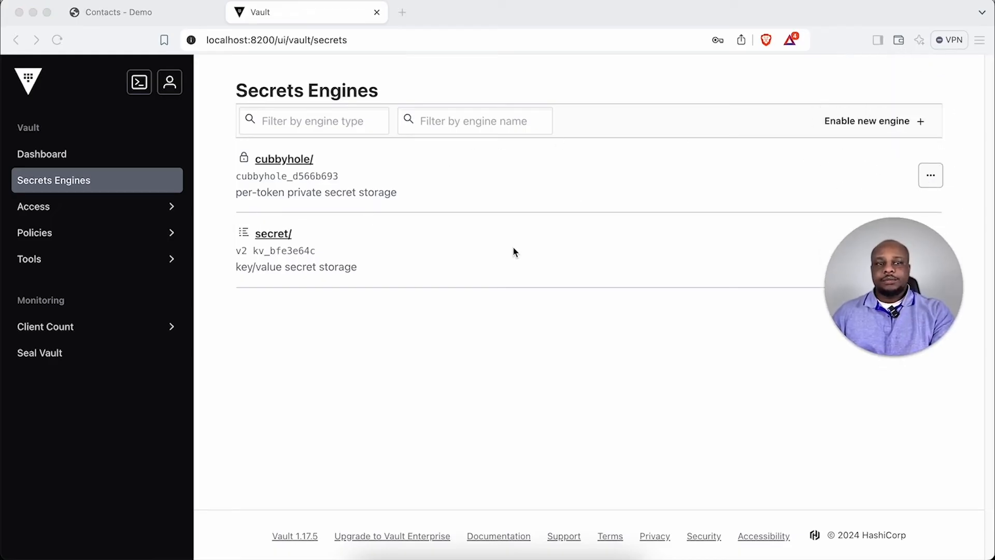
pyautogui.moveTo(873, 117)
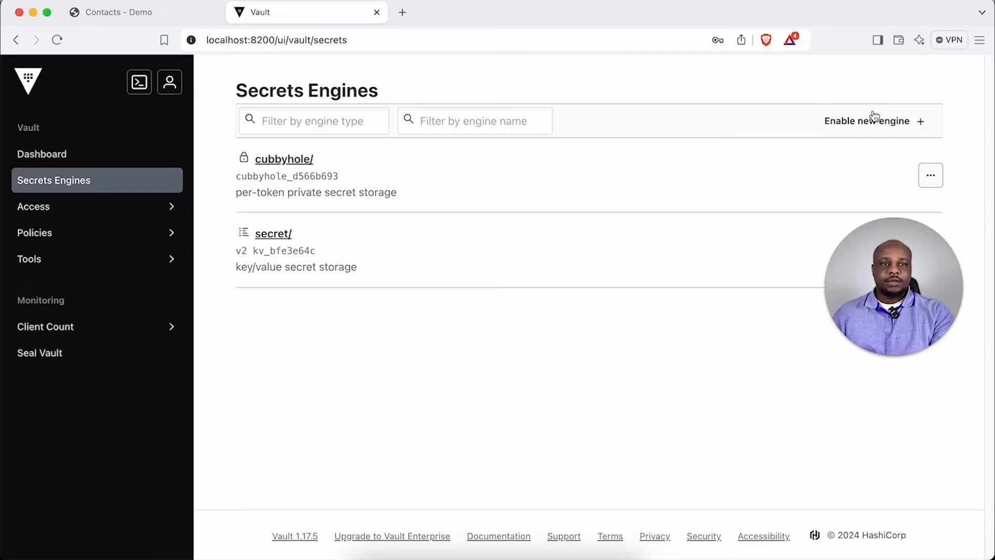
pyautogui.click(868, 121)
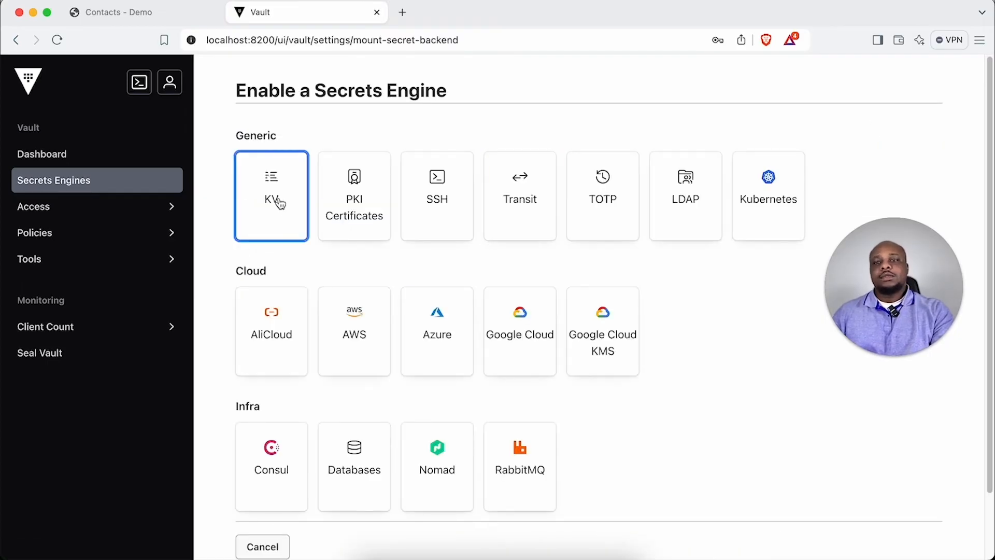
pyautogui.click(270, 196)
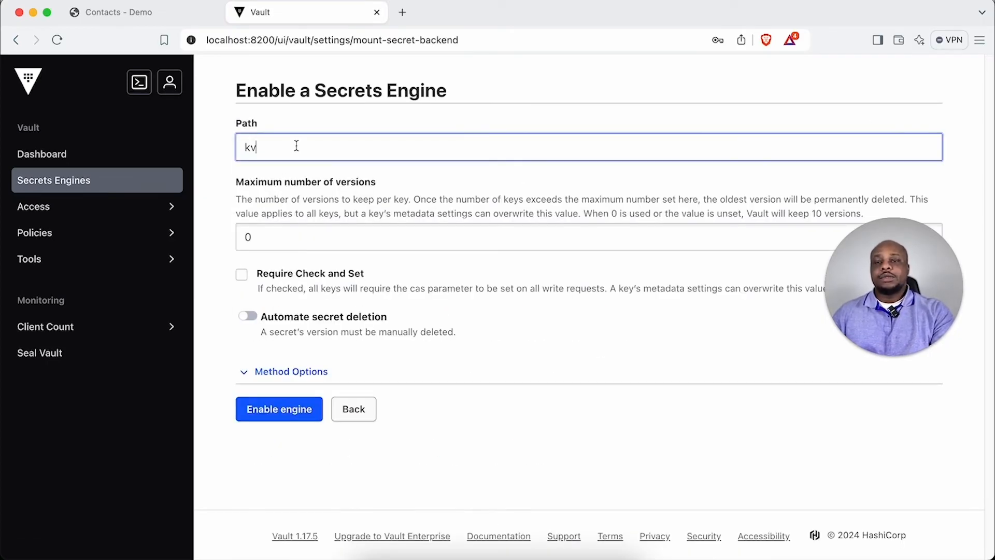
# Step: Replace the default kv path with demo/staging
pyautogui.doubleClick(249, 146)
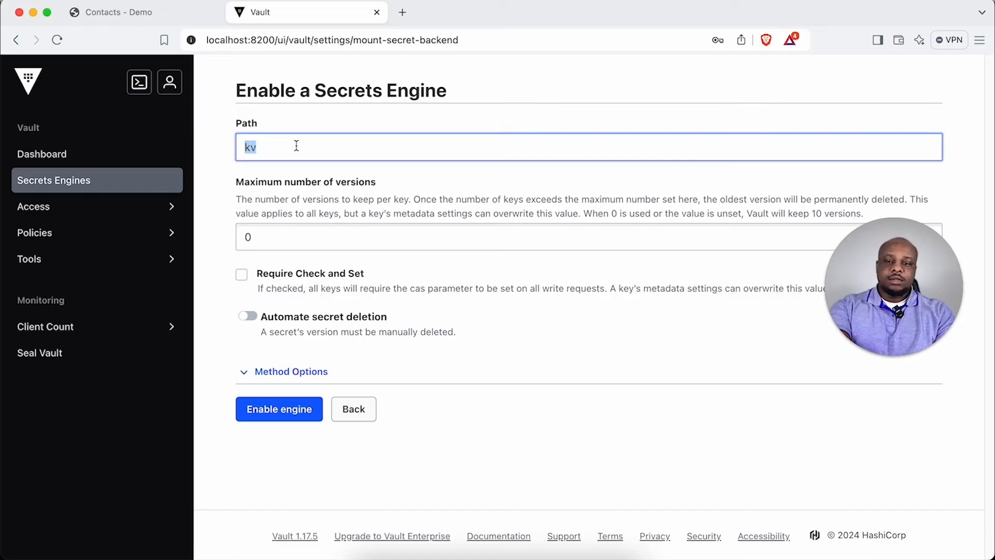
pyautogui.write('demo')
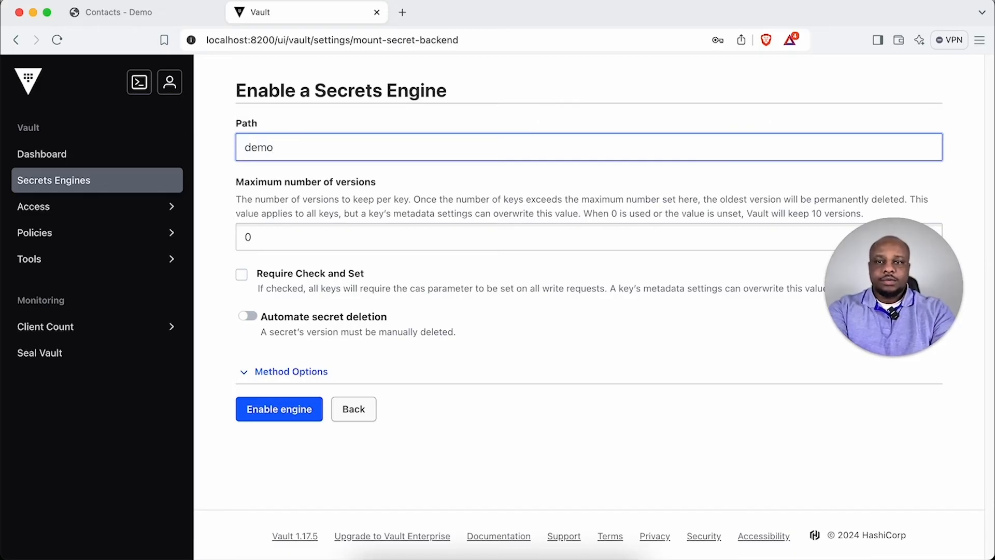
pyautogui.write('/sta')
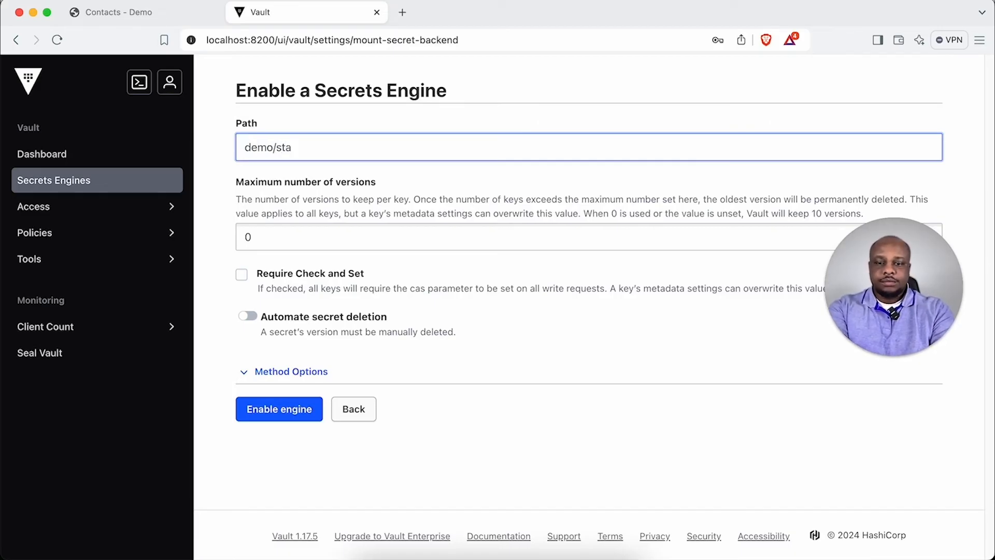
pyautogui.write('ging')
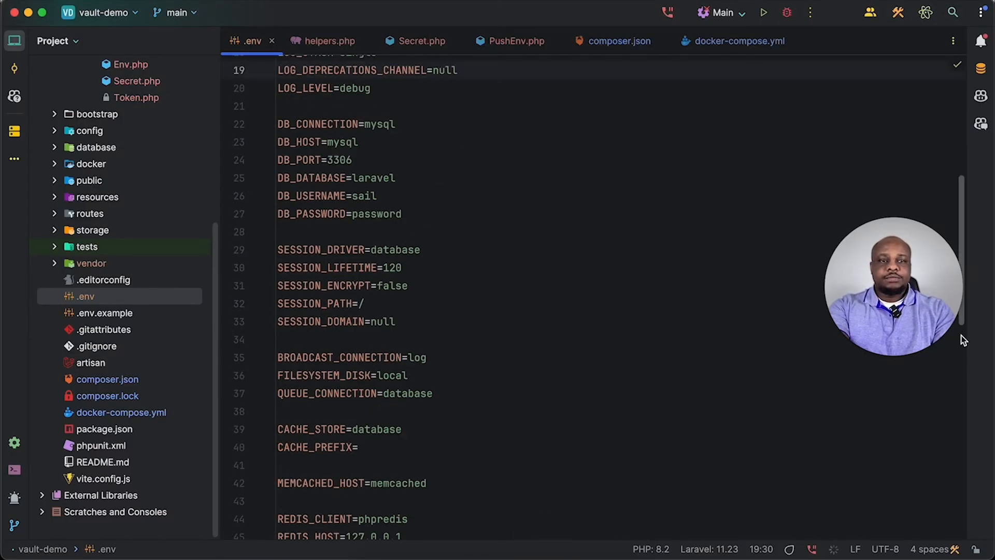
pyautogui.scroll(-3)
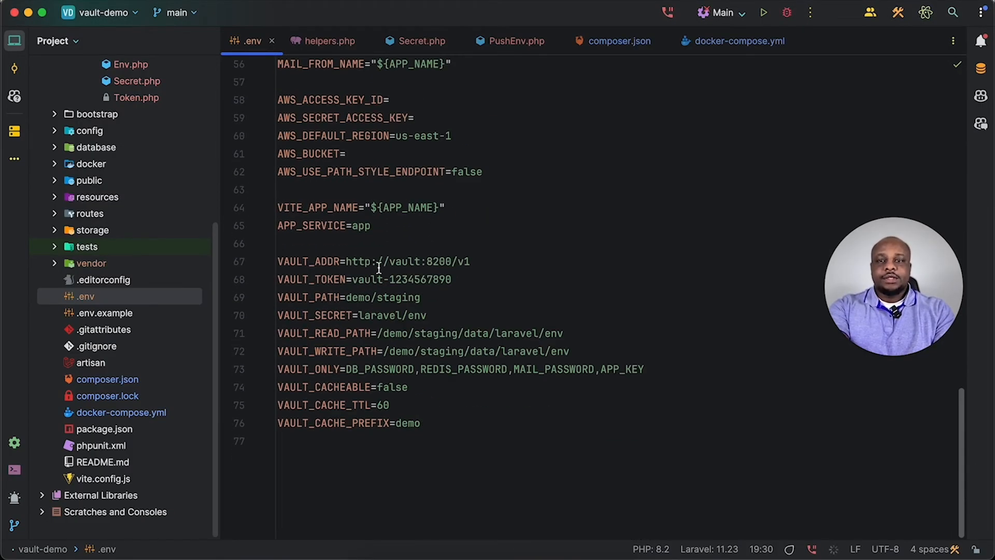
pyautogui.moveTo(428, 334)
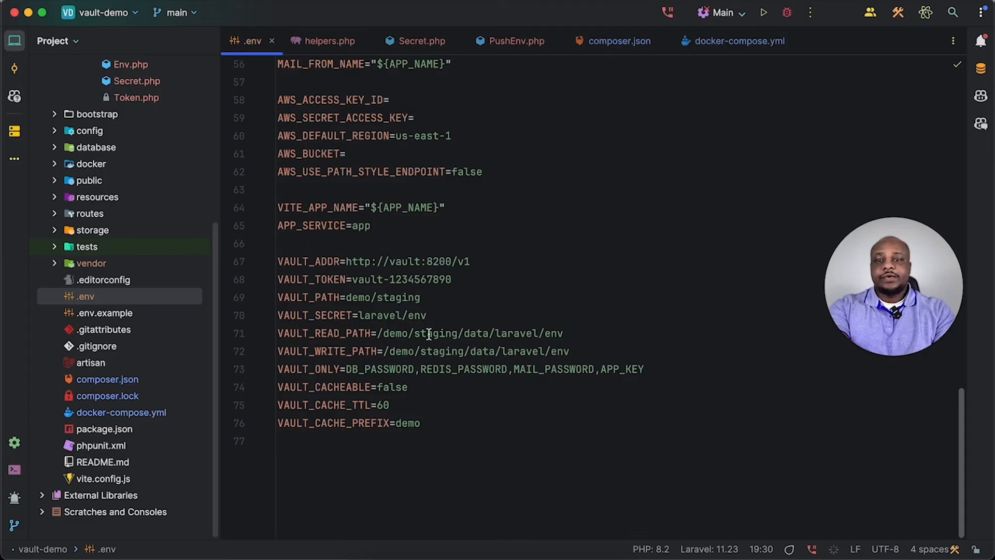
pyautogui.moveTo(448, 419)
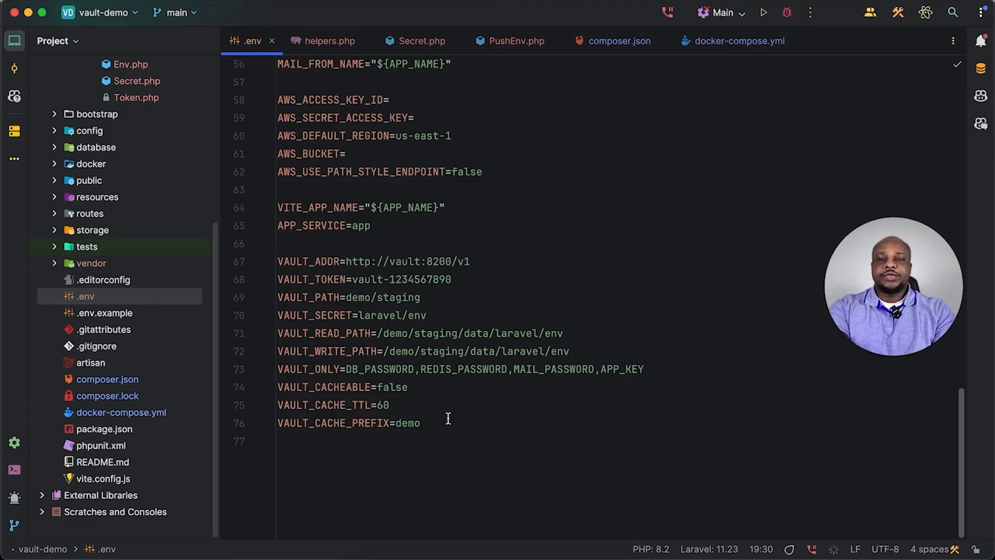
pyautogui.moveTo(422, 335)
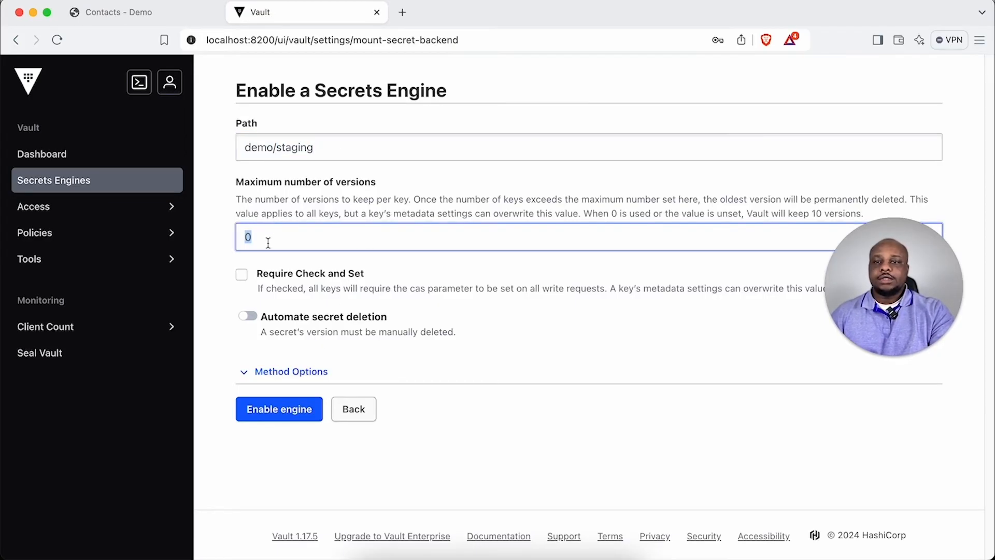
# Step: Set maximum versions to 10 and enable the KV engine at demo/staging
pyautogui.write('10')
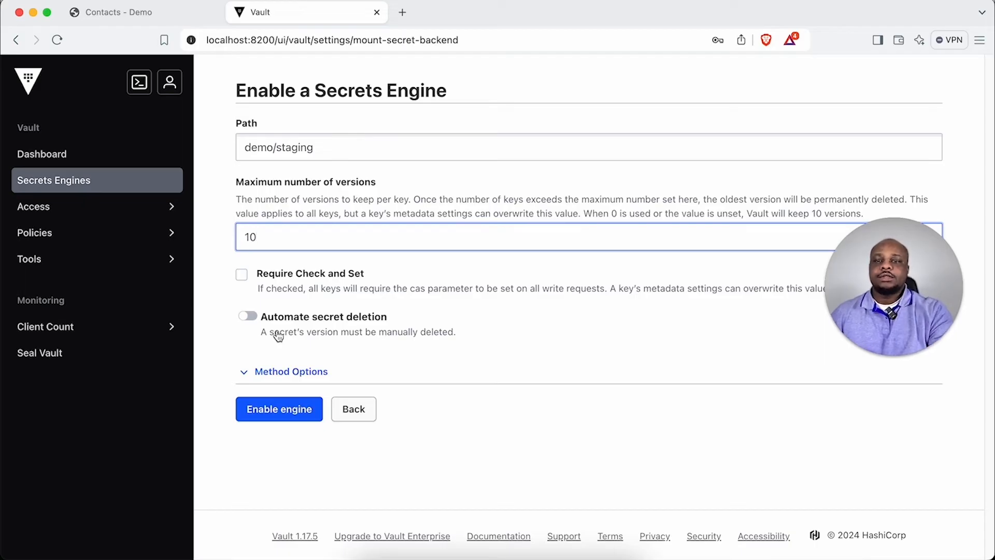
pyautogui.click(279, 409)
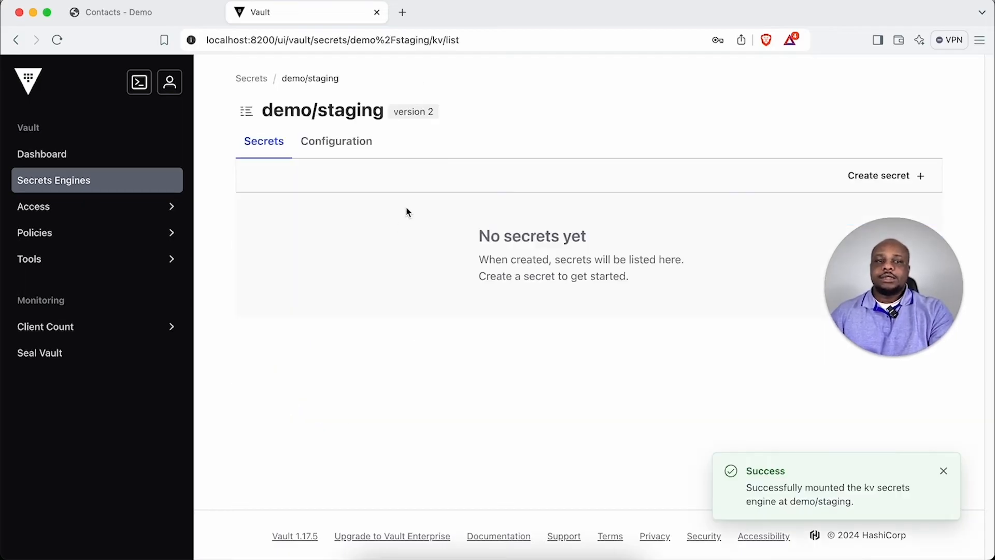
pyautogui.moveTo(461, 256)
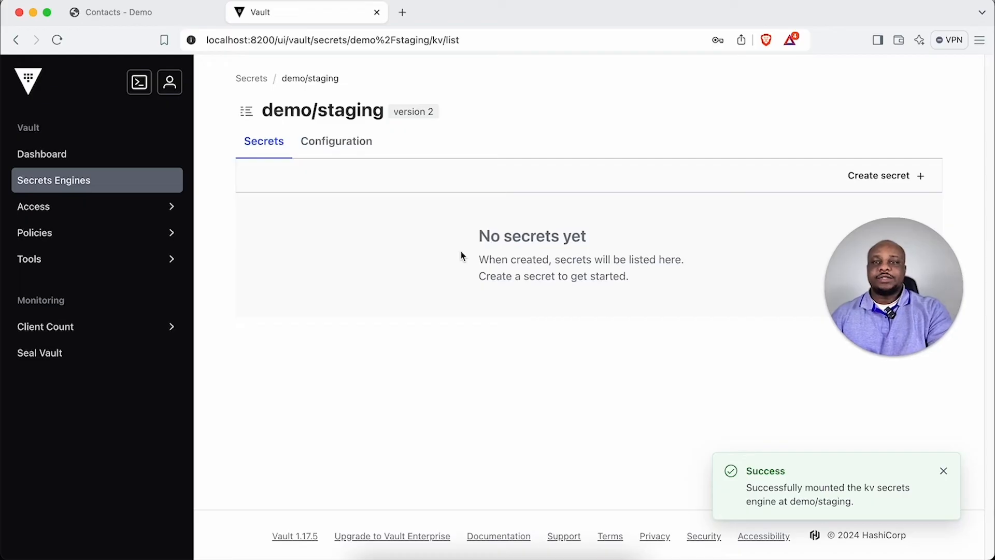
pyautogui.moveTo(447, 238)
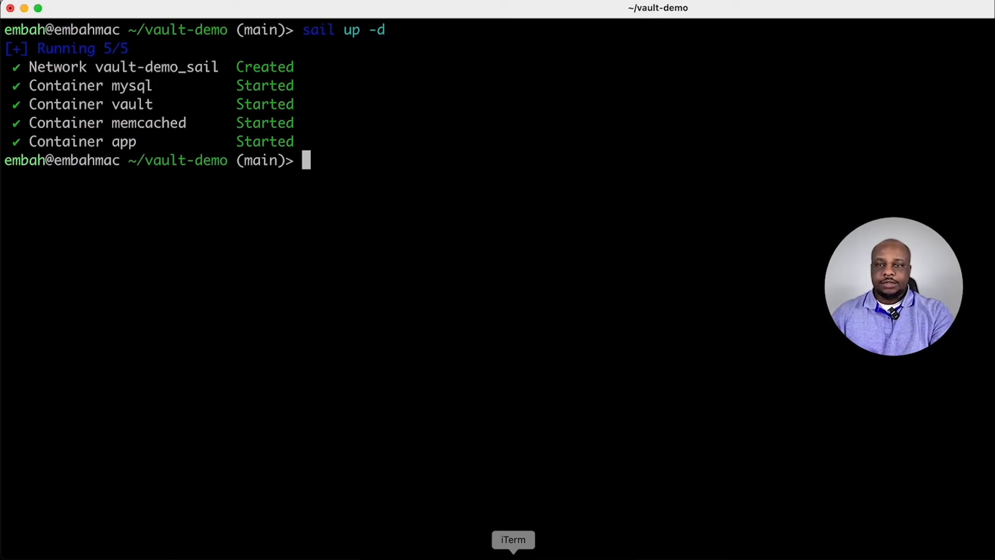
pyautogui.moveTo(490, 423)
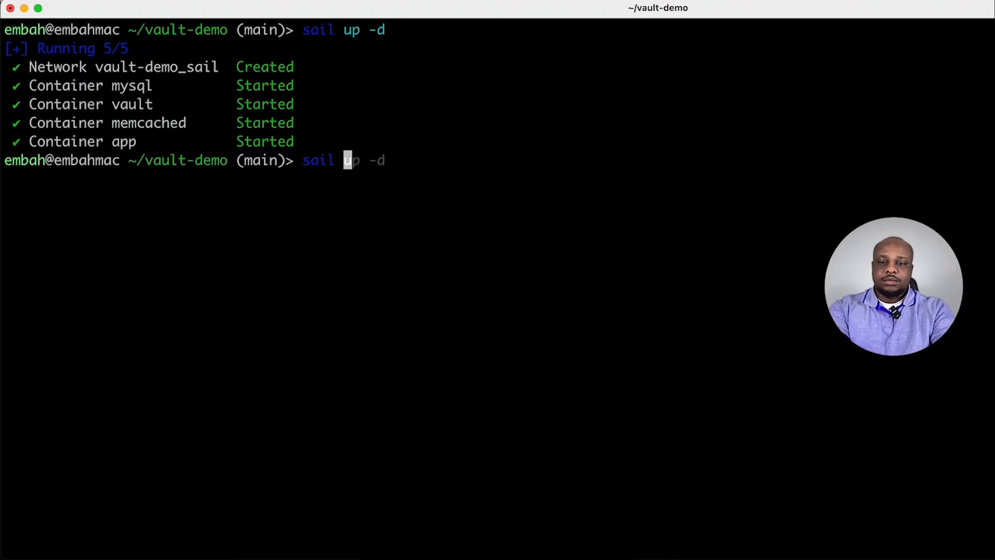
# Step: Run sail artisan vault:push-env demo/staging/data/laravel/env to push the env variables to Vault
pyautogui.write('artisan filament-user')
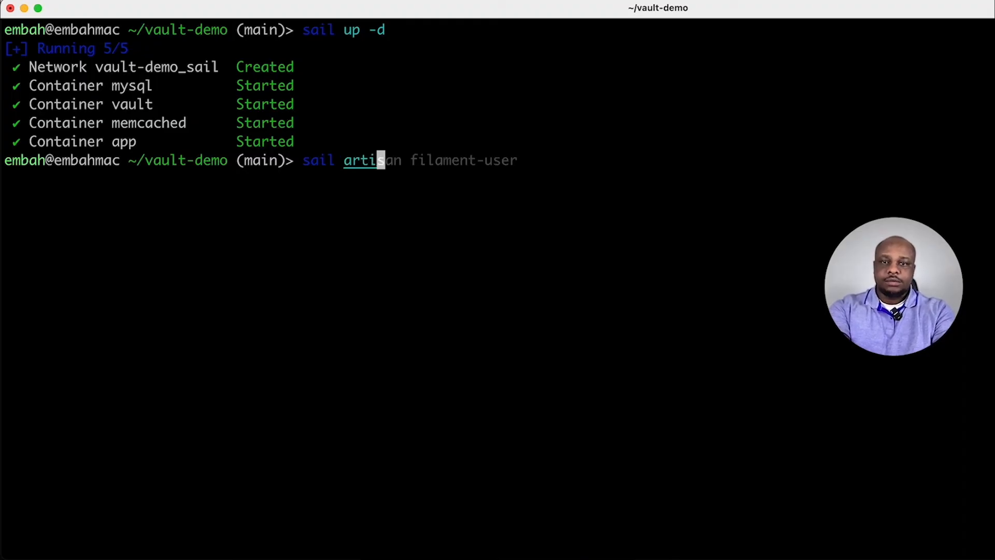
pyautogui.write('vault:push-env demo/staging/data/laravel/env')
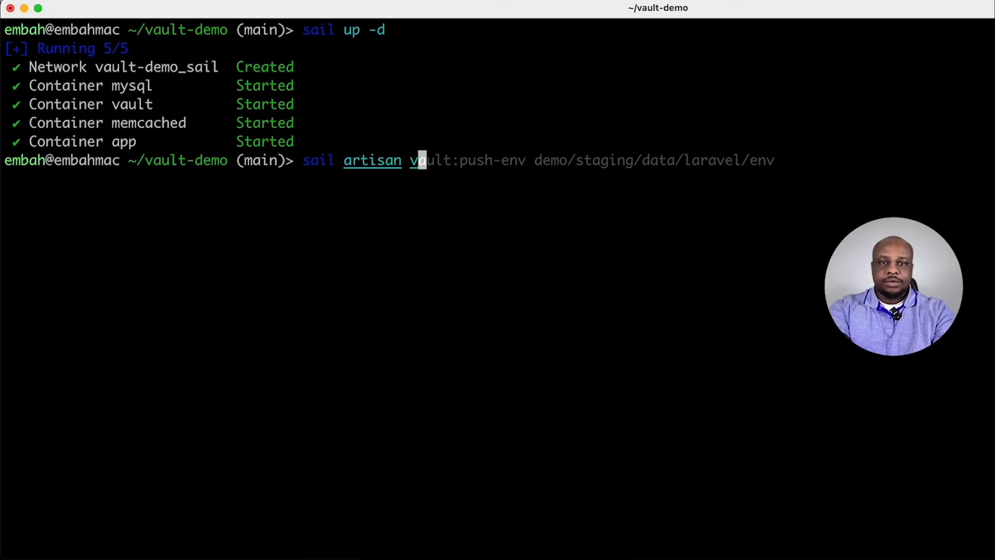
pyautogui.press('Return')
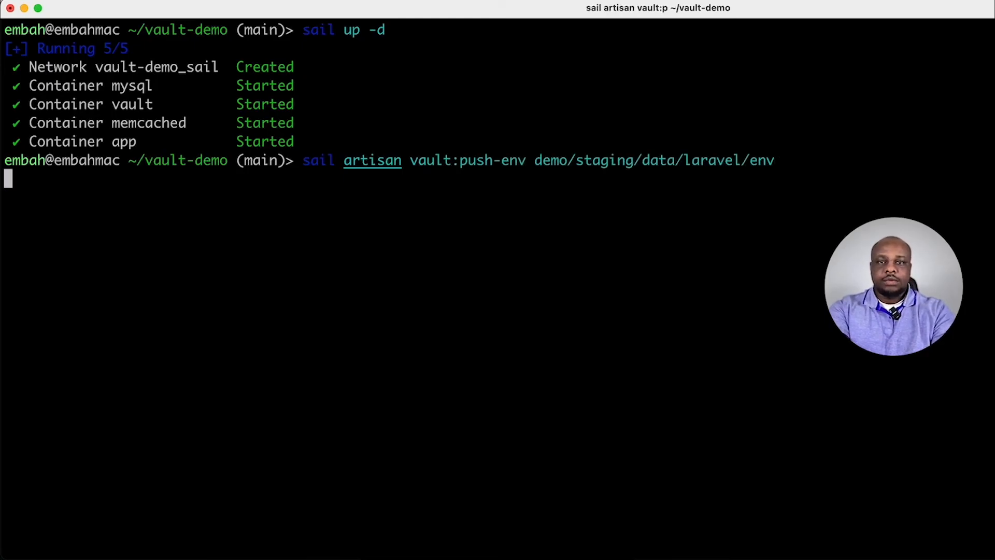
pyautogui.press('Return')
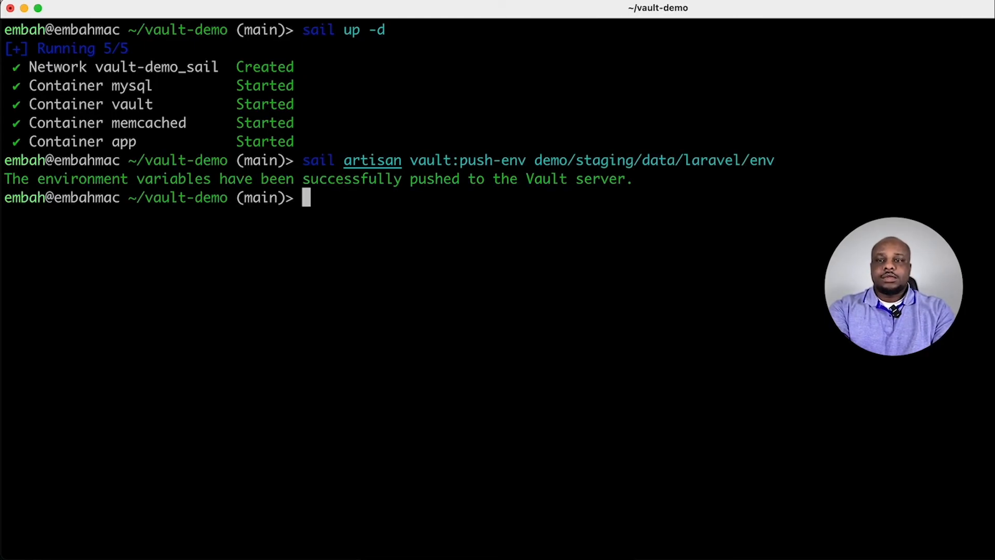
pyautogui.moveTo(127, 188)
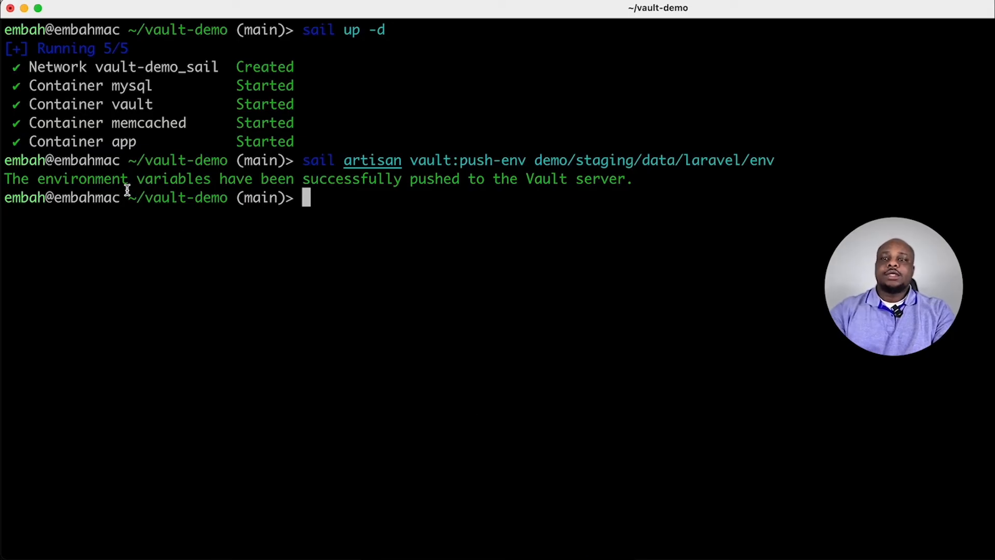
pyautogui.moveTo(392, 197)
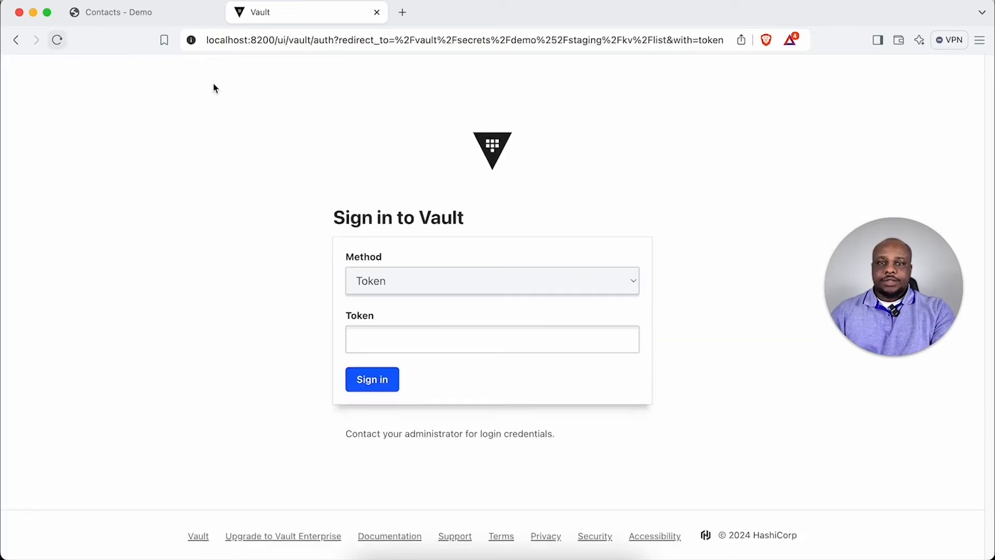
# Step: Sign in to the Vault UI with the root token via the Token method
pyautogui.click(491, 339)
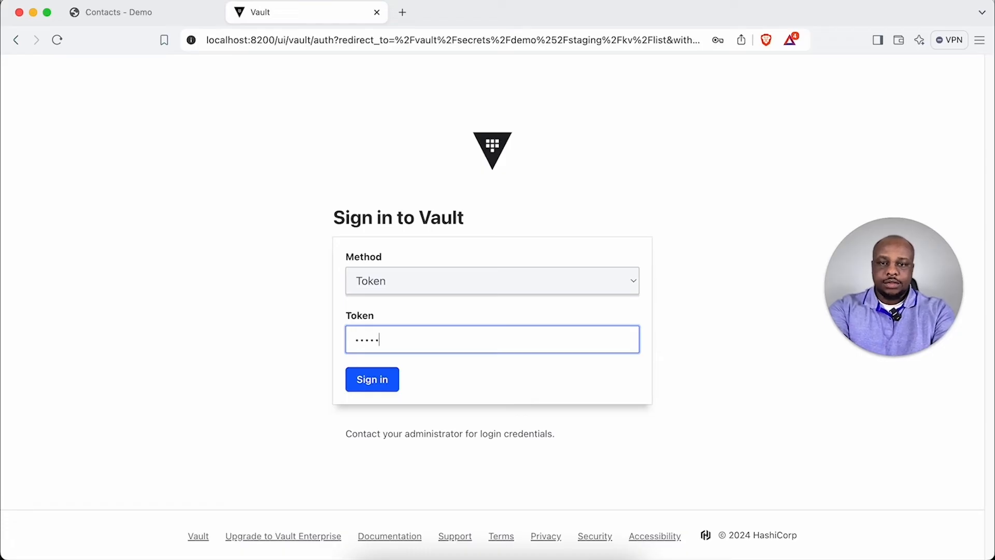
pyautogui.write('•')
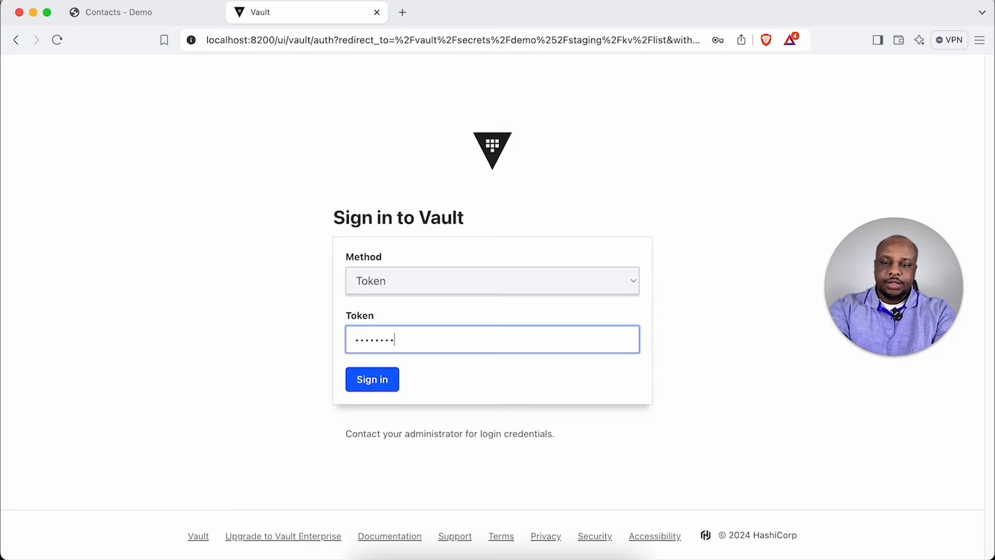
pyautogui.write('••••')
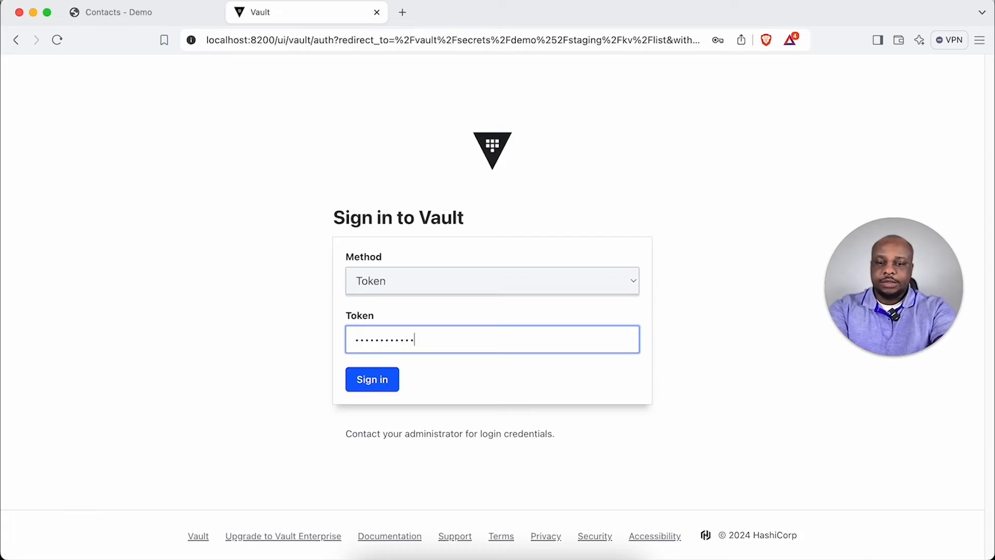
pyautogui.click(372, 379)
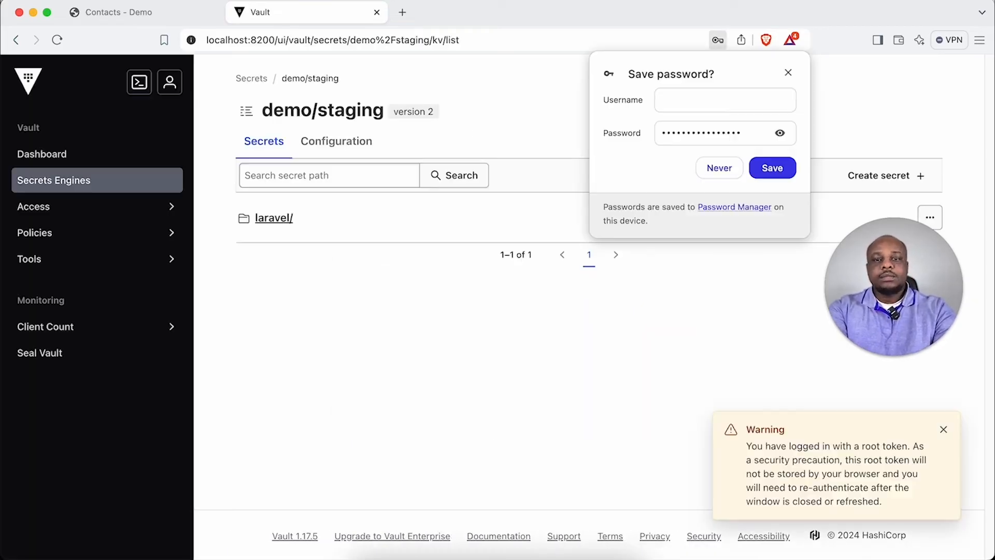
# Step: Dismiss the save-password prompt, open laravel/env and reveal APP_DEBUG through APP_KEY values
pyautogui.click(725, 100)
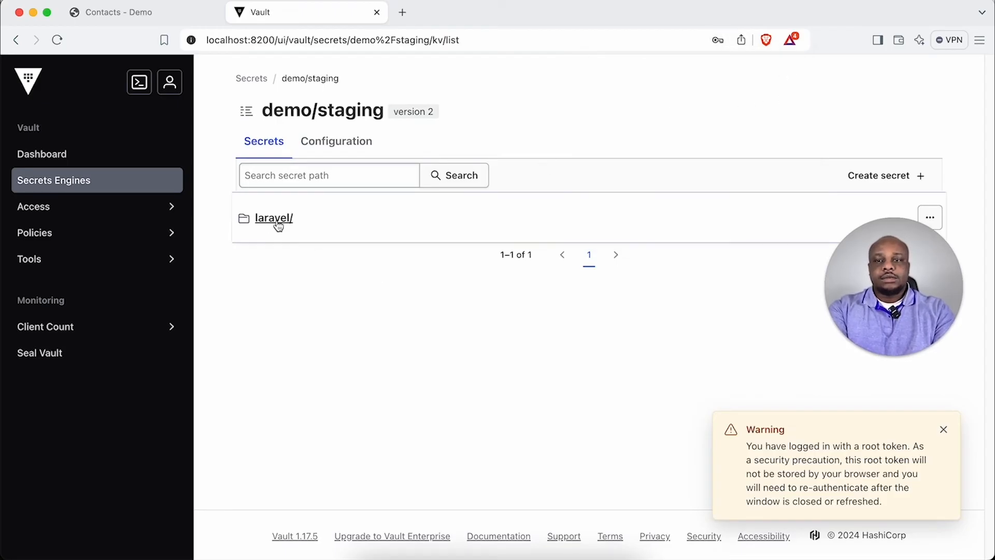
pyautogui.click(272, 217)
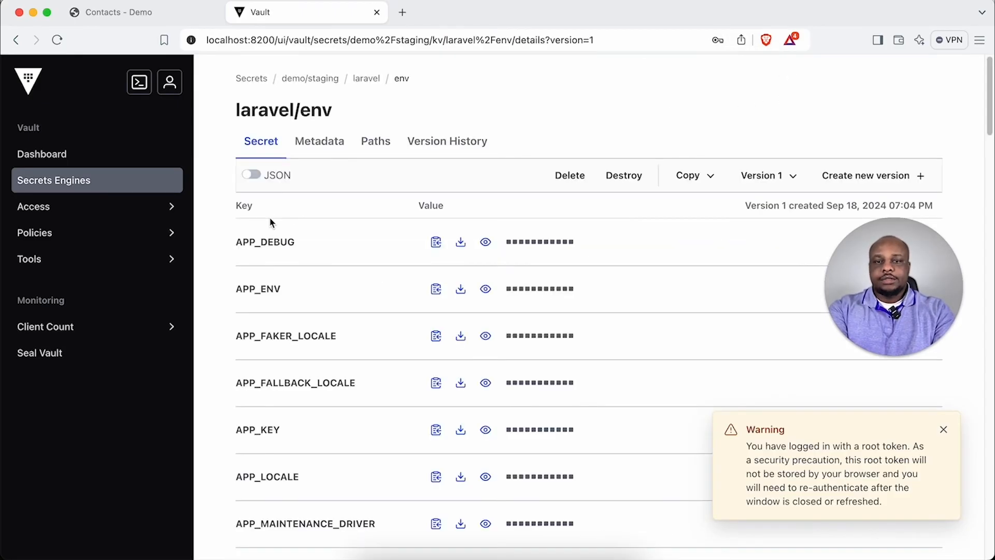
pyautogui.click(943, 429)
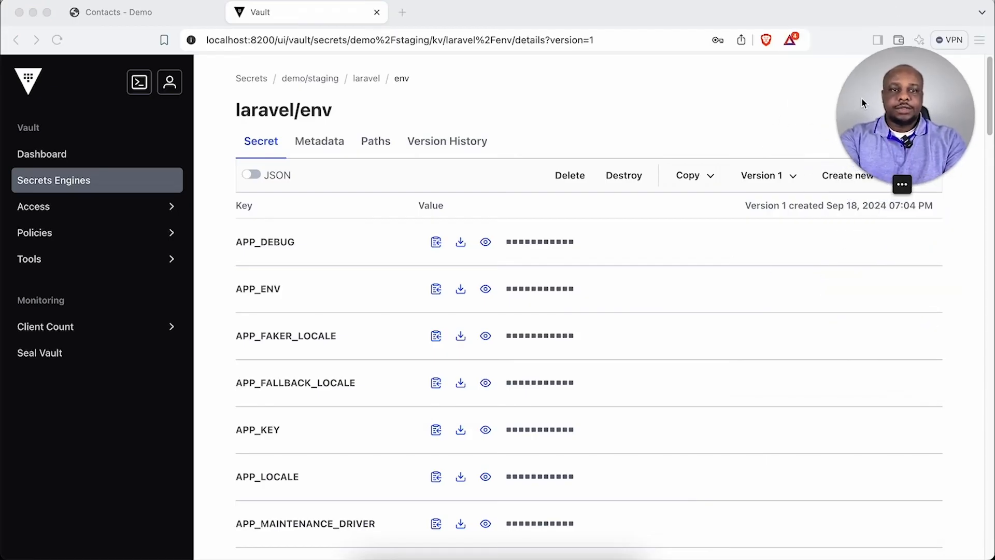
pyautogui.click(485, 242)
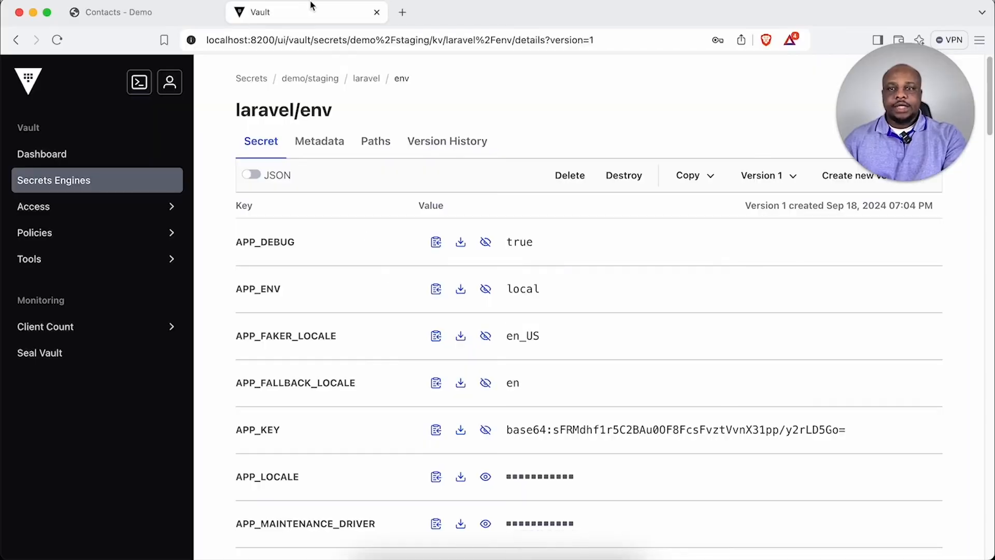
# Step: Return to the Contacts - Demo tab and reload the contacts list
pyautogui.click(140, 13)
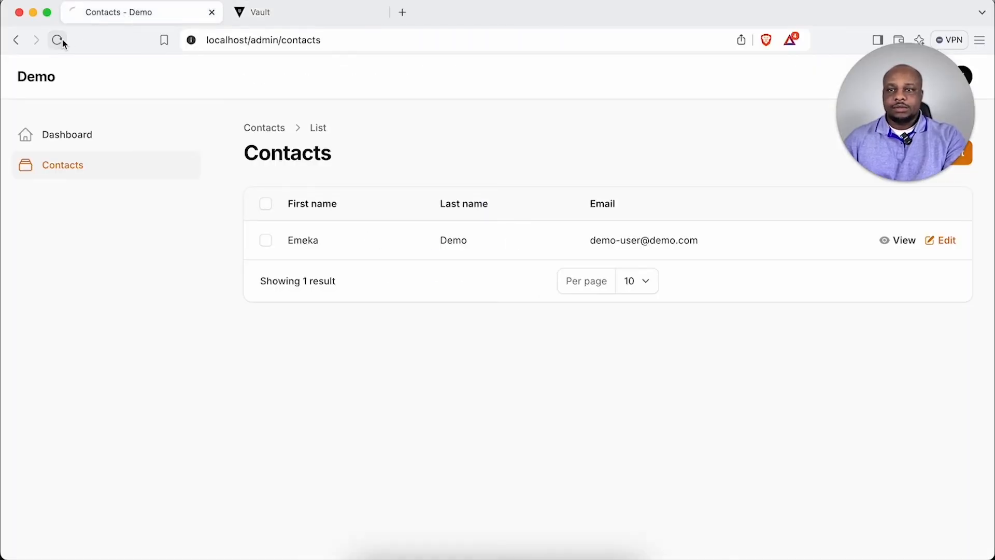
pyautogui.click(57, 40)
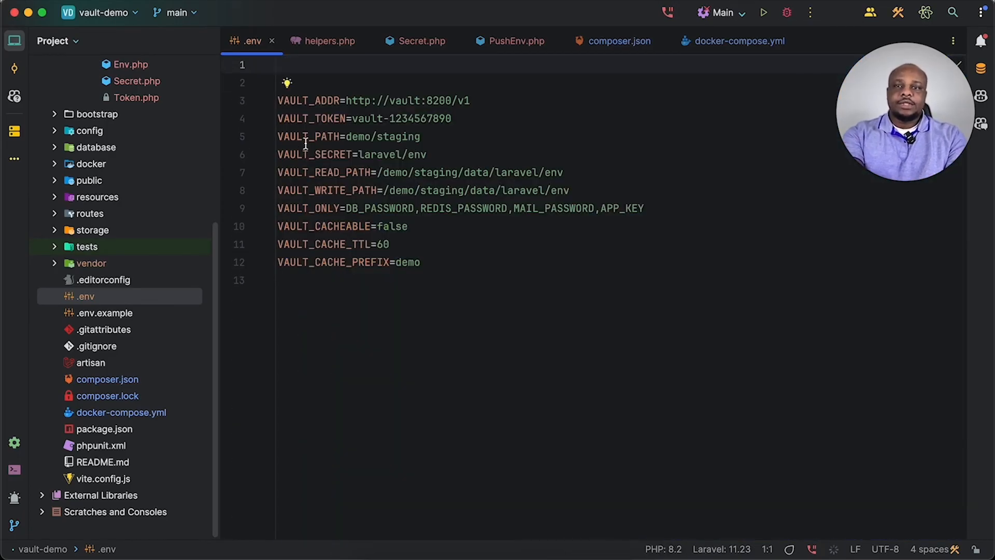
pyautogui.click(277, 101)
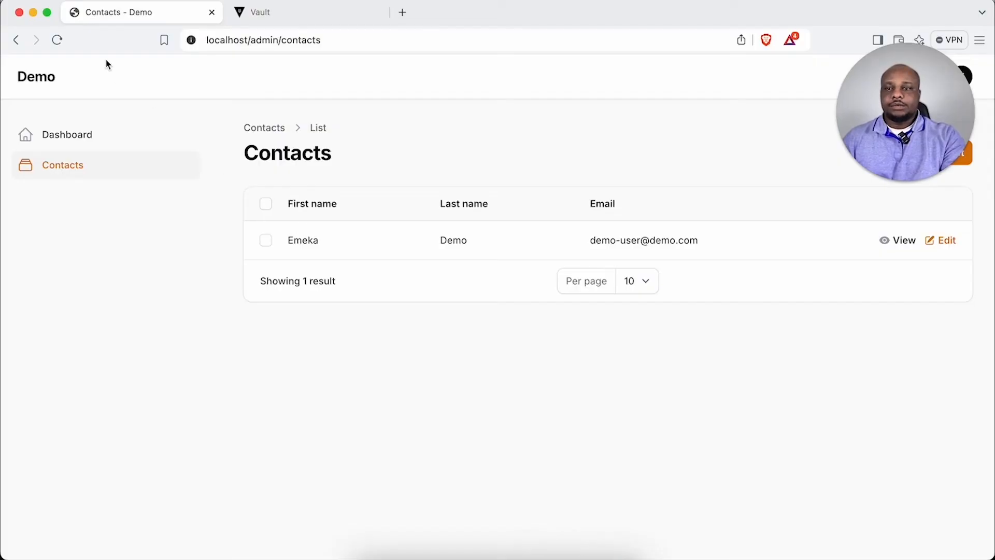
pyautogui.moveTo(84, 56)
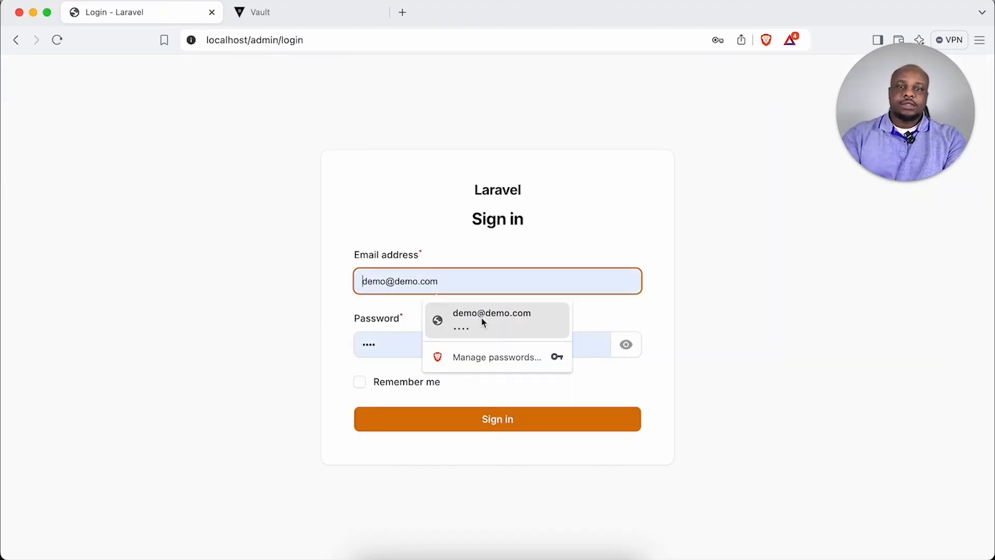
# Step: Sign in to the admin with saved credentials to see John Doe, then switch to PhpStorm
pyautogui.click(496, 419)
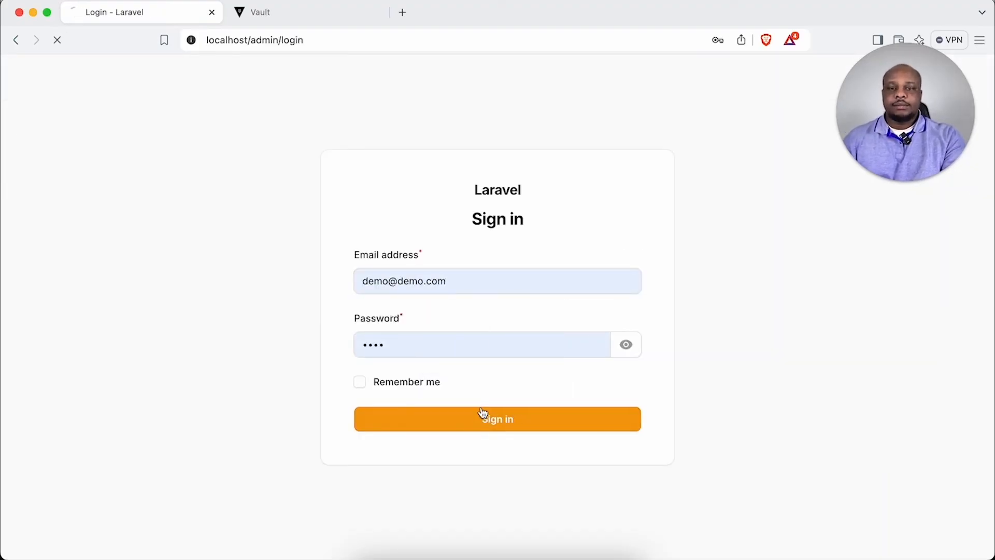
pyautogui.click(497, 417)
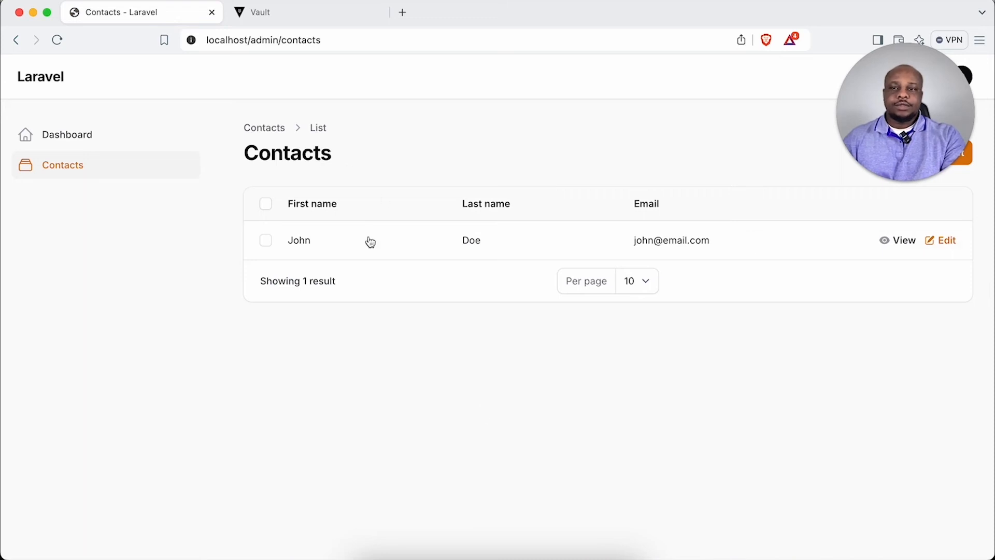
pyautogui.moveTo(275, 246)
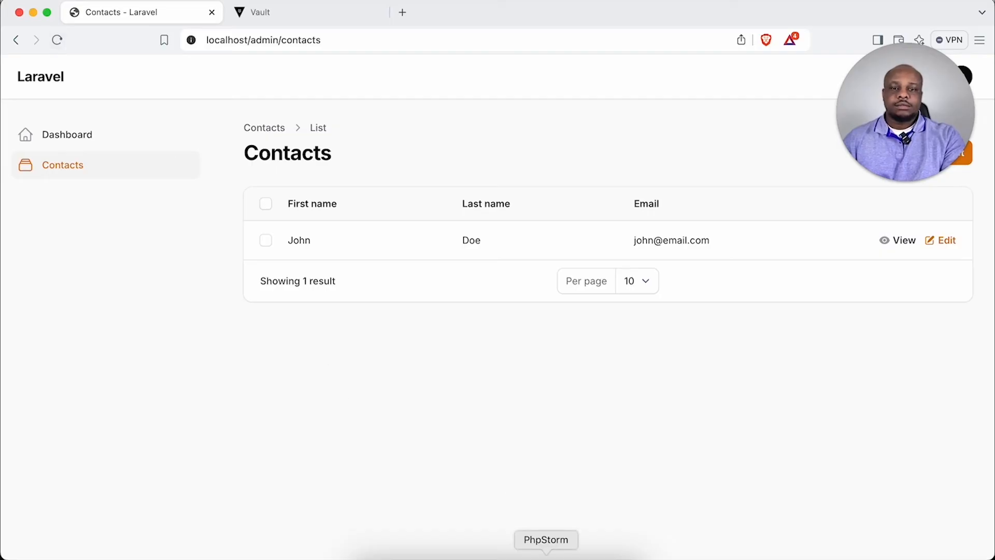
pyautogui.click(546, 539)
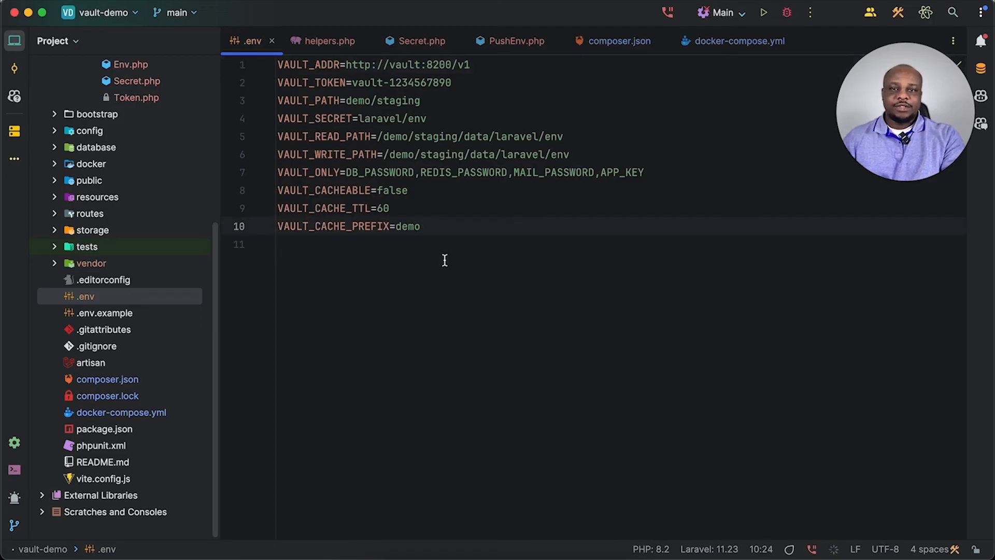
pyautogui.moveTo(436, 231)
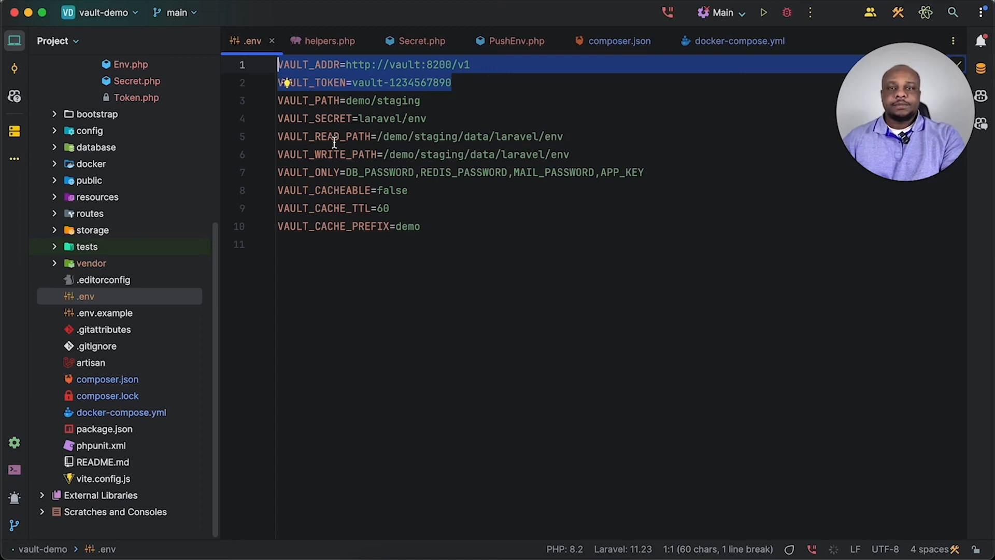
pyautogui.moveTo(542, 445)
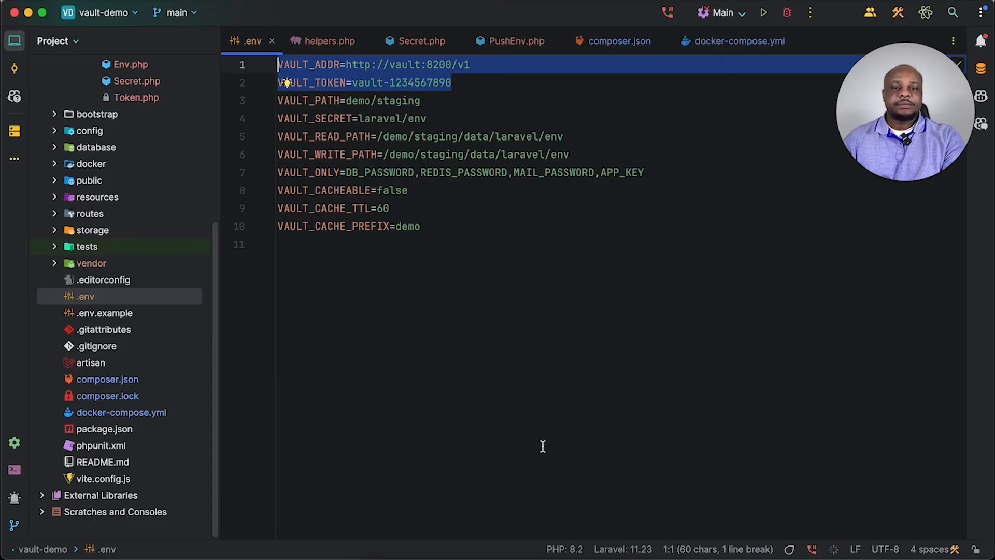
pyautogui.moveTo(480, 549)
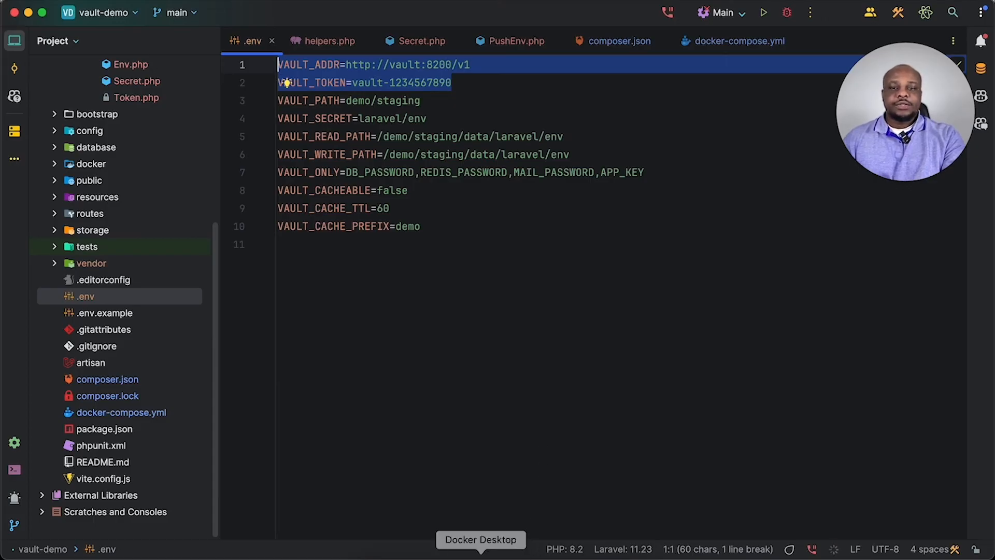
# Step: After reviewing the Vault-only .env, bring up Docker Desktop's app container
pyautogui.click(479, 538)
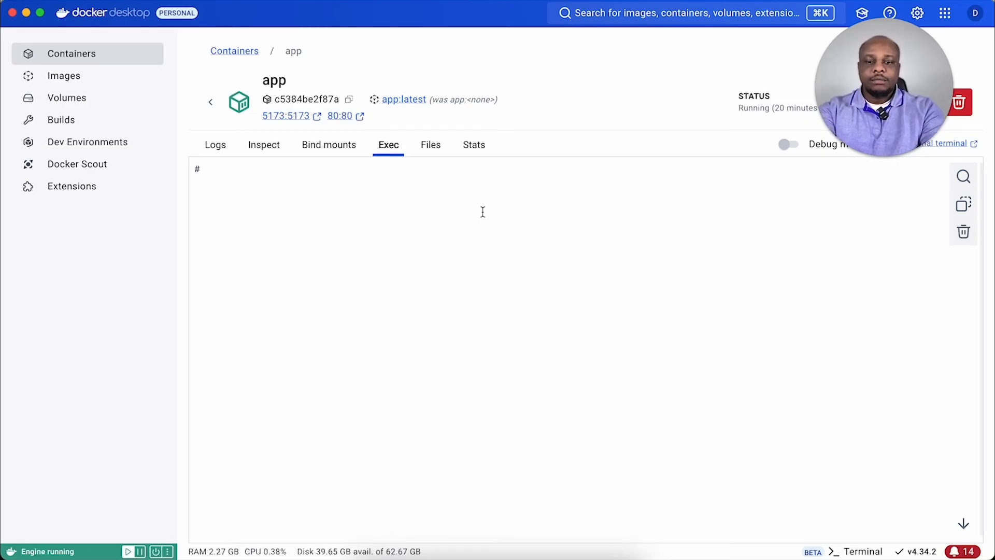
# Step: Run printenv in the app container's Exec shell to list its environment variables
pyautogui.write('print')
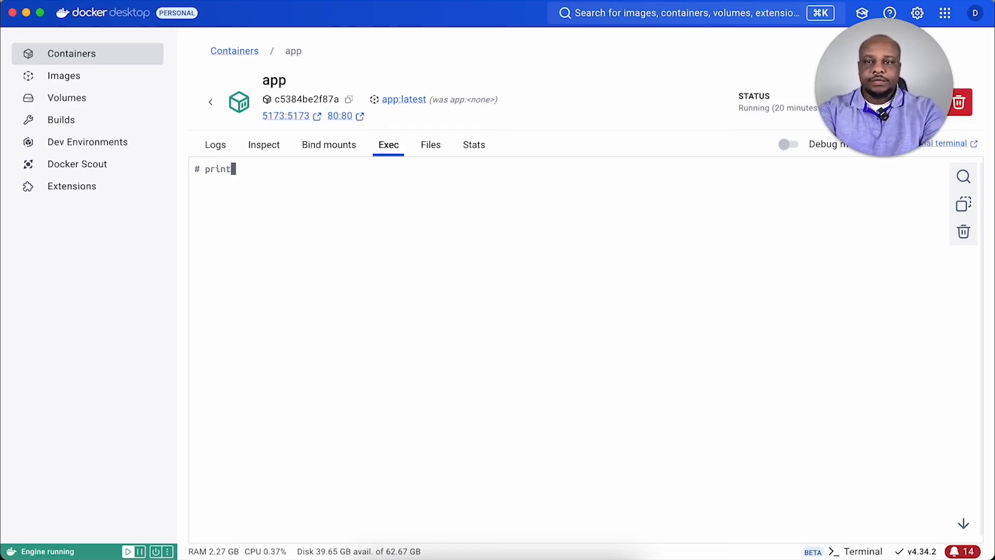
pyautogui.press('Return')
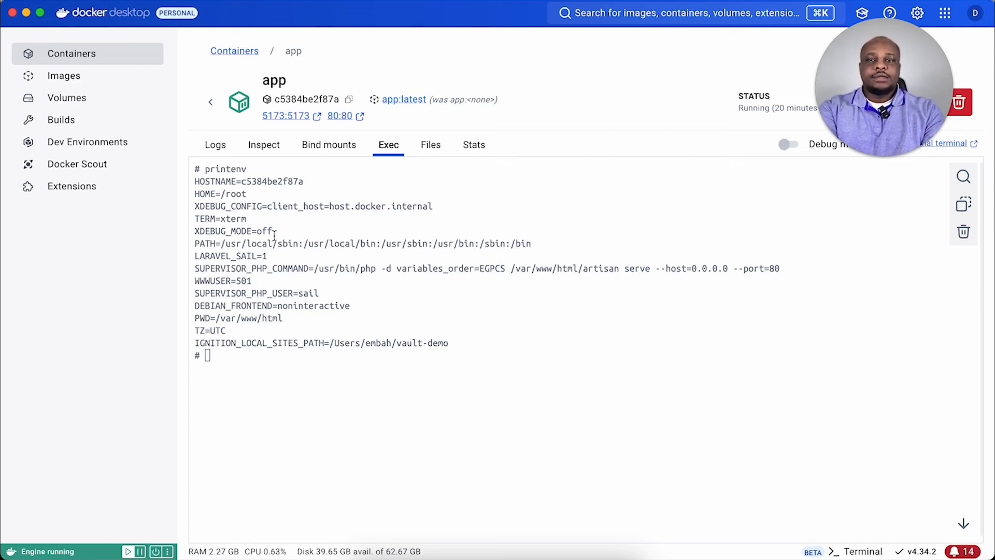
pyautogui.moveTo(322, 369)
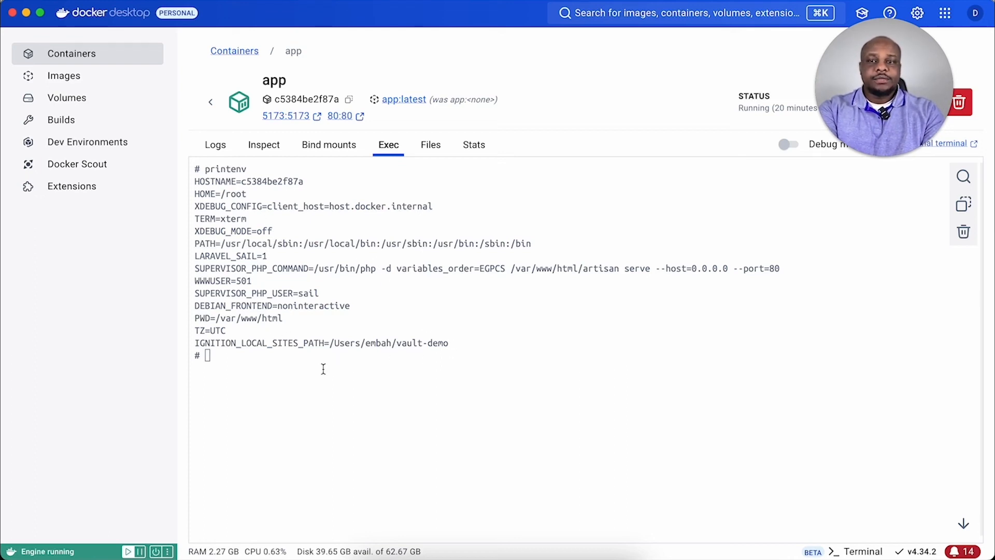
# Step: Launch Laravel Tinker in the container with php artisan tinker
pyautogui.write('p')
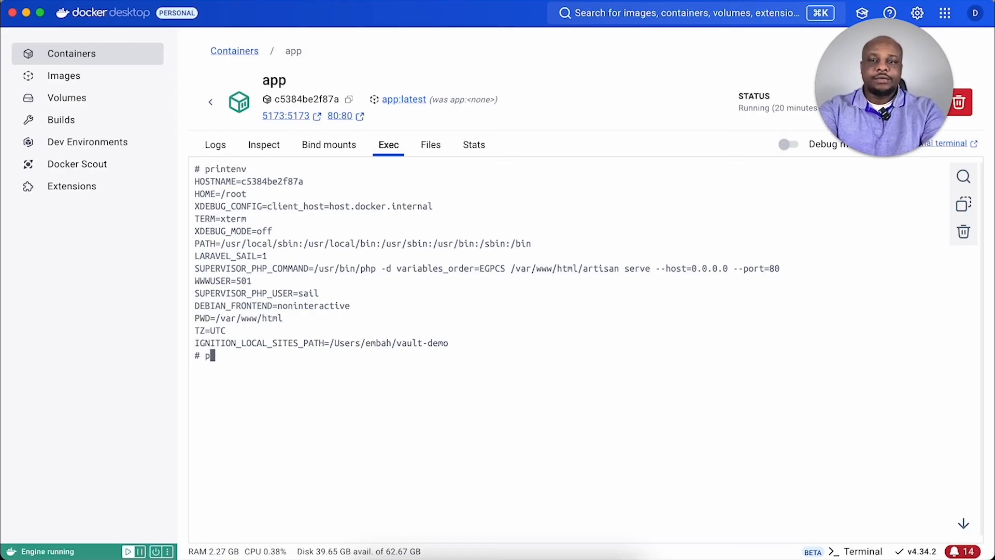
pyautogui.write('hp')
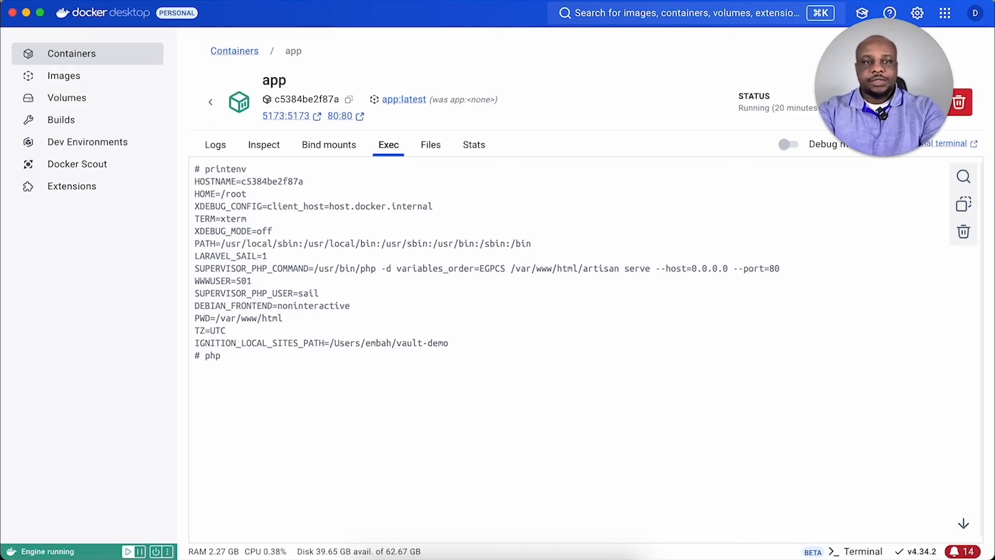
pyautogui.write('a')
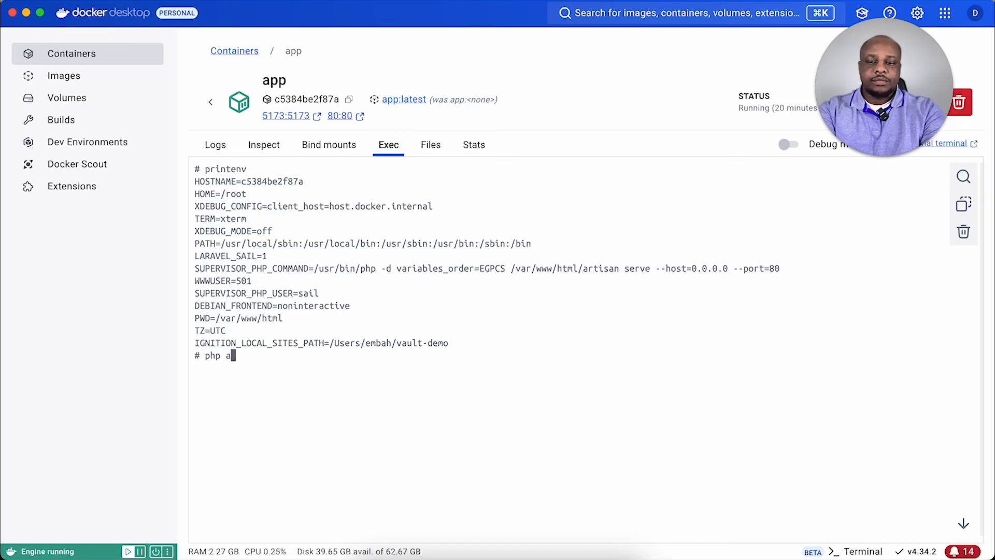
pyautogui.write('rtis')
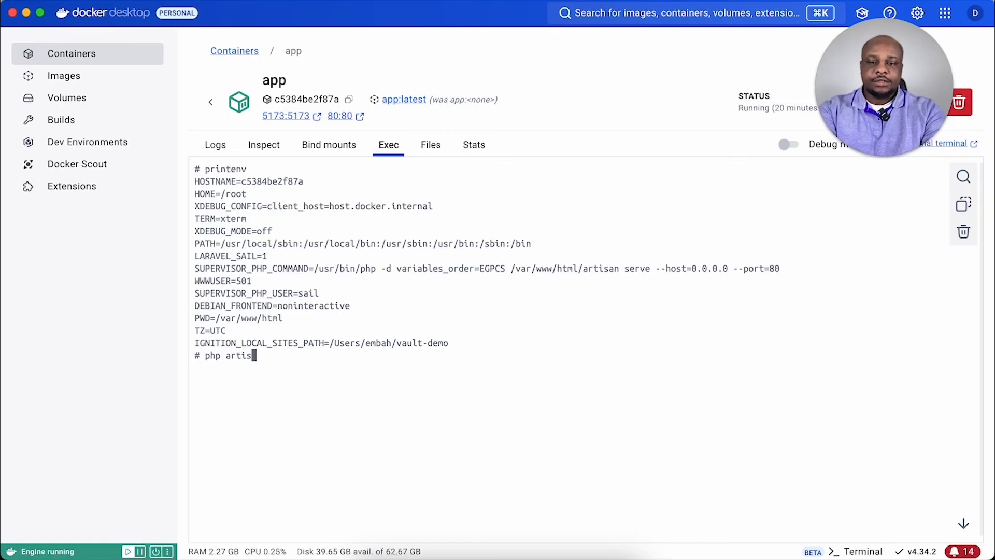
pyautogui.write('an ti')
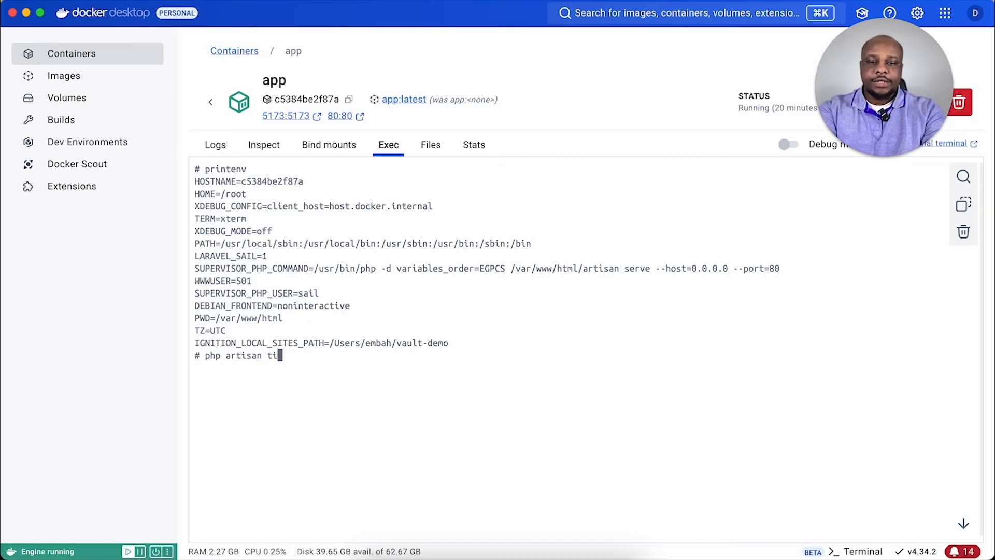
pyautogui.press('Return')
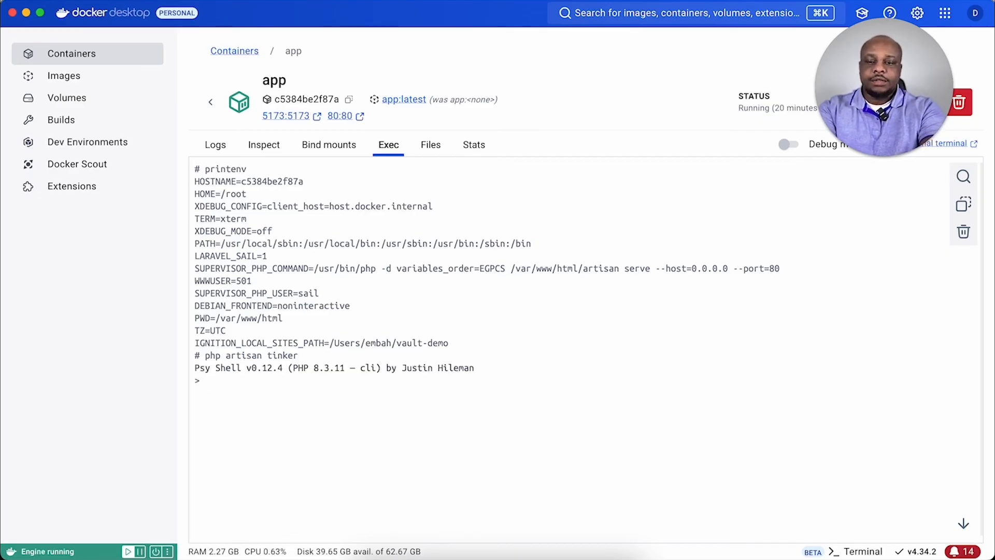
# Step: Print $_ENV in Tinker, showing VAULT_ADDR, token, path and cache settings
pyautogui.write('$_E')
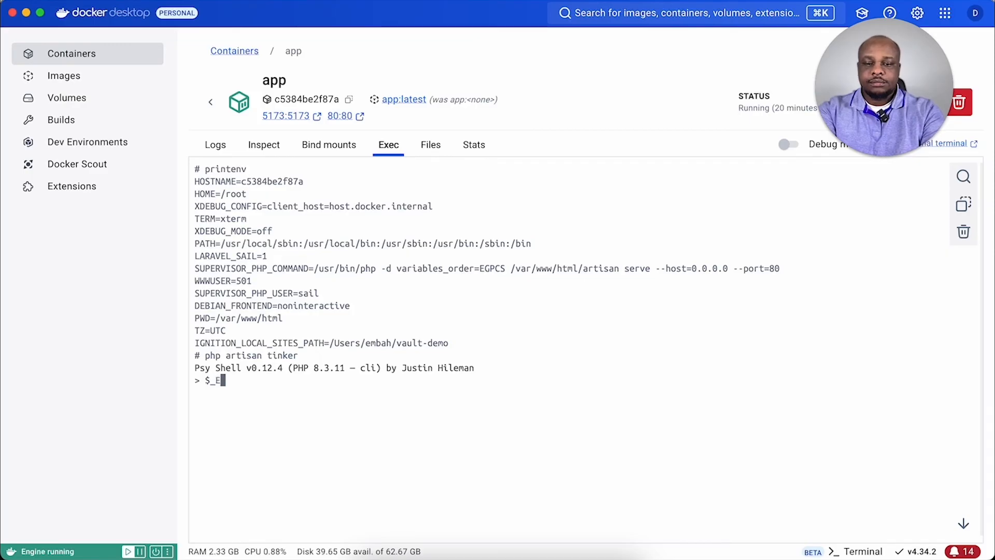
pyautogui.press('Return')
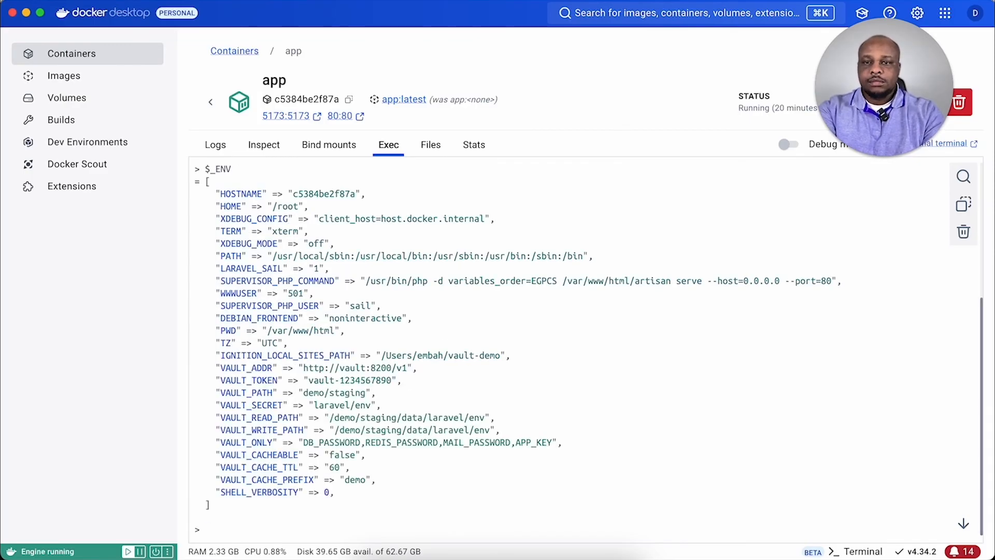